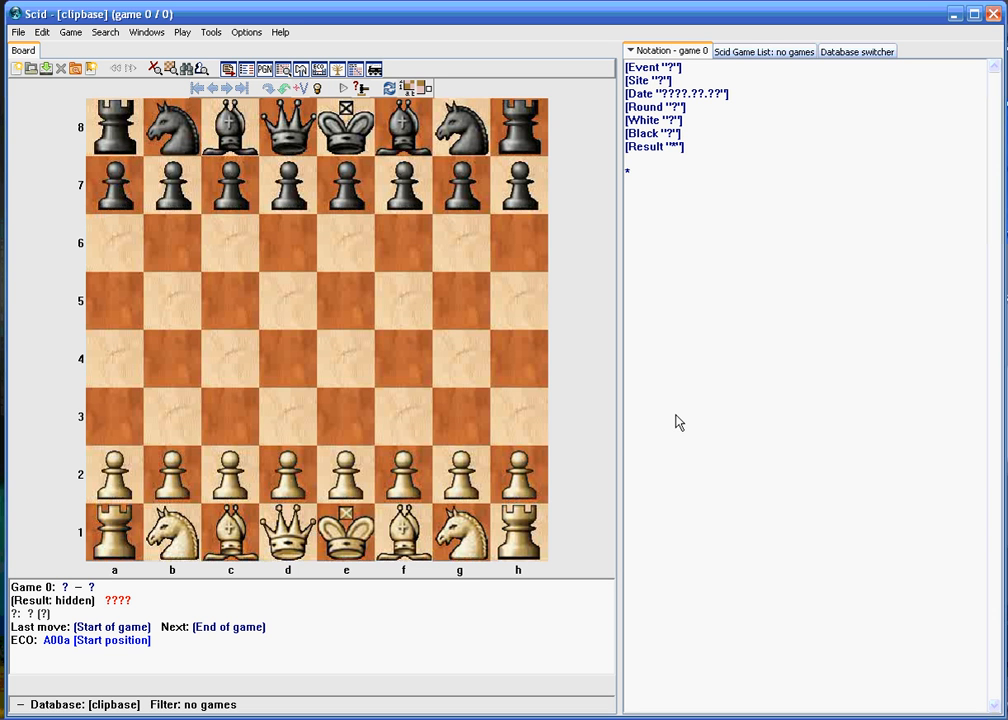
mouse_move(674, 412)
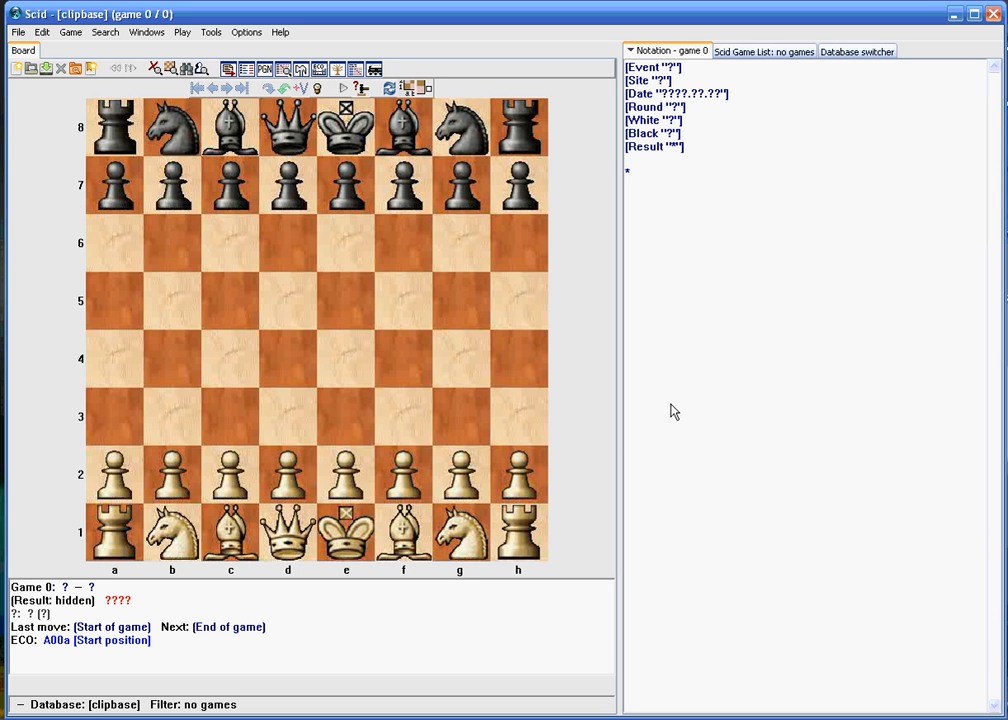
mouse_move(760, 220)
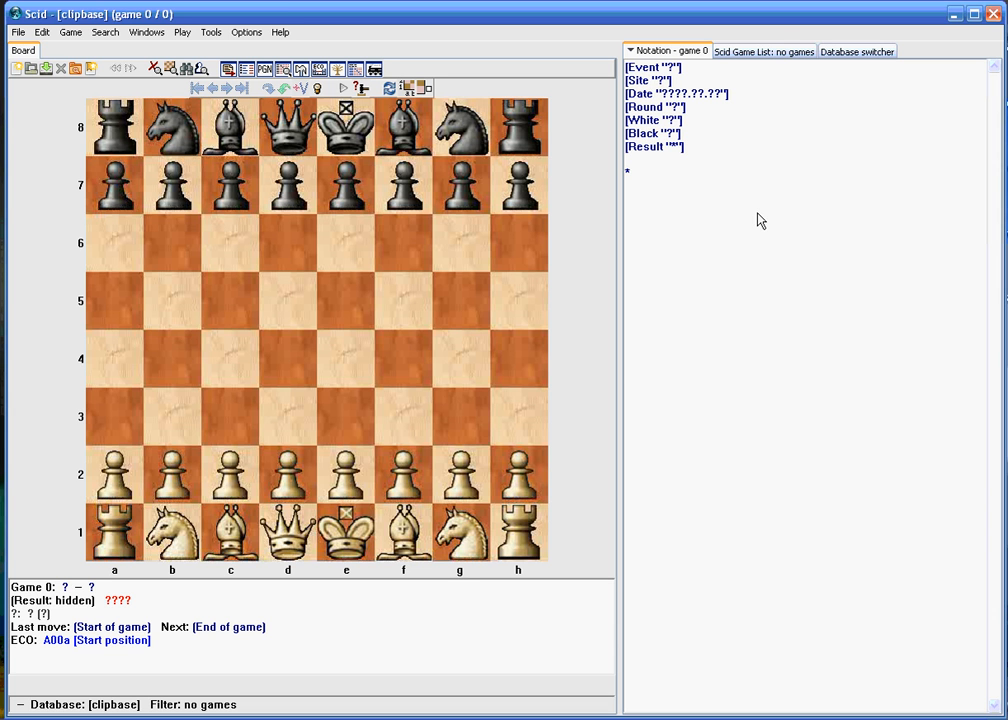
mouse_move(724, 200)
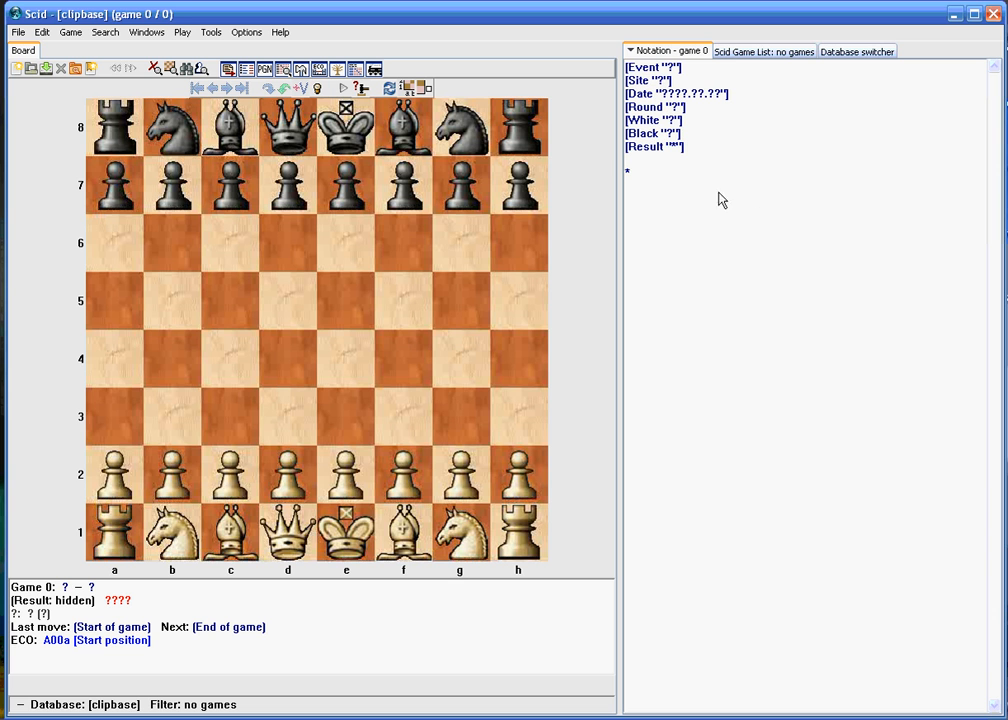
mouse_move(810, 310)
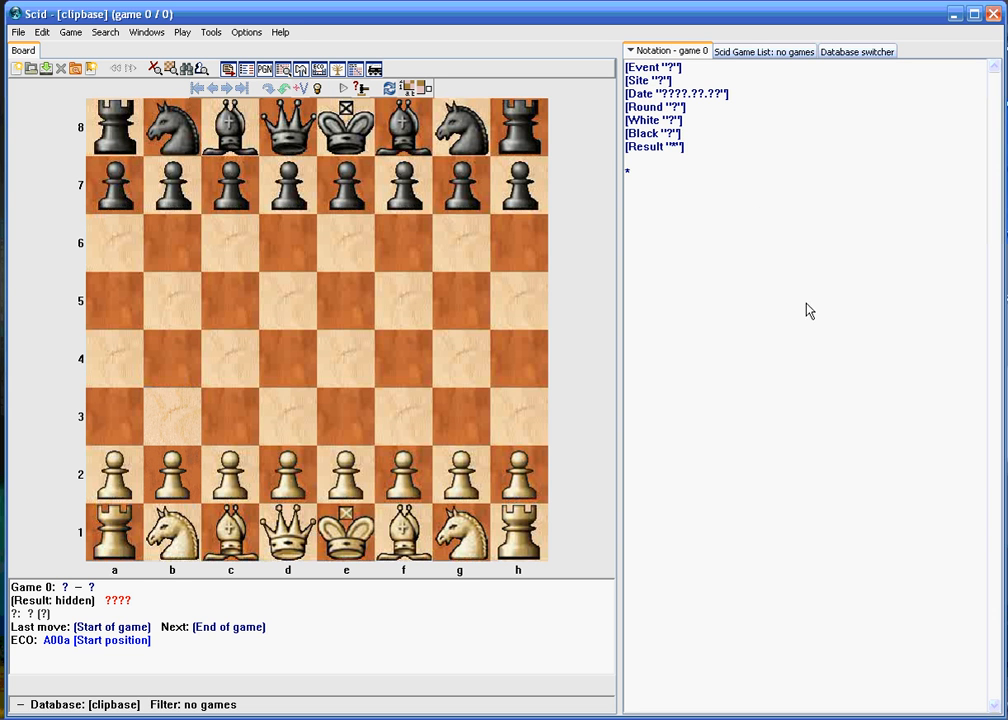
mouse_move(770, 390)
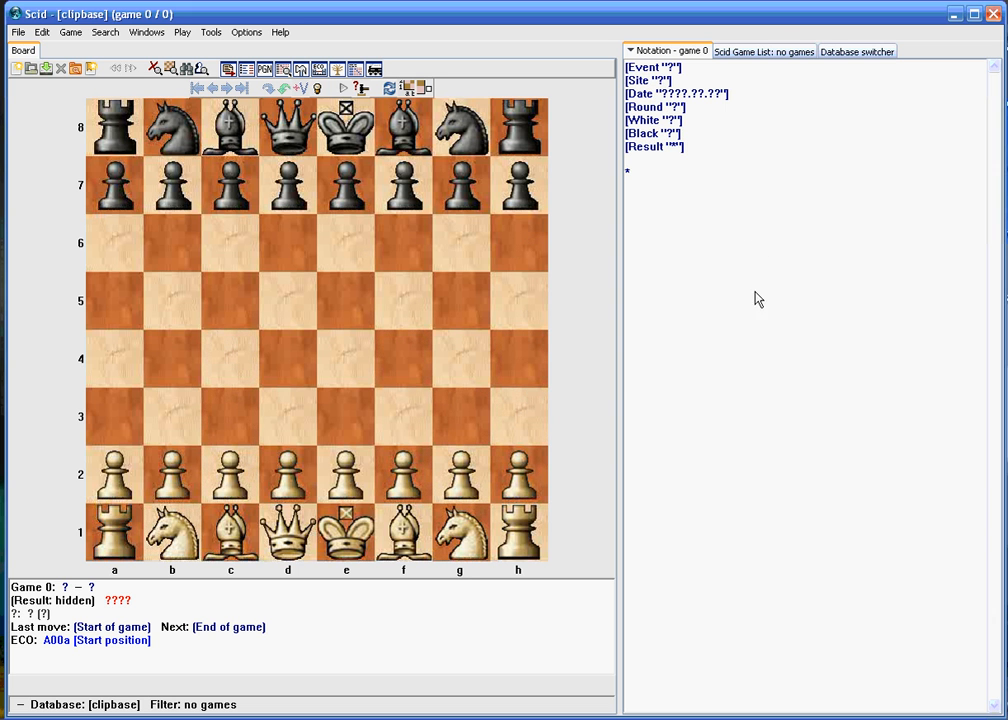
mouse_move(756, 370)
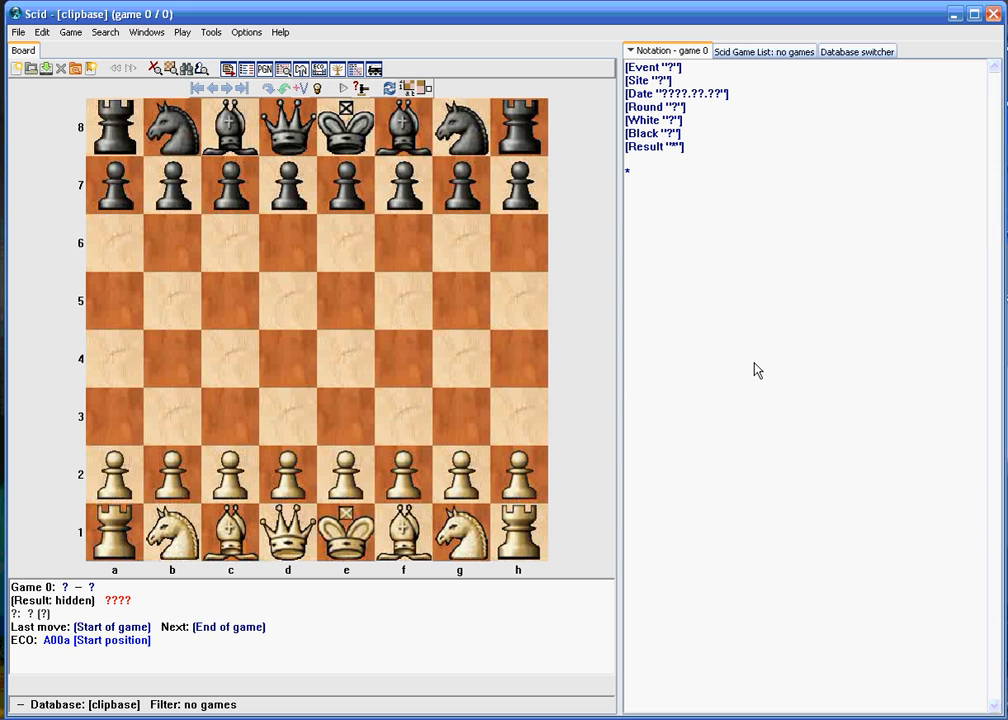
mouse_move(576, 324)
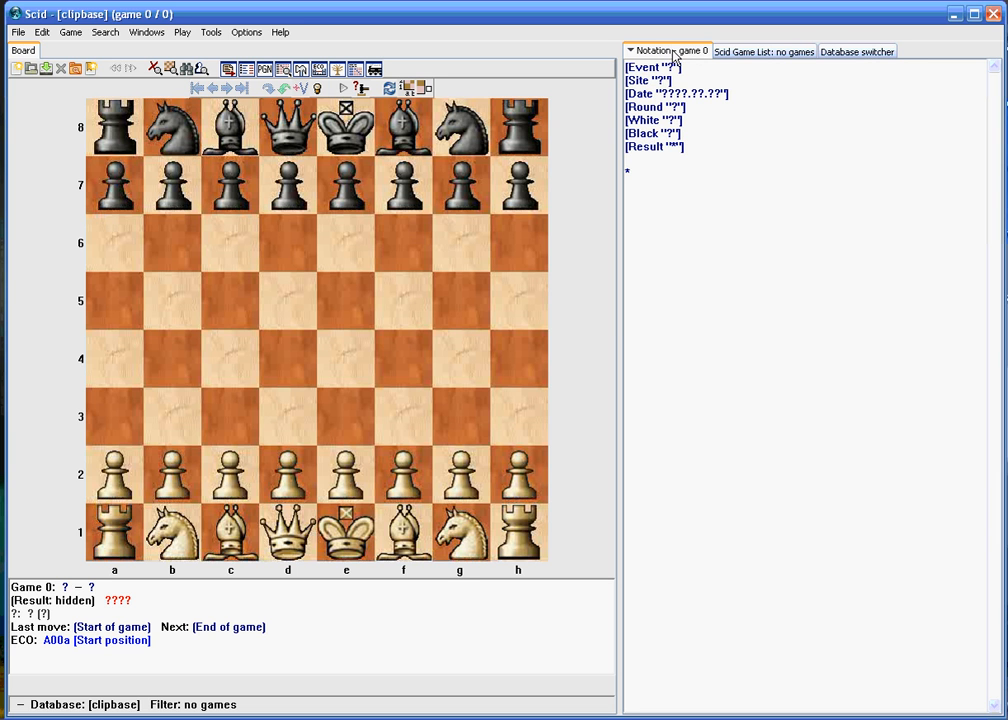
mouse_move(644, 180)
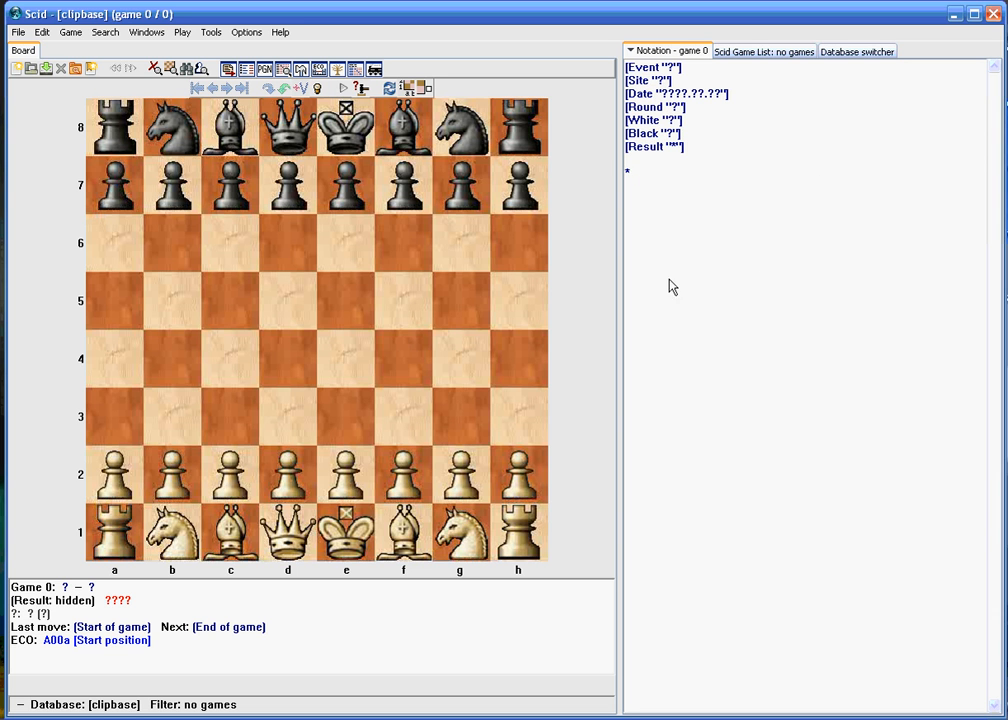
- Check the game list and database switcher, then bring up the File menu of database commands
left_click(764, 52)
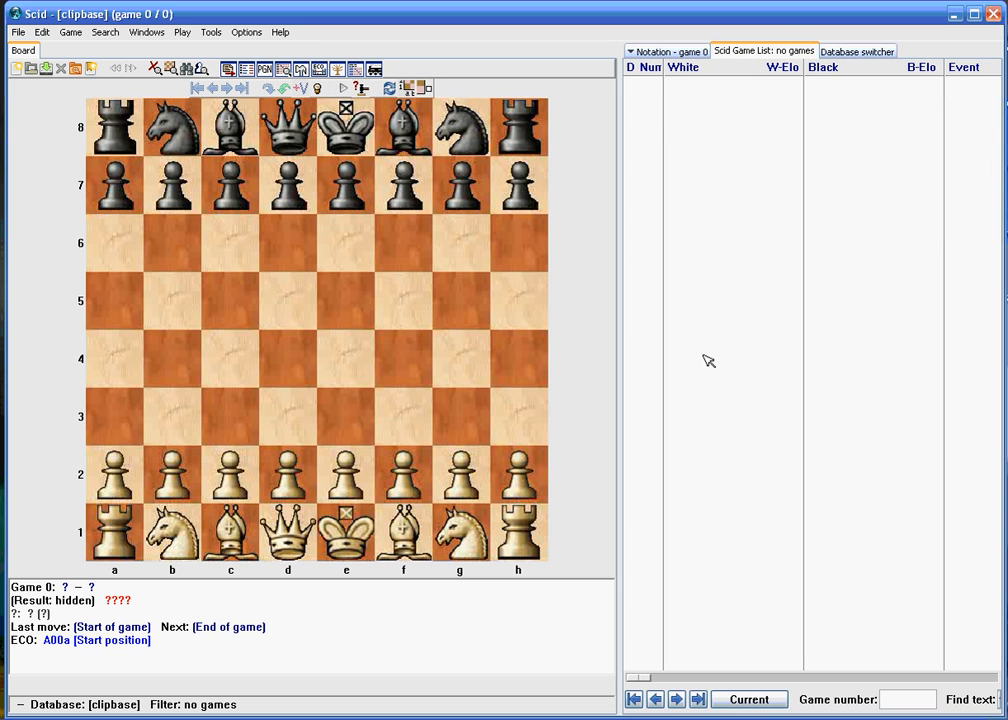
mouse_move(696, 400)
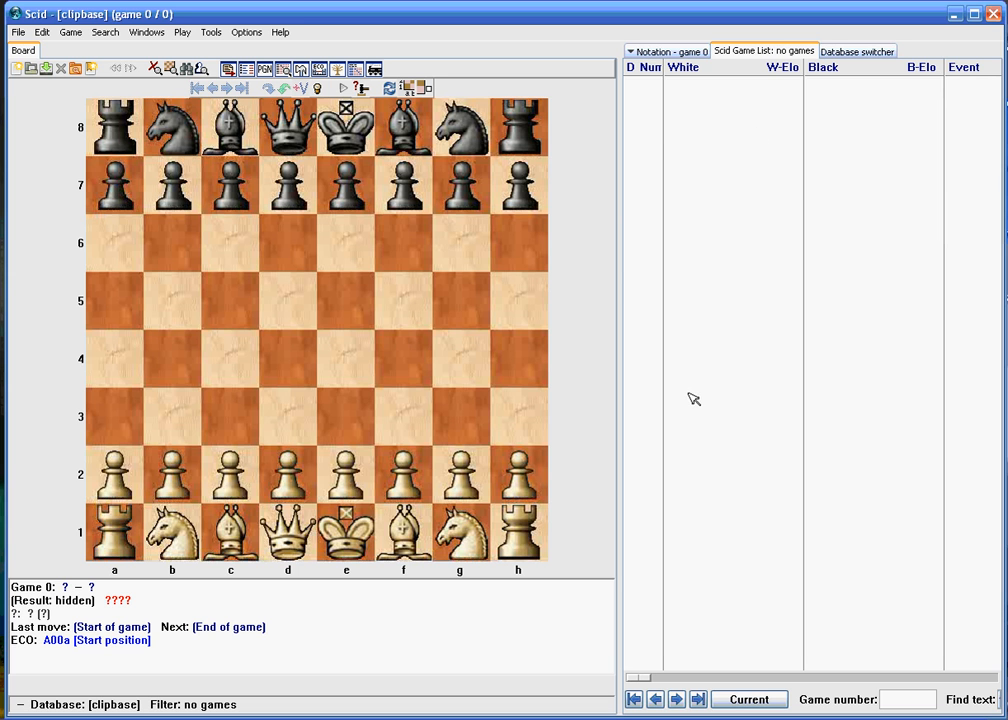
mouse_move(824, 198)
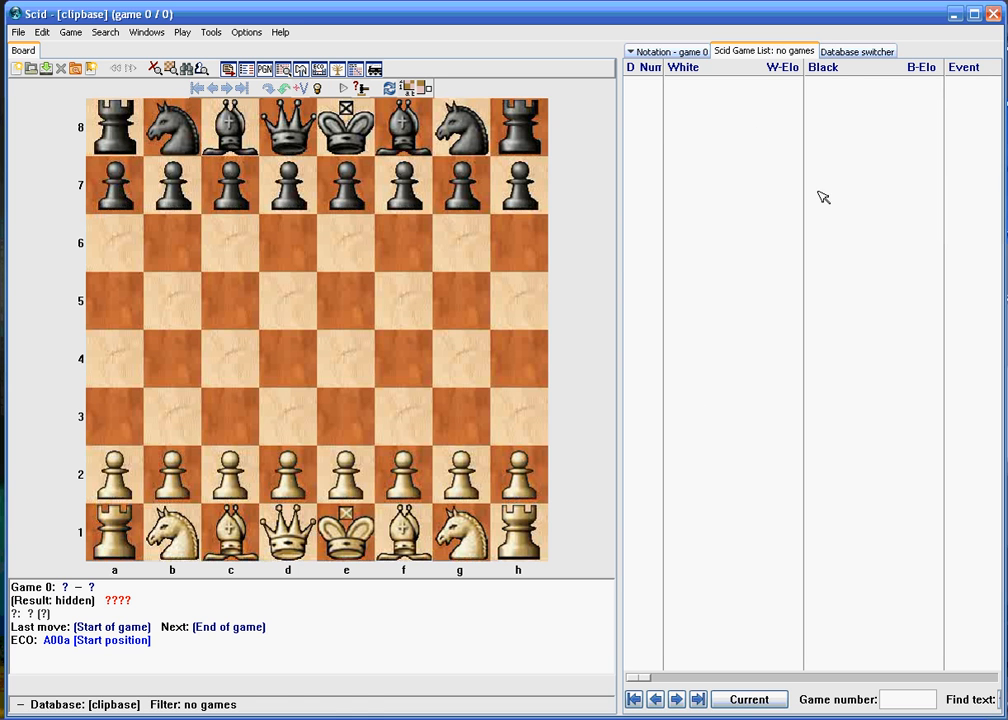
left_click(856, 50)
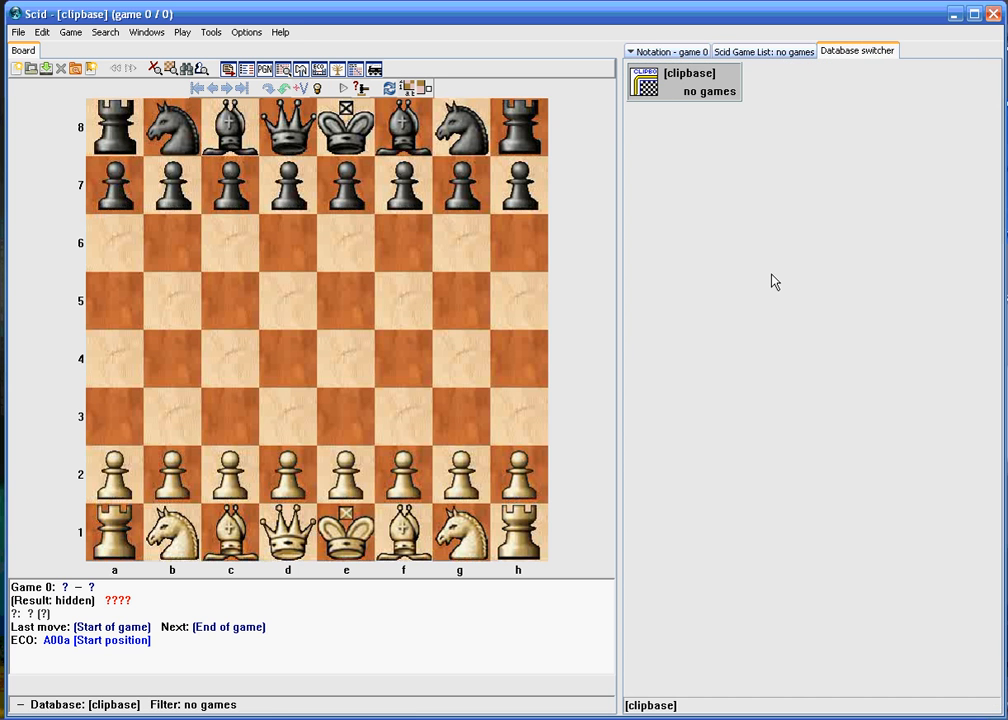
mouse_move(752, 300)
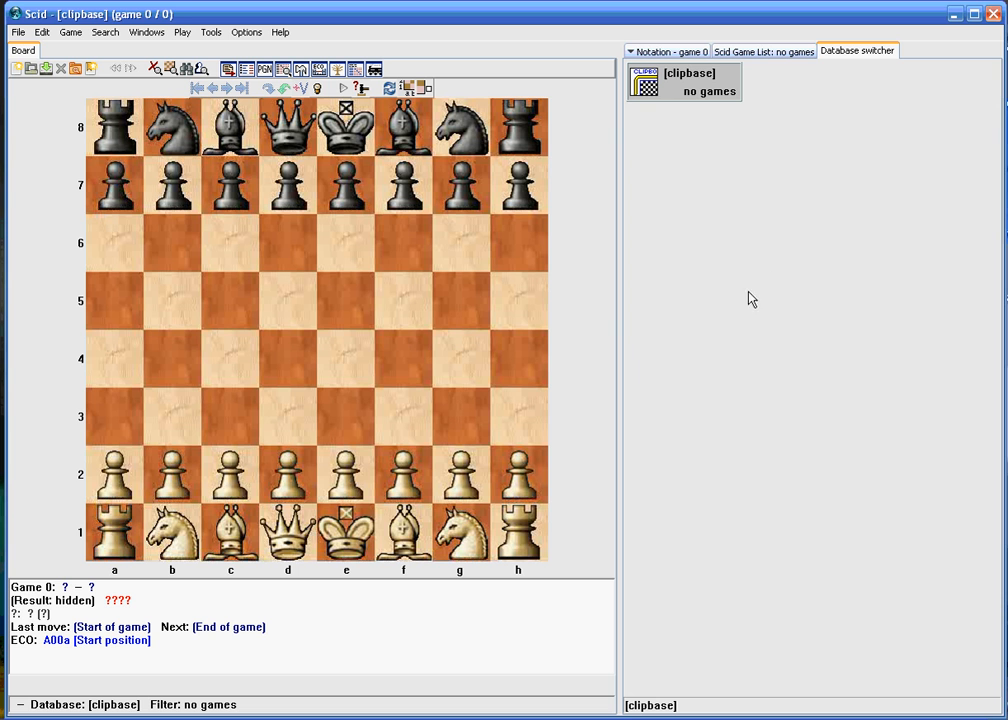
mouse_move(838, 224)
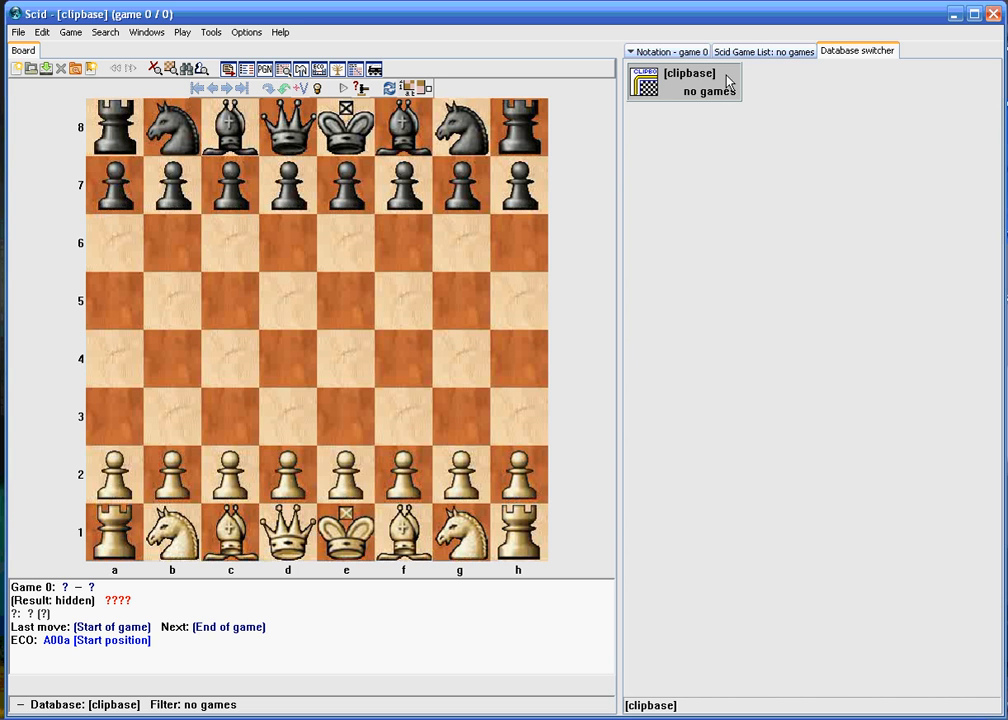
mouse_move(764, 104)
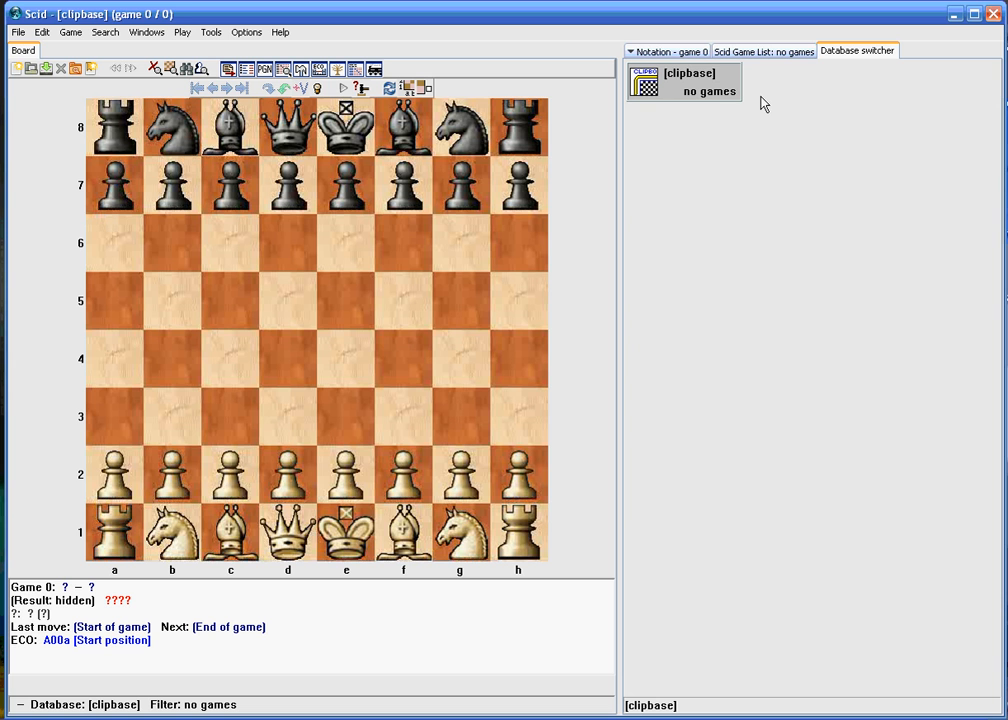
mouse_move(700, 96)
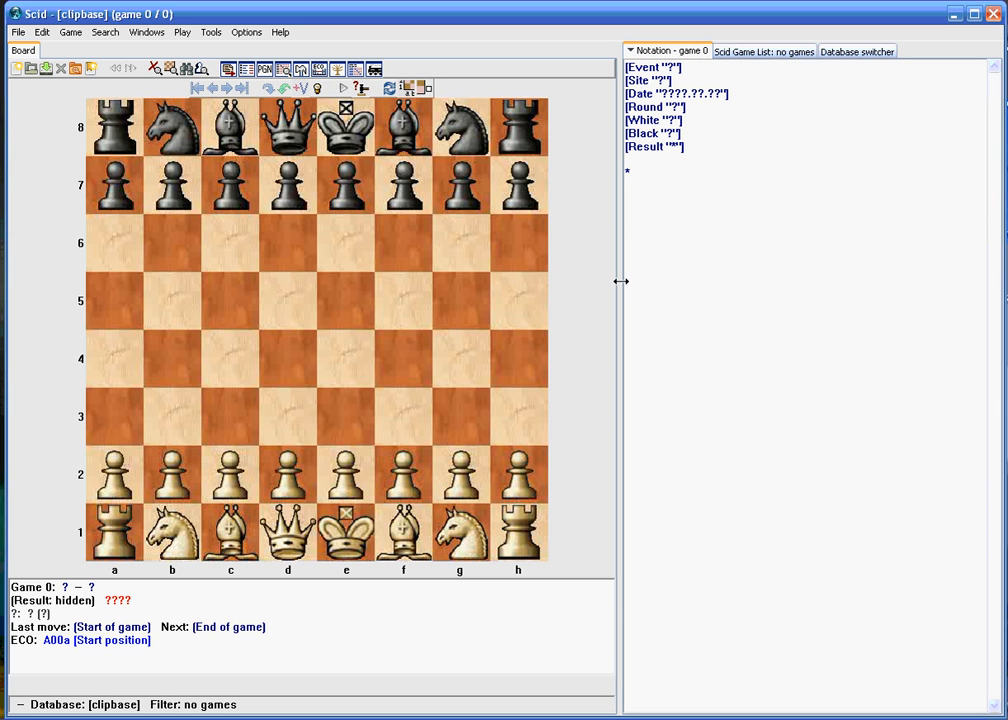
mouse_move(704, 254)
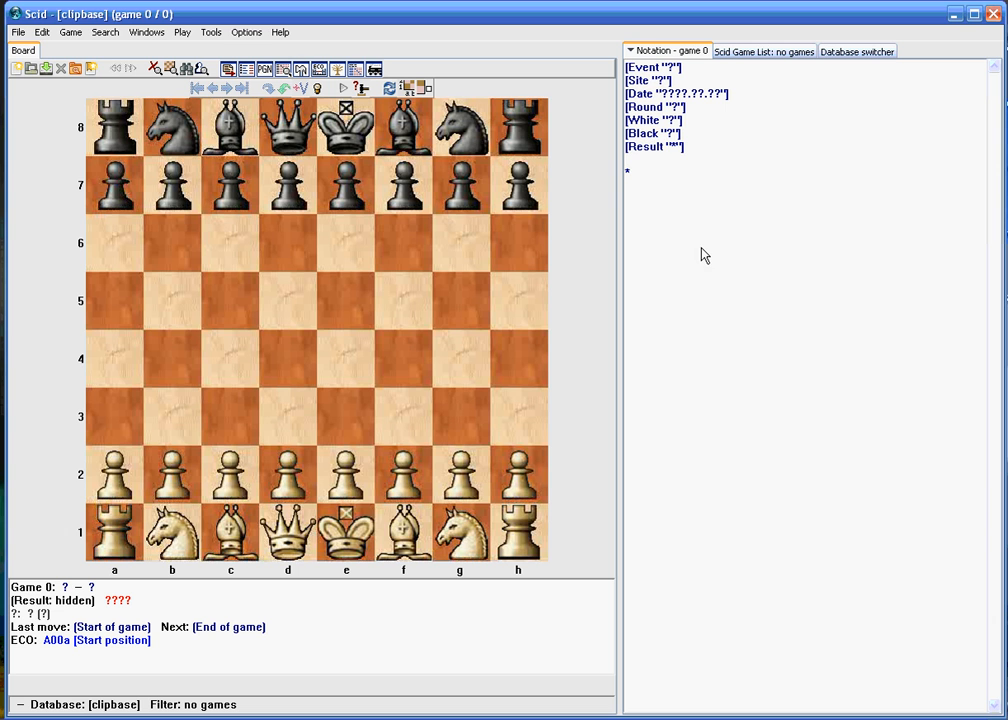
left_click(16, 32)
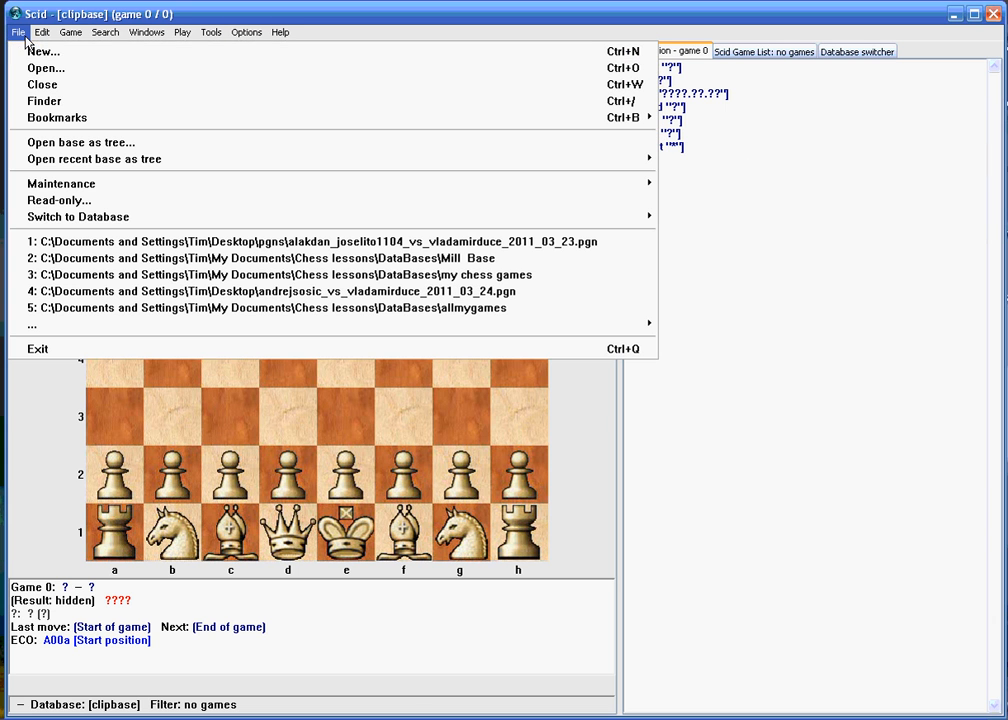
mouse_move(44, 52)
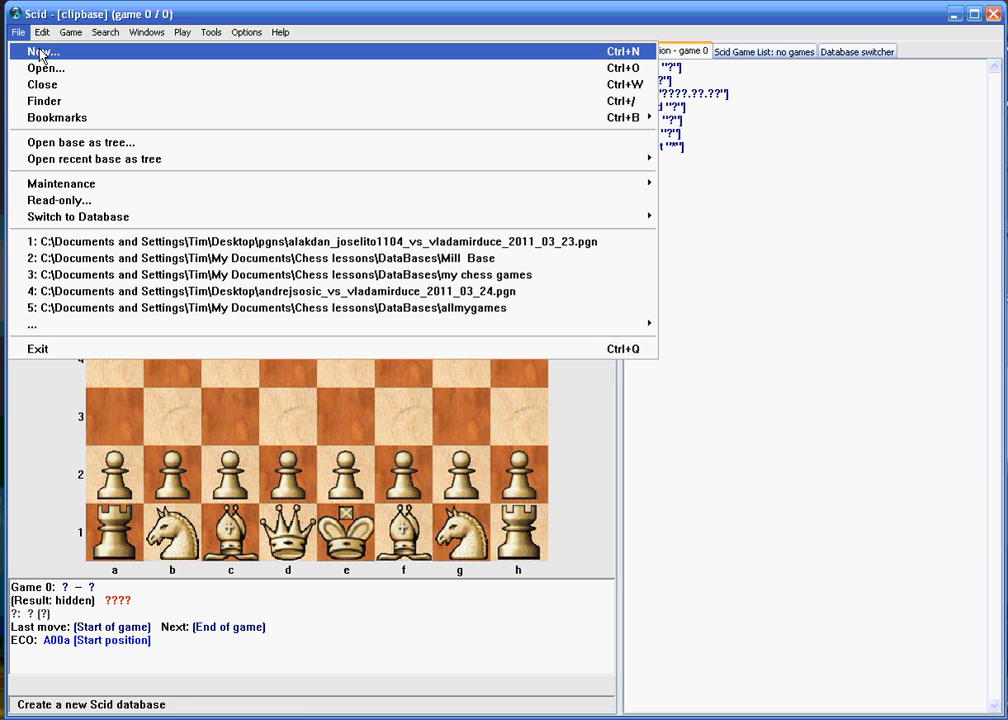
mouse_move(44, 52)
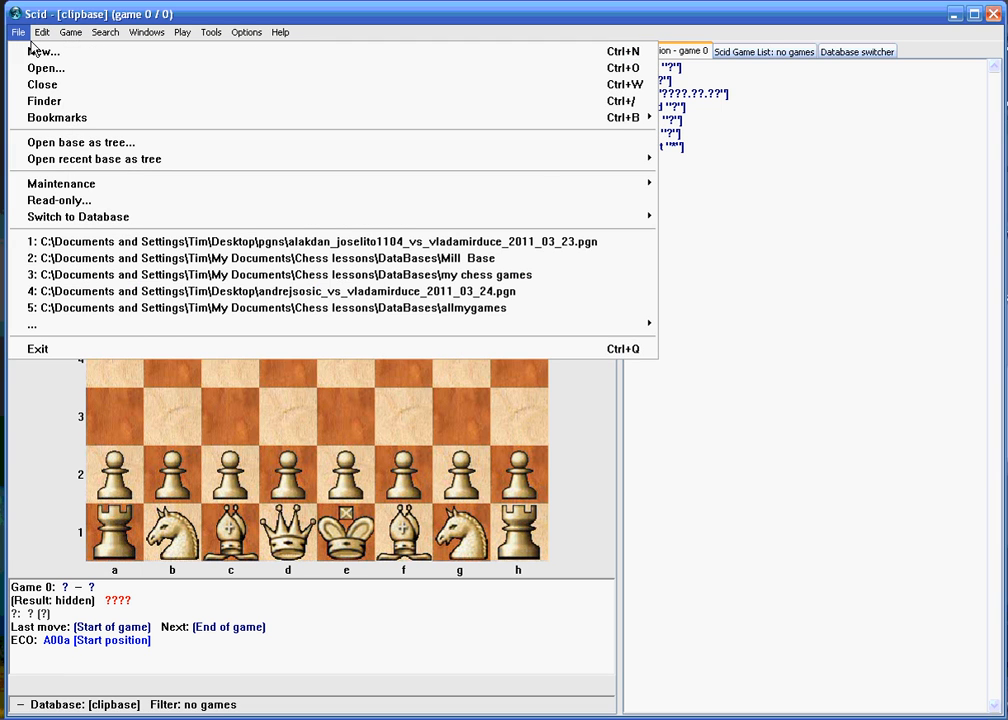
- Start a new database saved on the Desktop with the name 'my chess games' entered
left_click(44, 52)
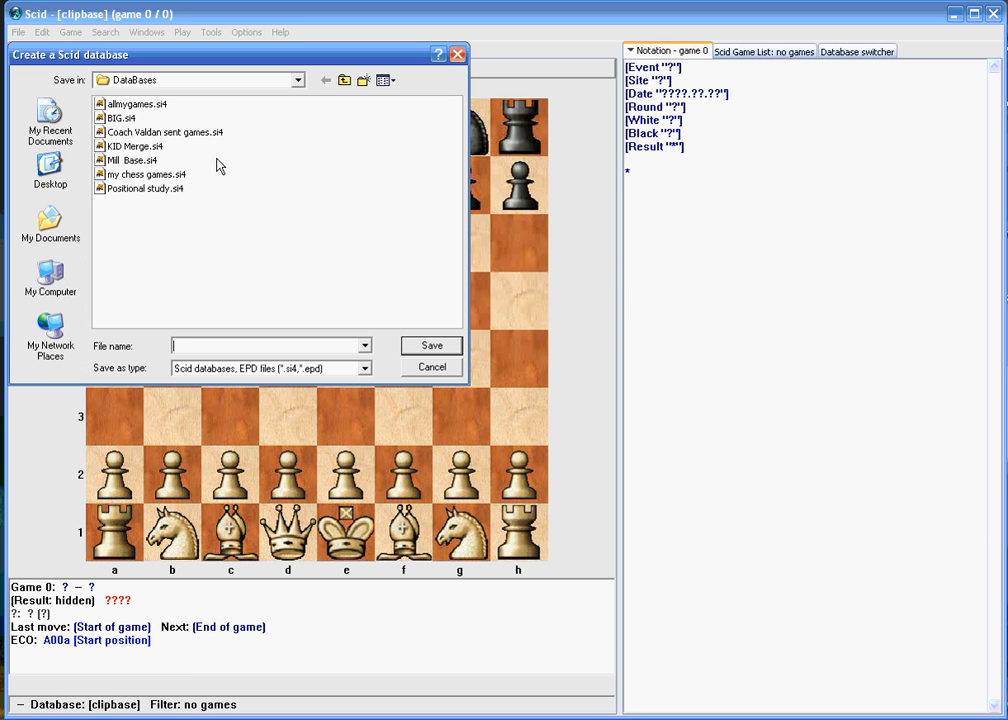
left_click(296, 80)
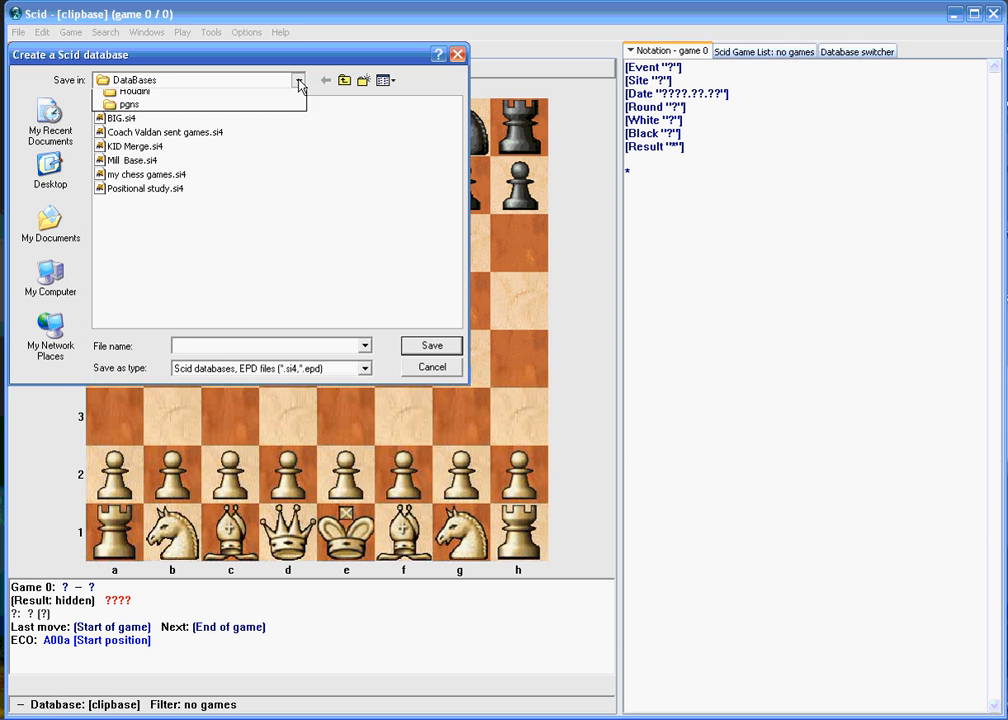
left_click(298, 80)
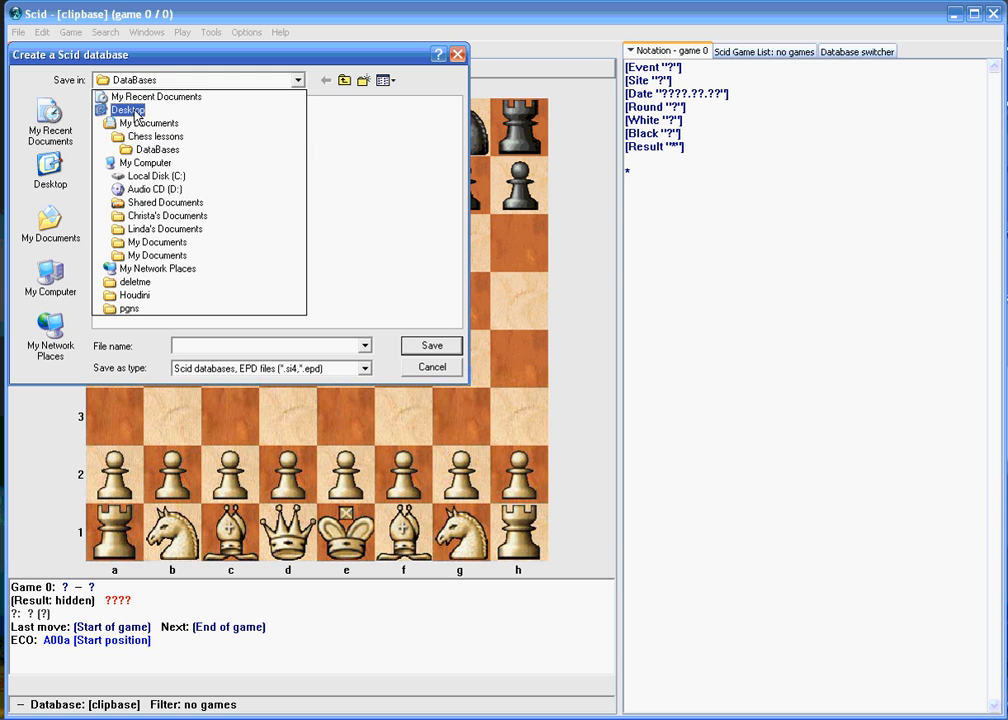
left_click(128, 108)
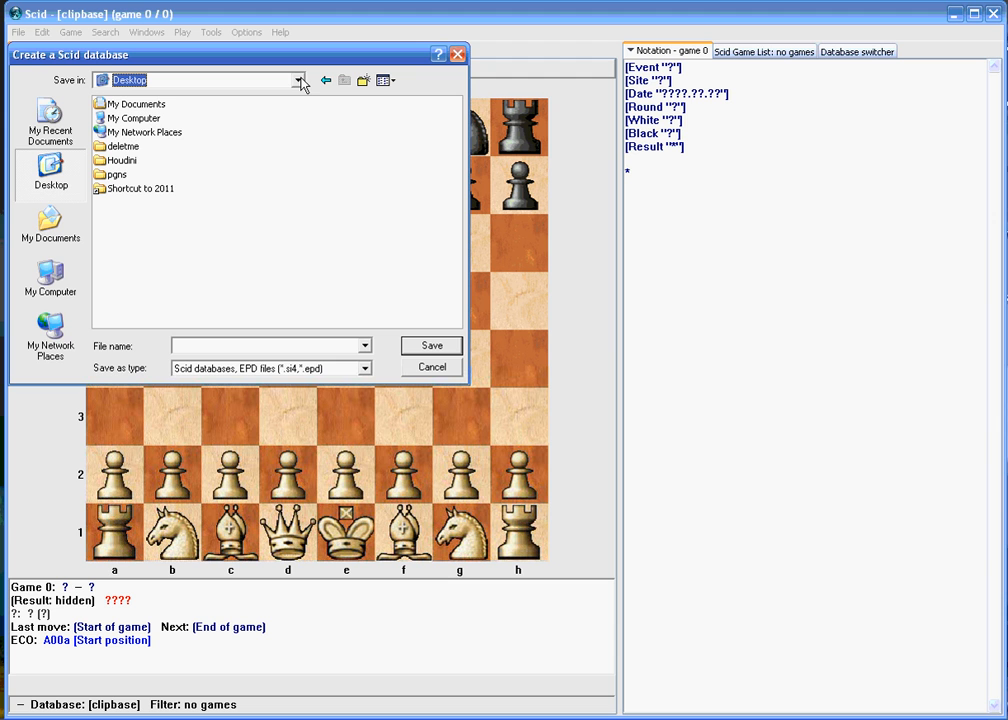
mouse_move(232, 344)
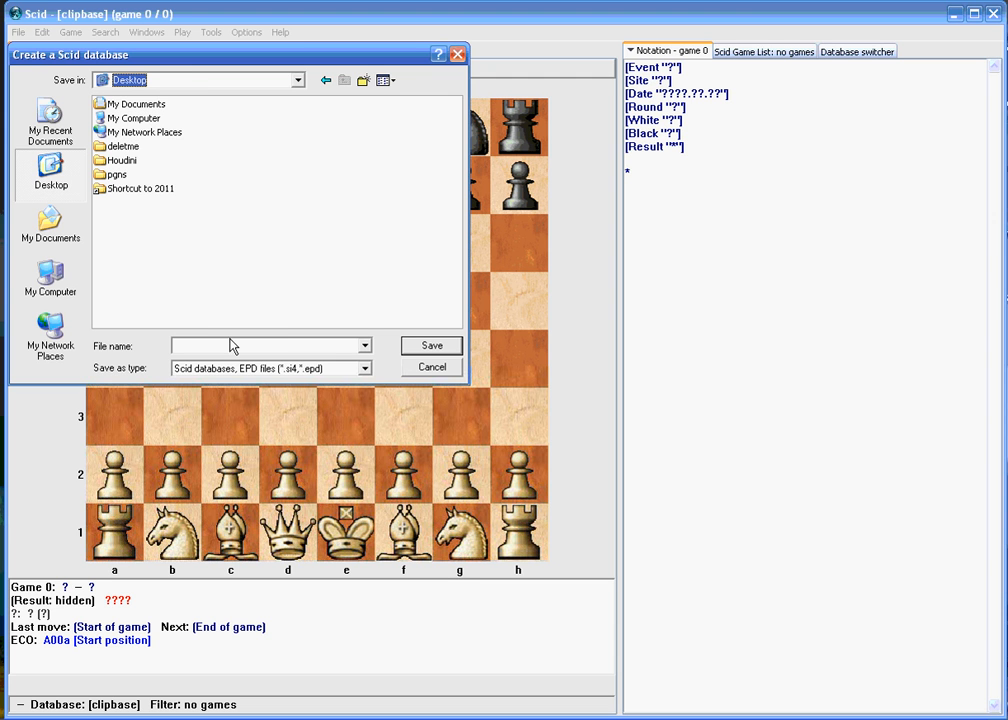
left_click(270, 346)
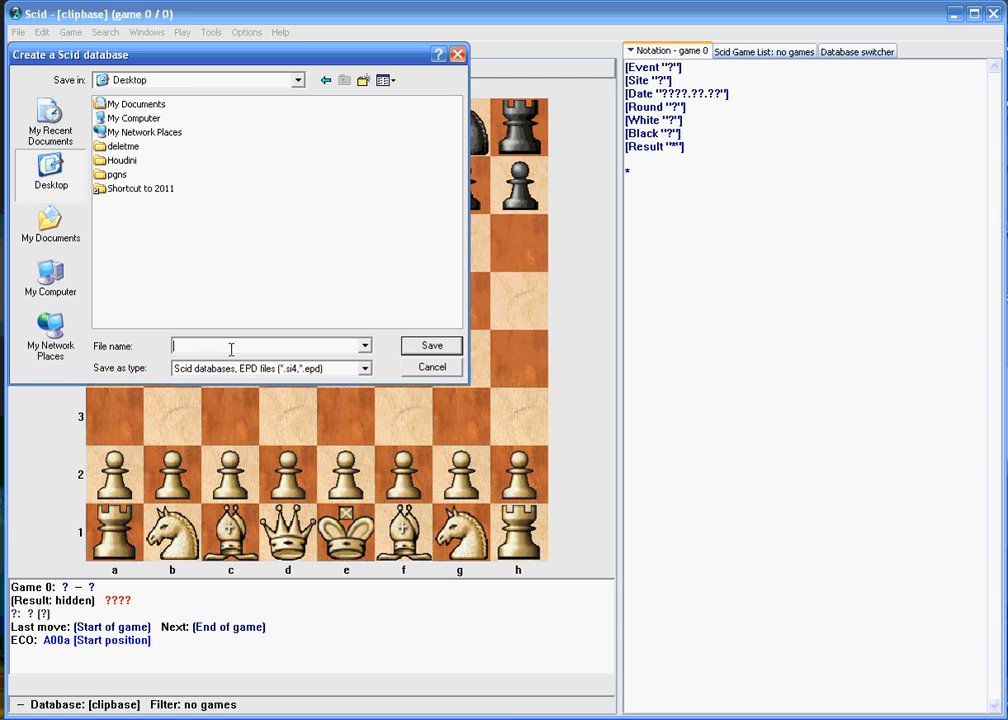
type("my d")
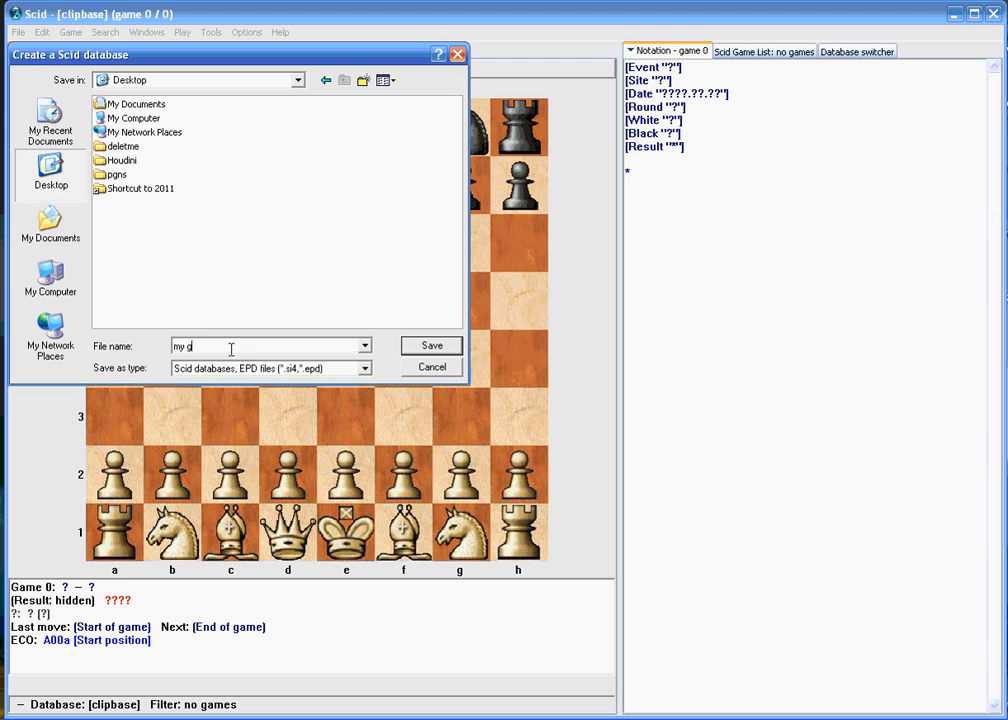
type("d")
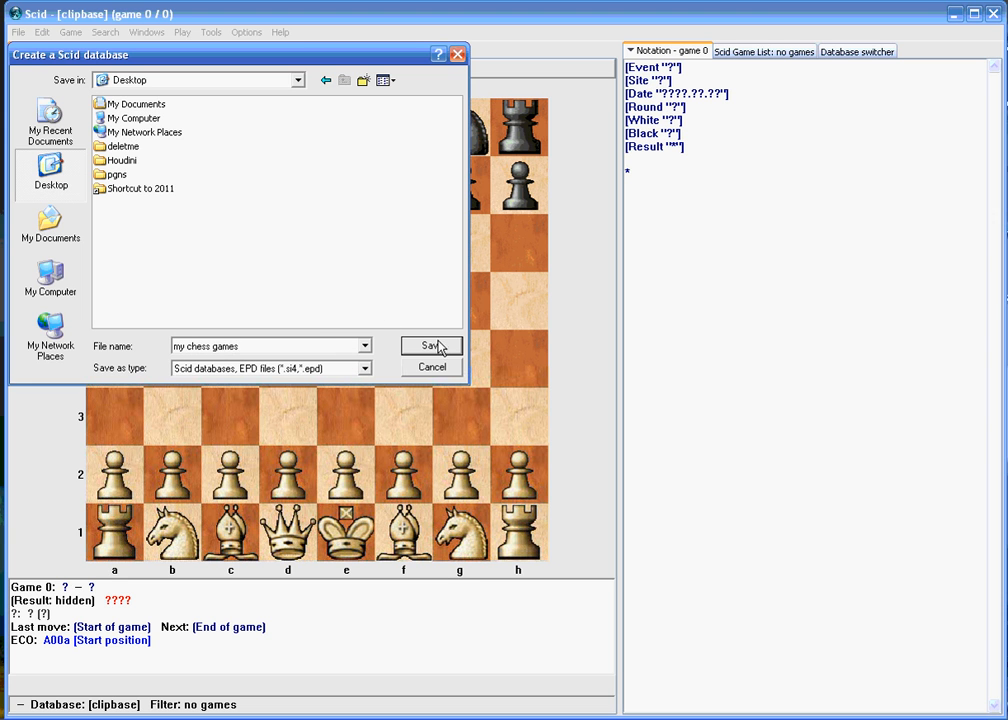
- Create the 'my chess games' database, view it in the switcher and enter King's Indian moves to 3...Bg7
left_click(430, 344)
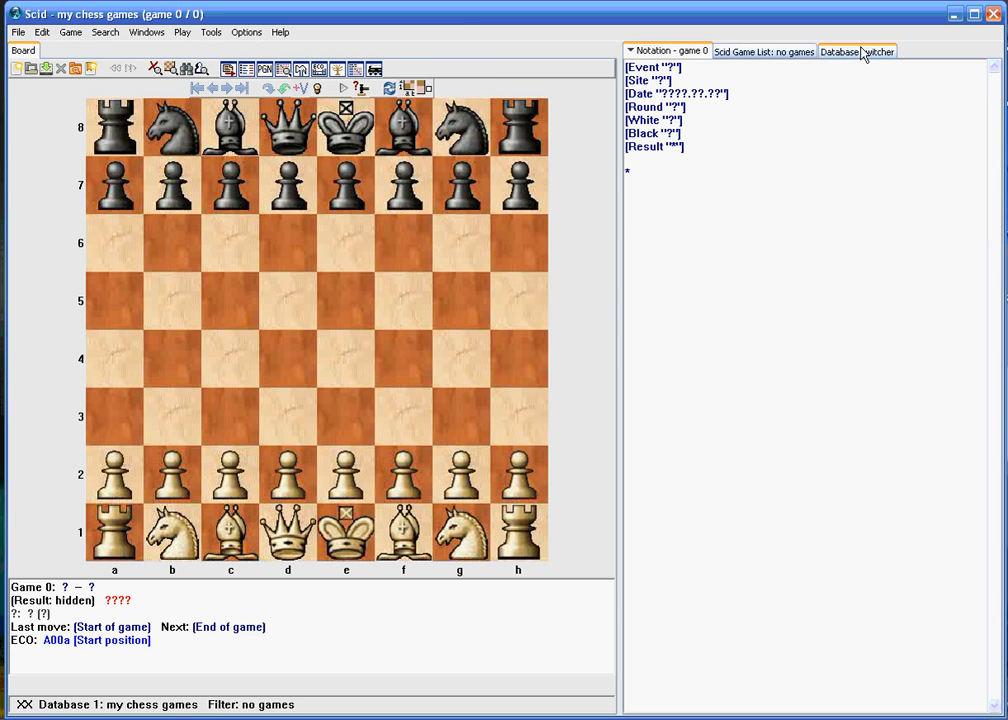
left_click(856, 52)
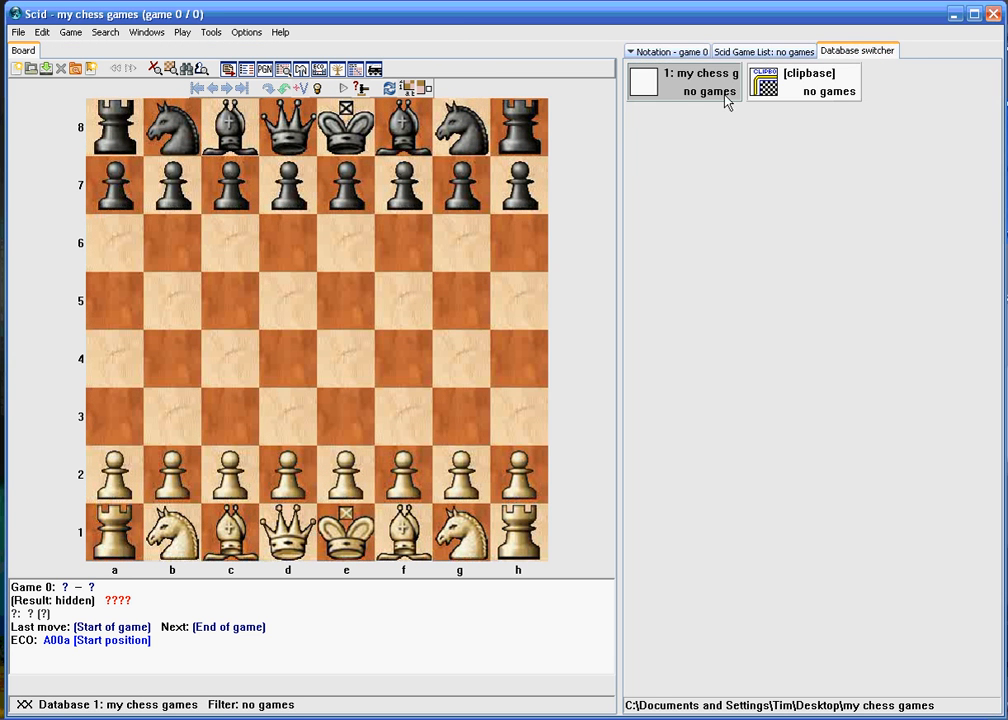
mouse_move(688, 96)
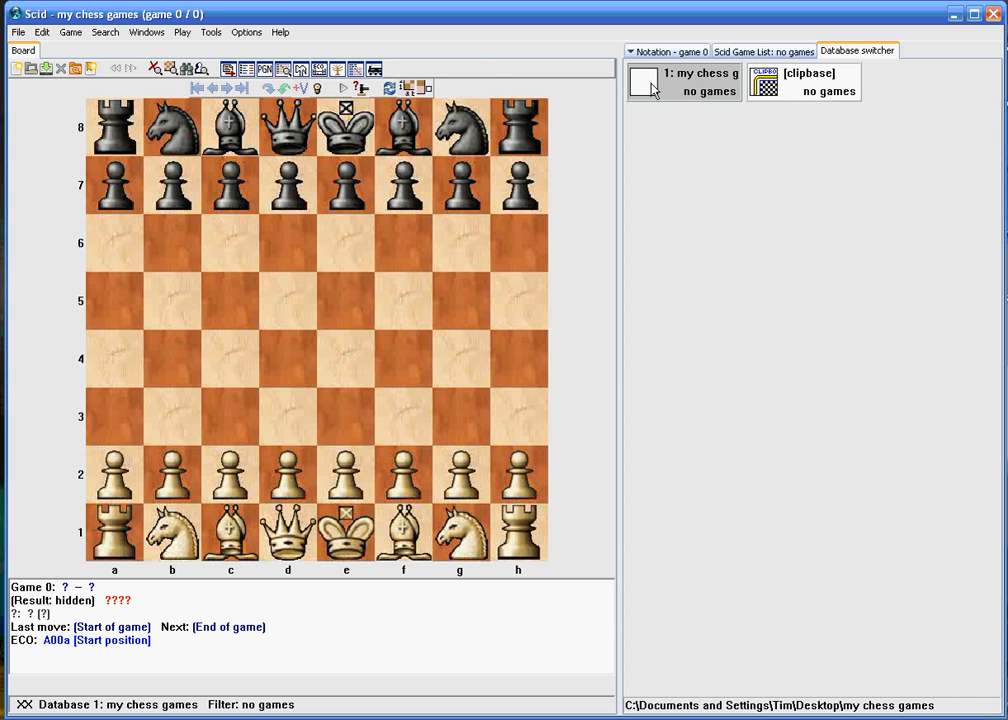
mouse_move(680, 90)
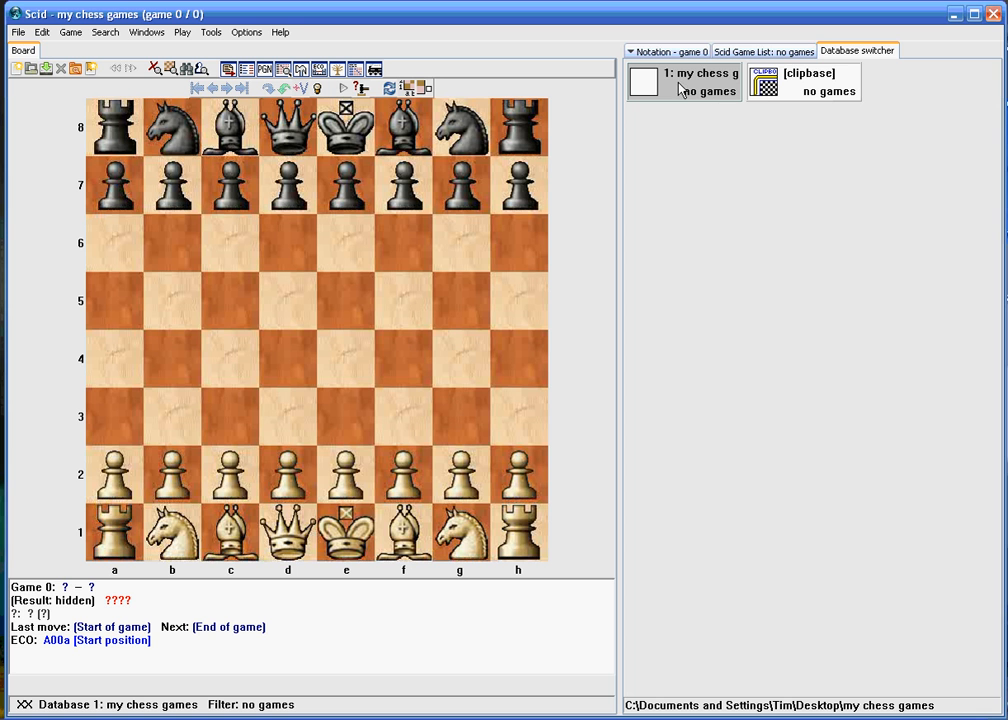
right_click(684, 82)
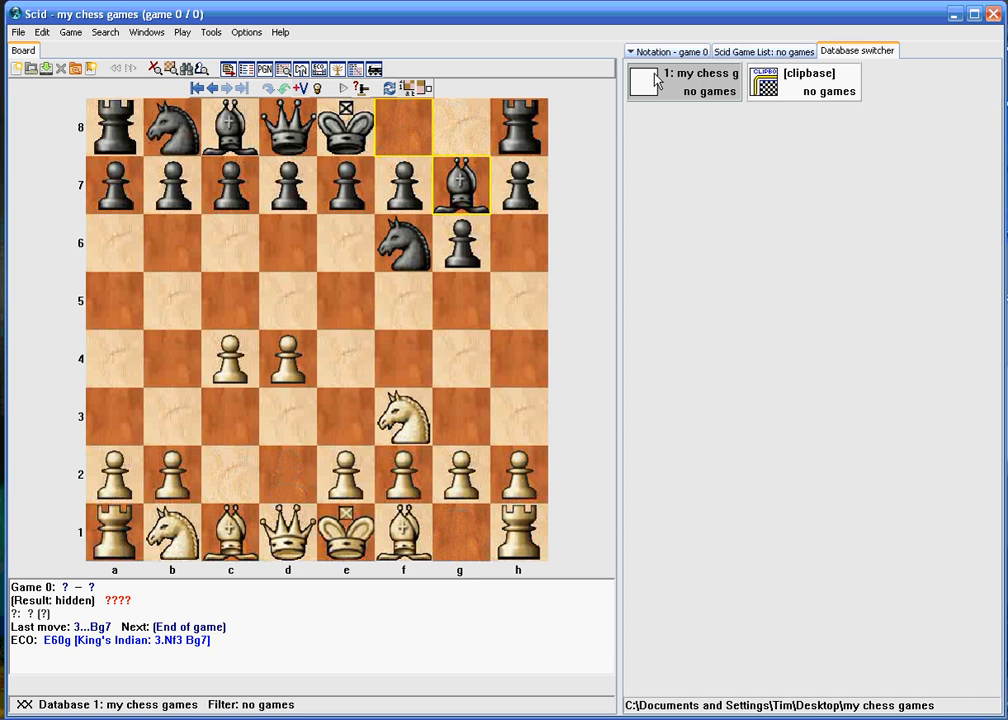
mouse_move(590, 188)
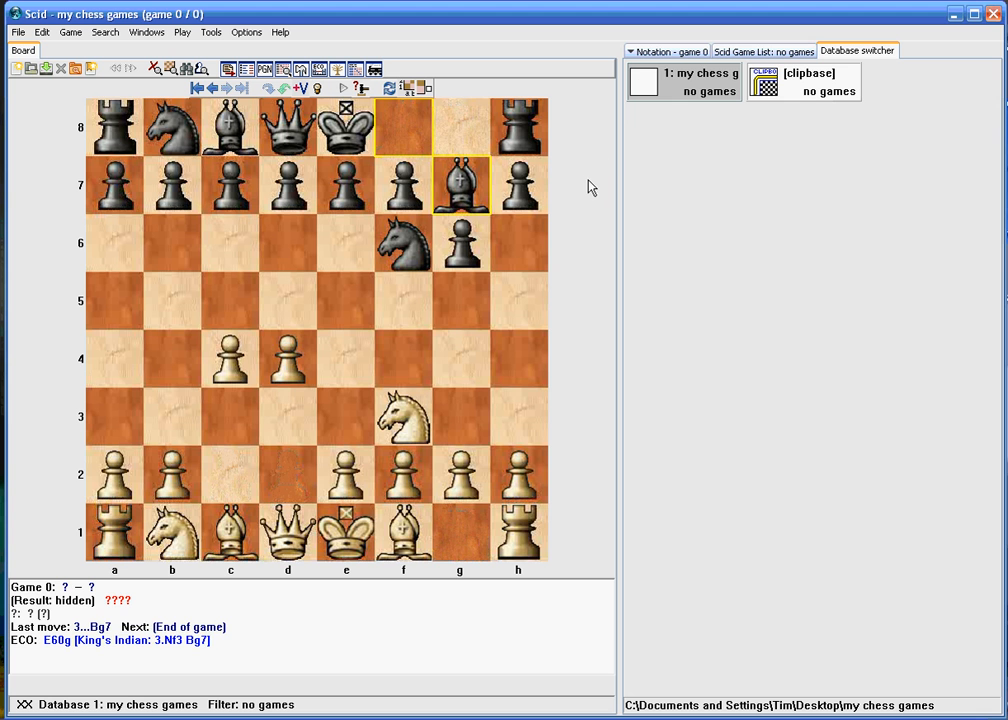
- Start a fresh game, discarding the entered moves, and return to the database switcher
left_click(212, 88)
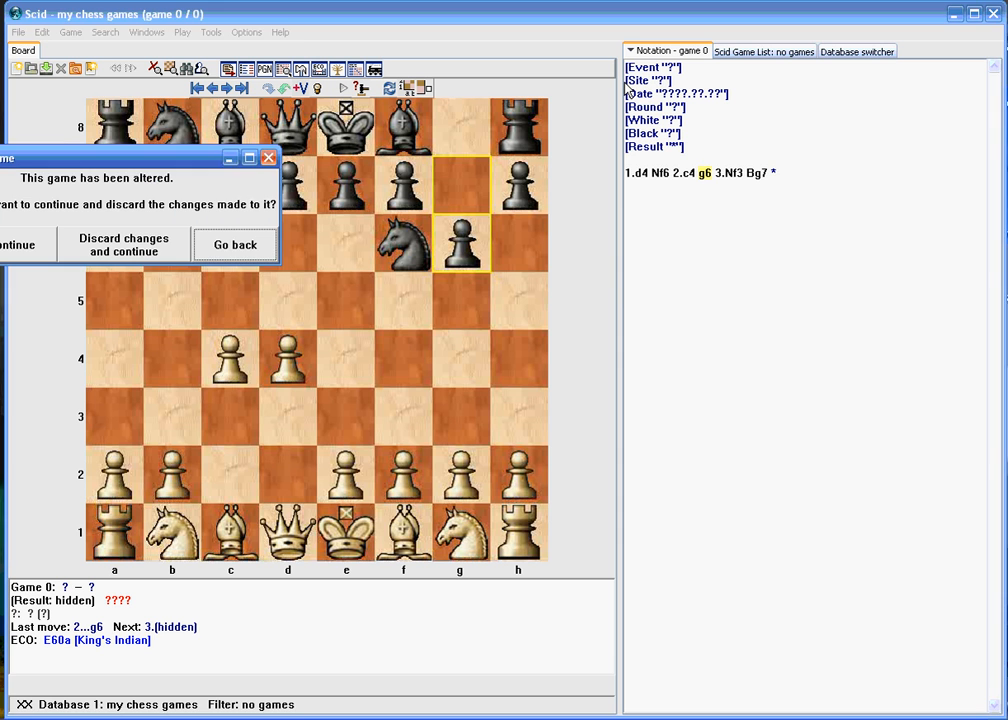
left_click(124, 244)
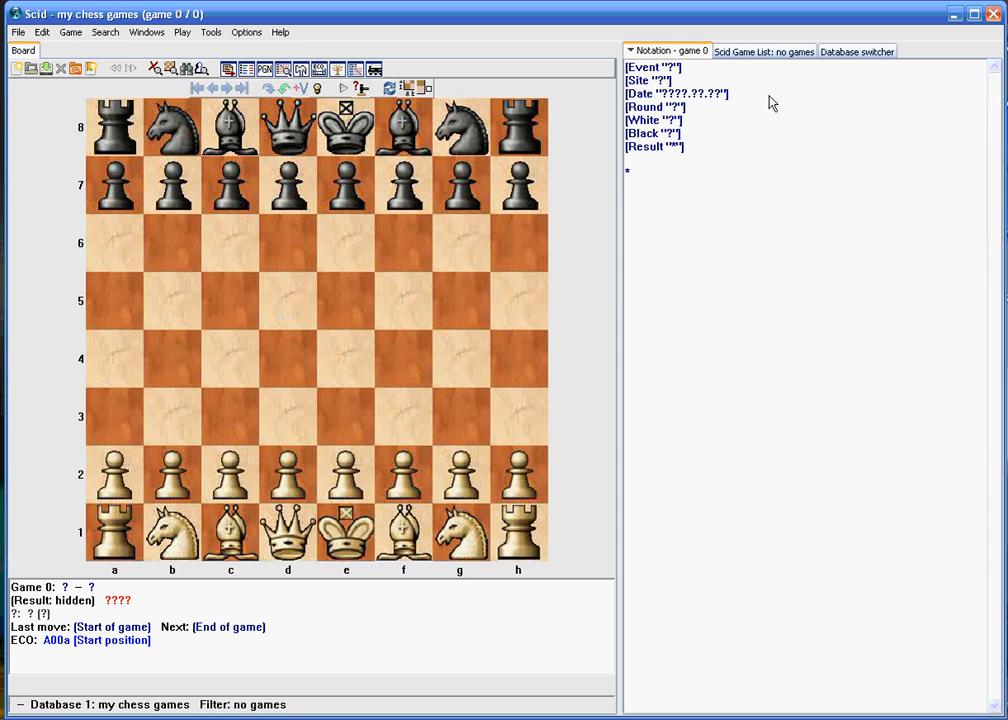
left_click(856, 52)
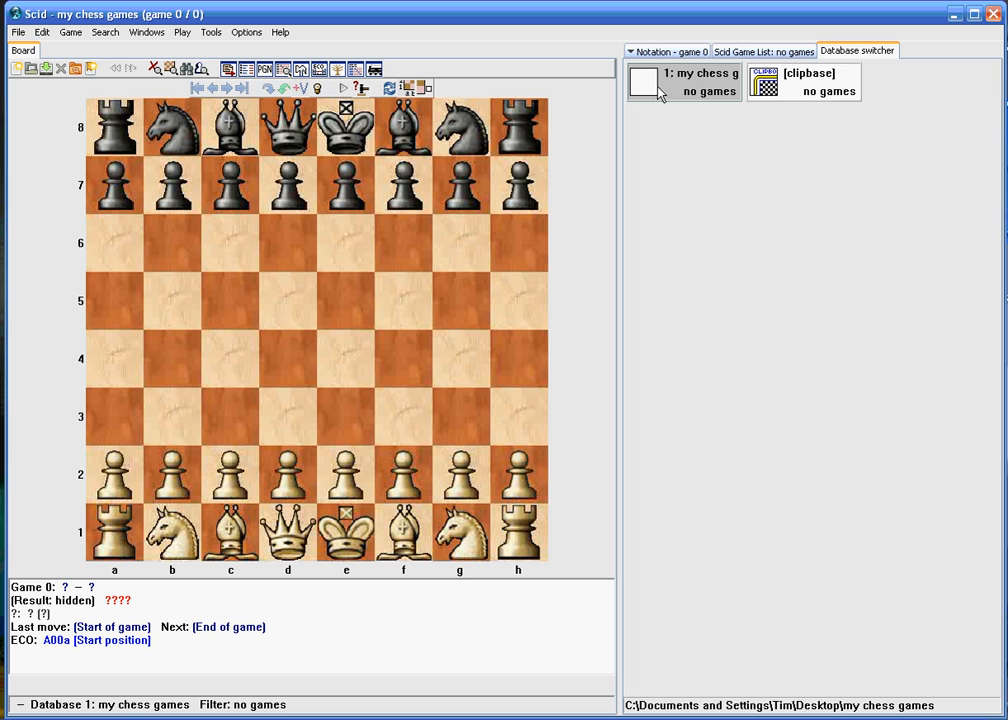
mouse_move(692, 90)
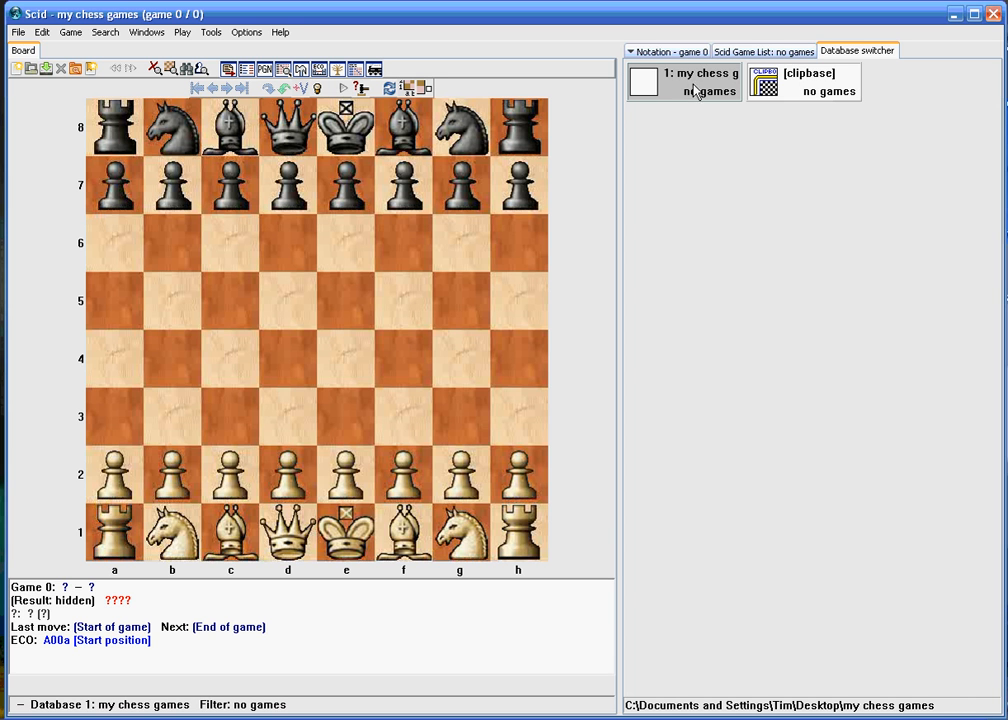
- Give the 'my chess games' database the My games icon via Change icon
right_click(684, 82)
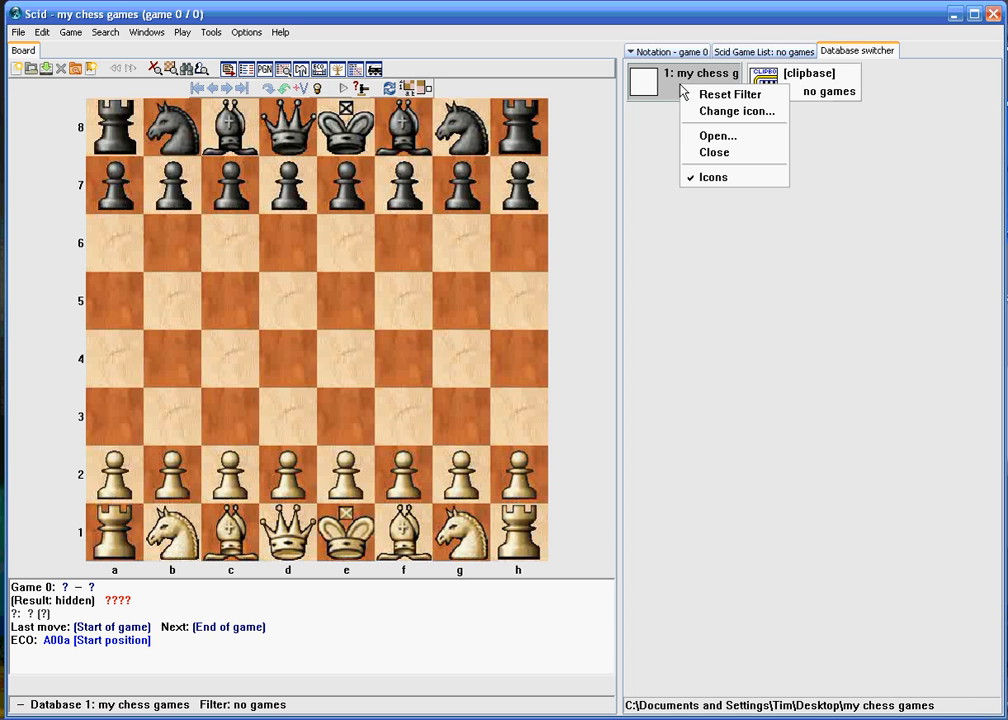
left_click(736, 112)
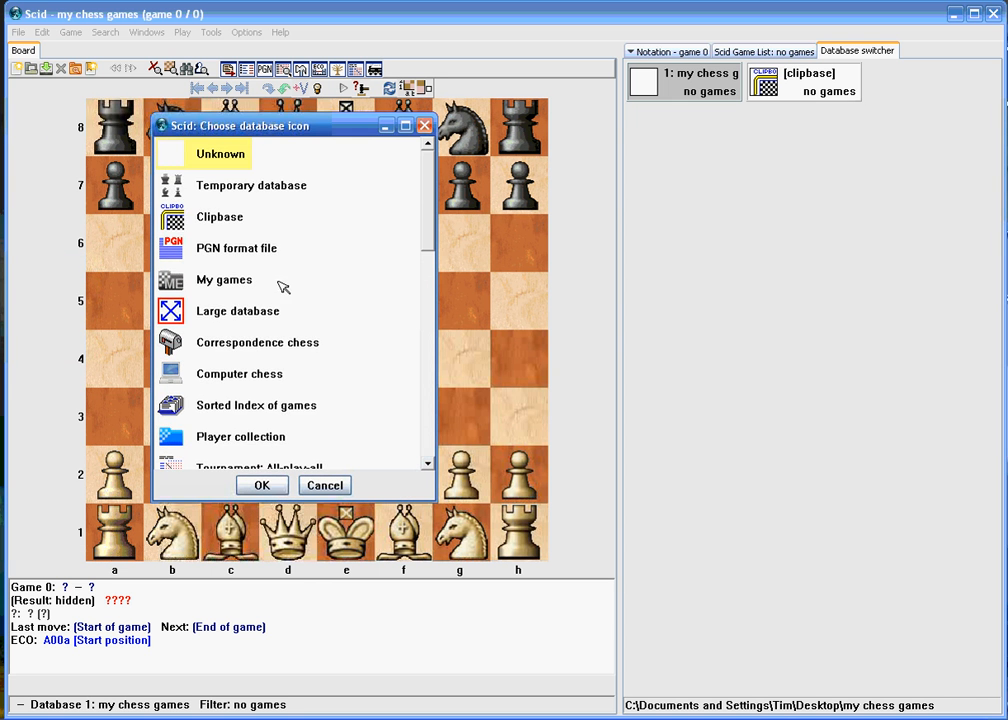
scroll("down", 3)
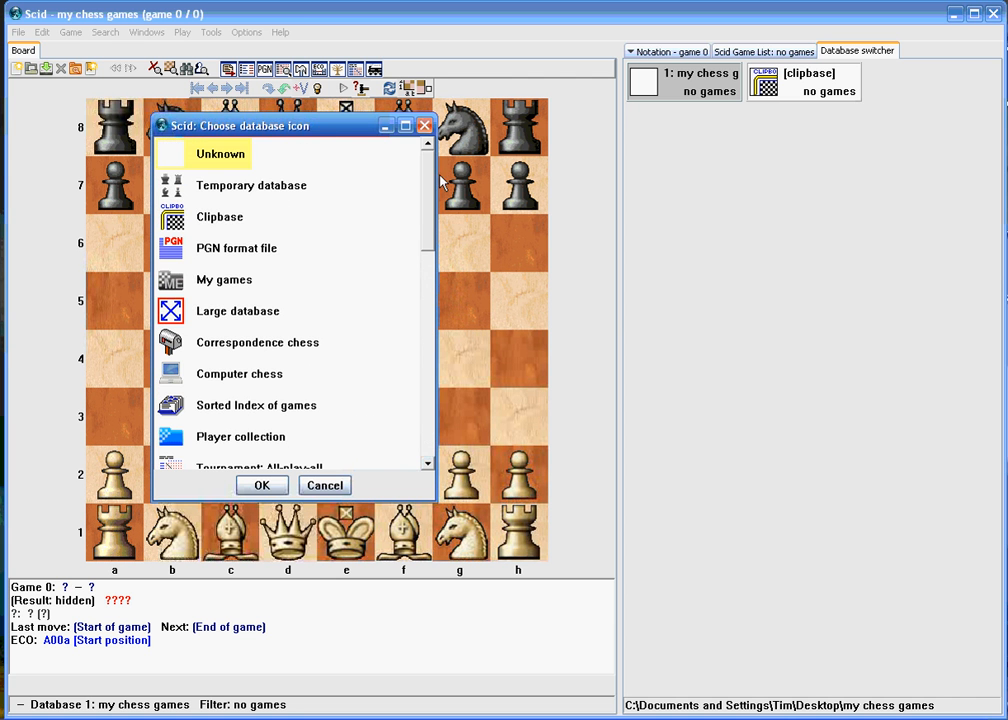
mouse_move(228, 288)
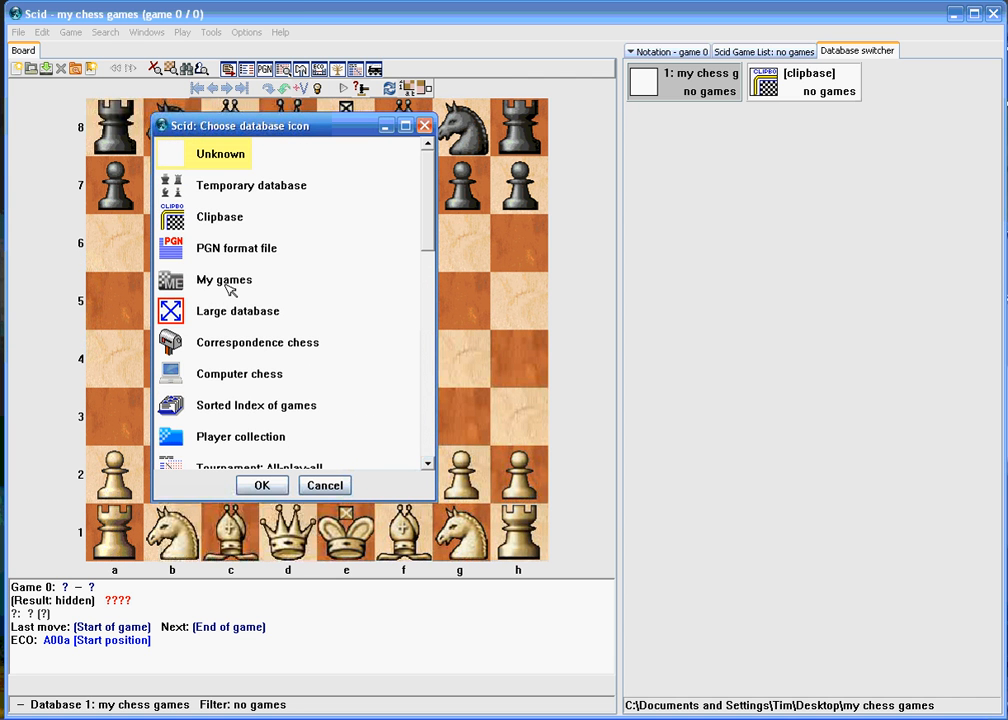
left_click(224, 280)
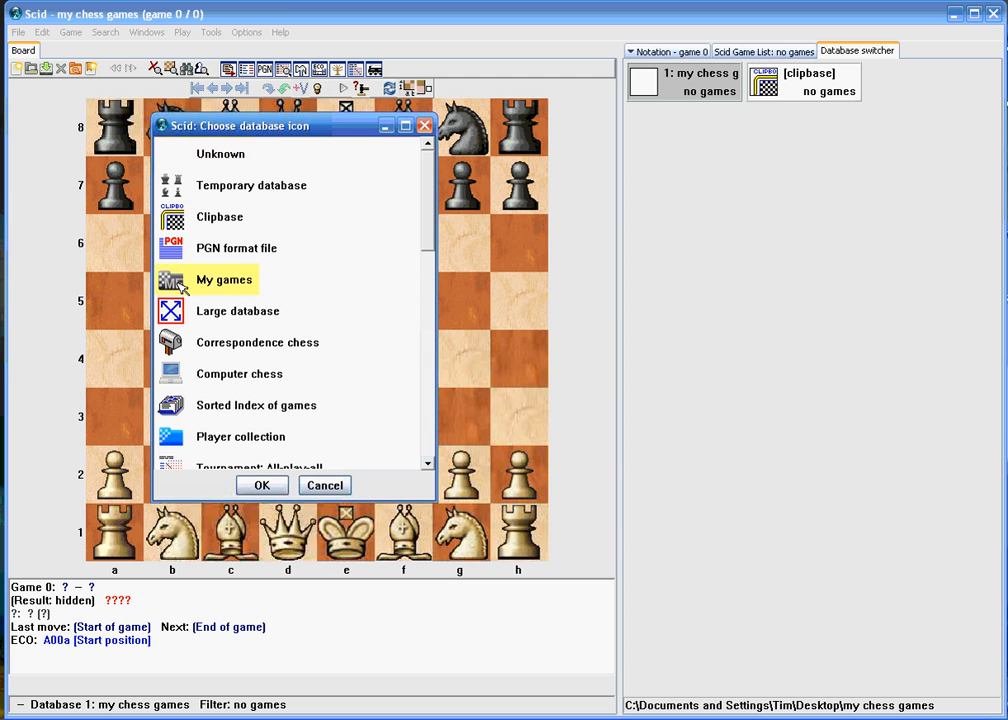
left_click(260, 486)
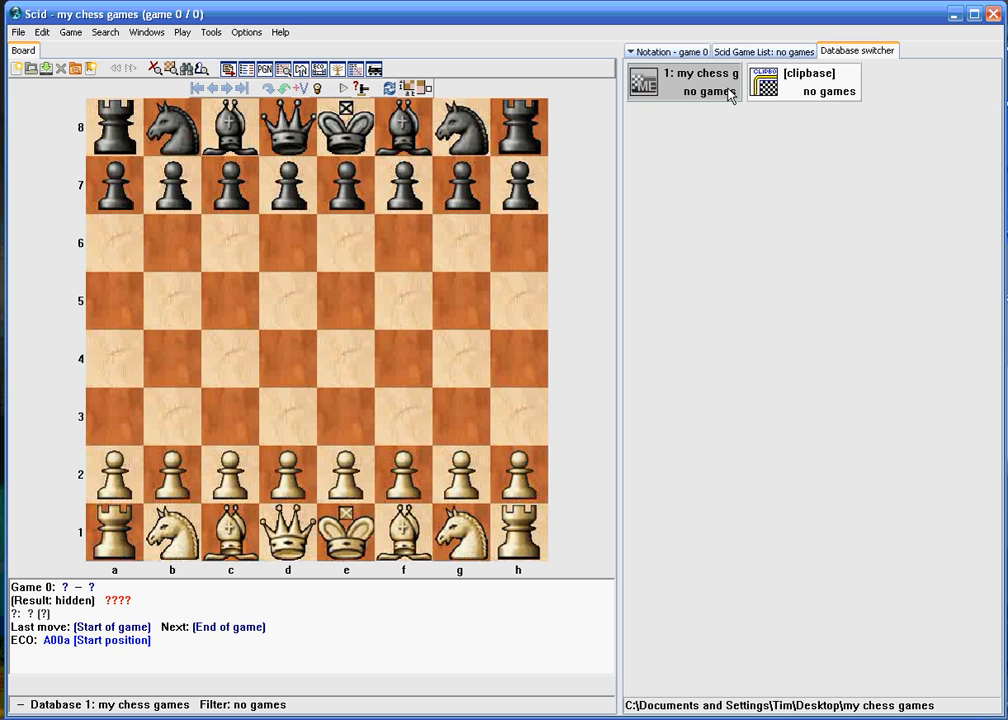
left_click(764, 50)
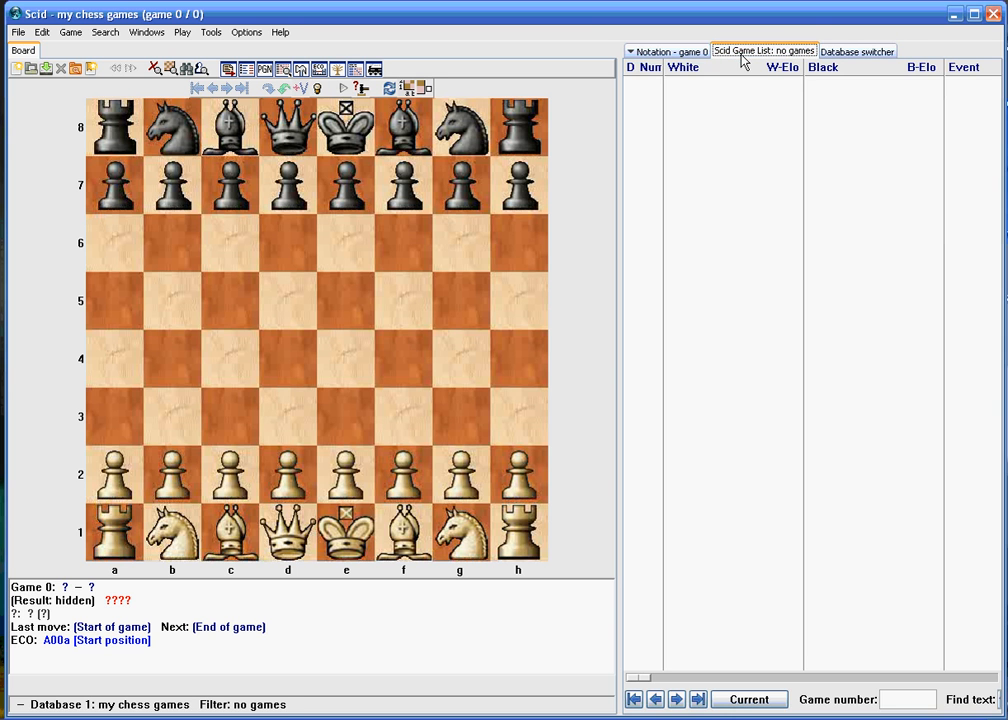
left_click(668, 52)
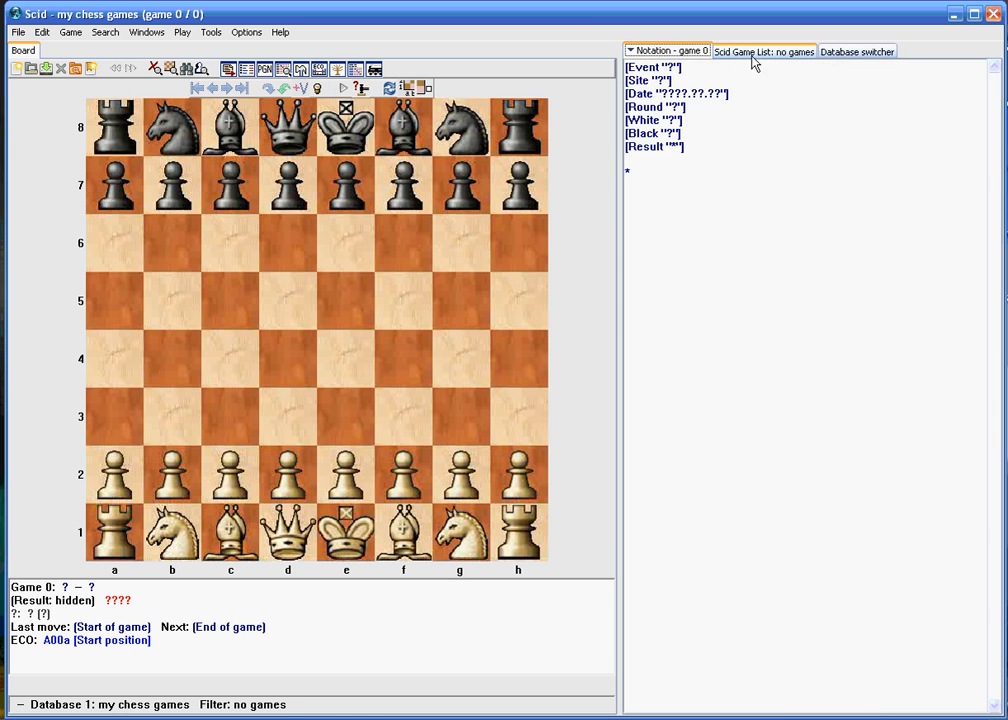
left_click(856, 52)
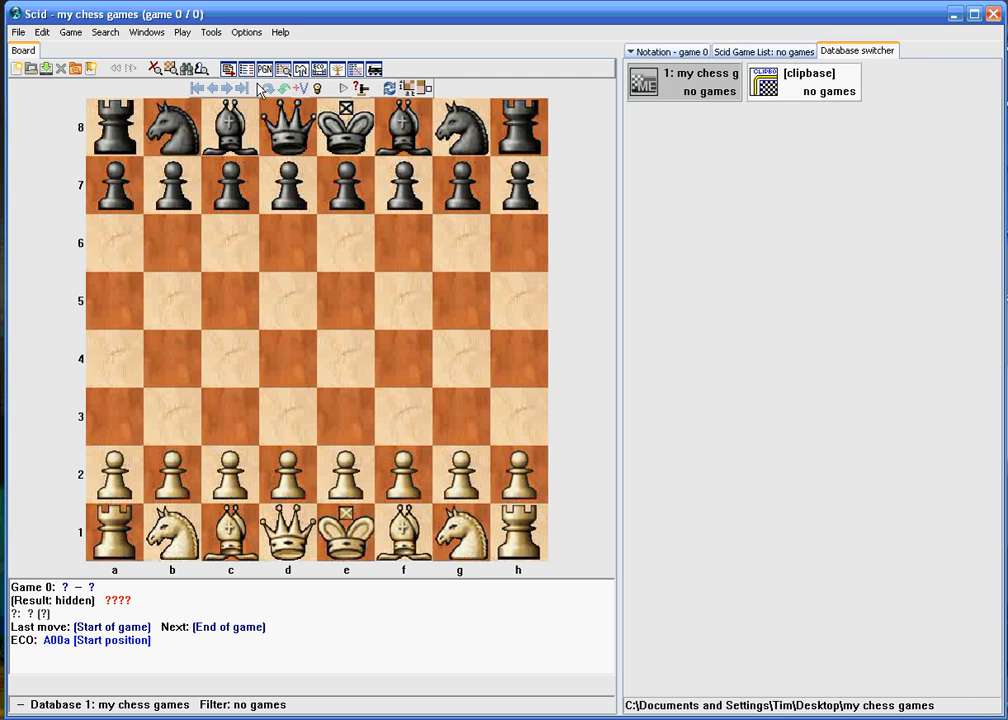
- Start a PGN import from the Tools menu and browse to the Desktop pgns folder
left_click(210, 32)
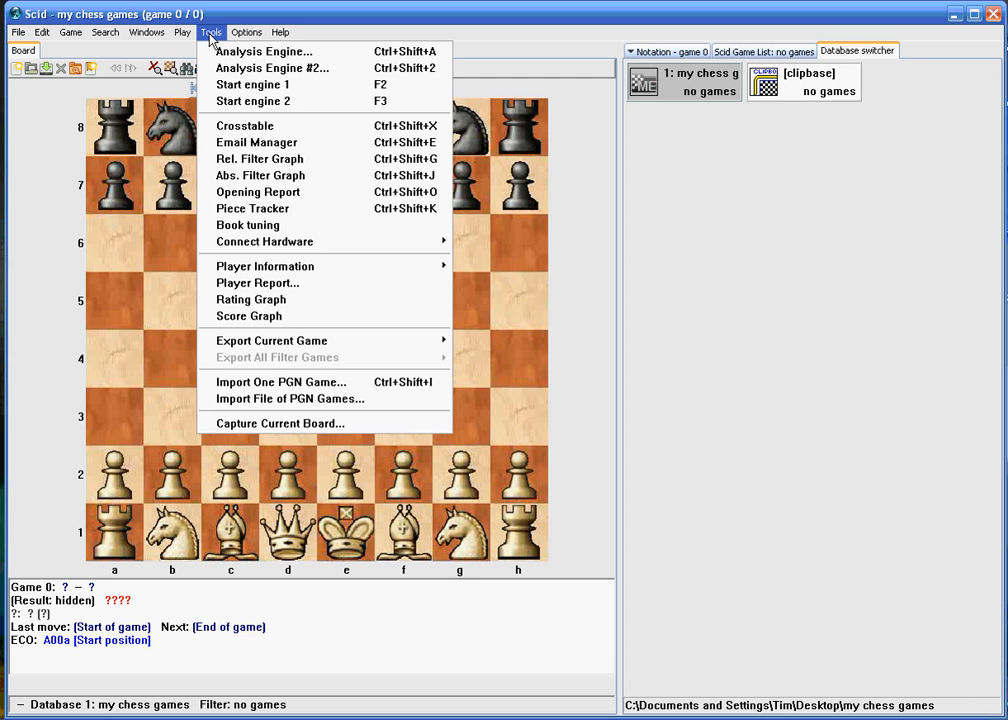
mouse_move(288, 398)
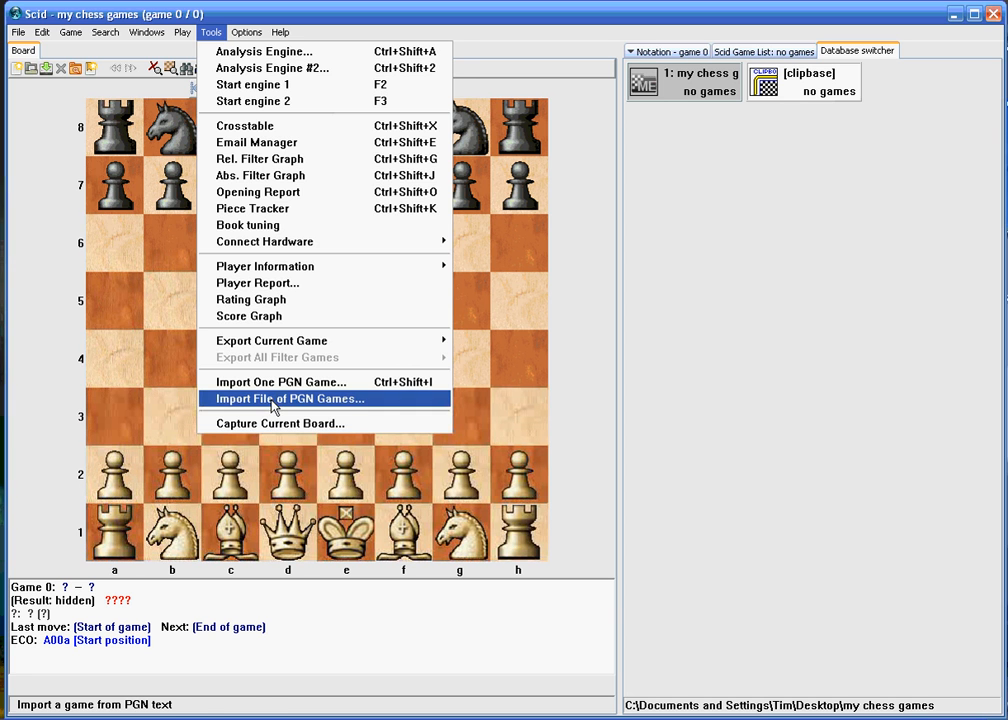
left_click(288, 398)
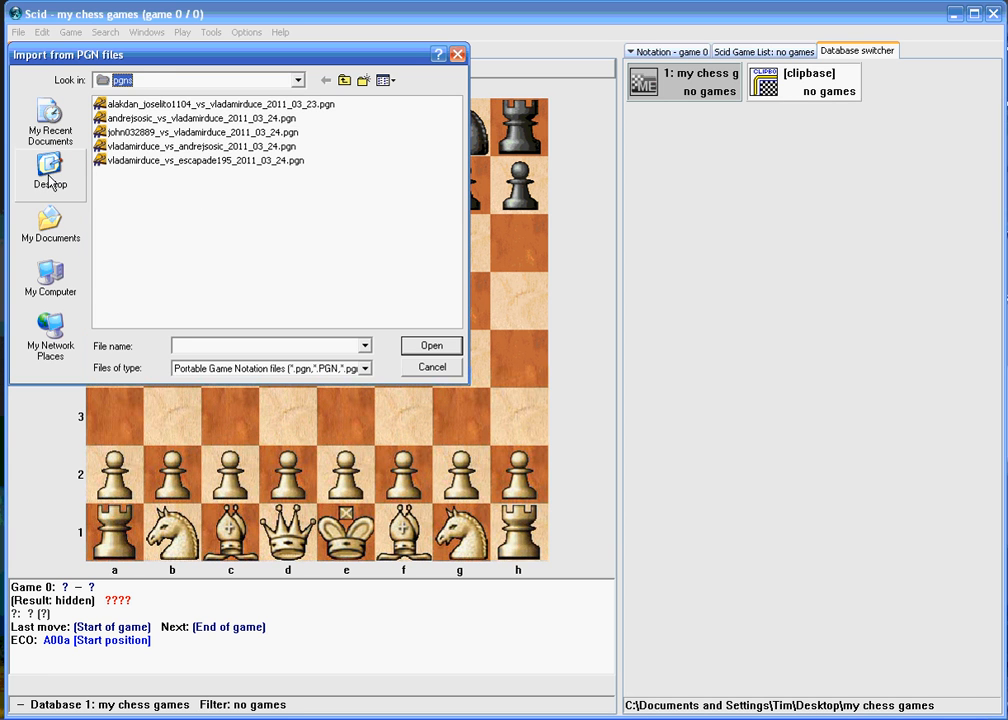
left_click(50, 170)
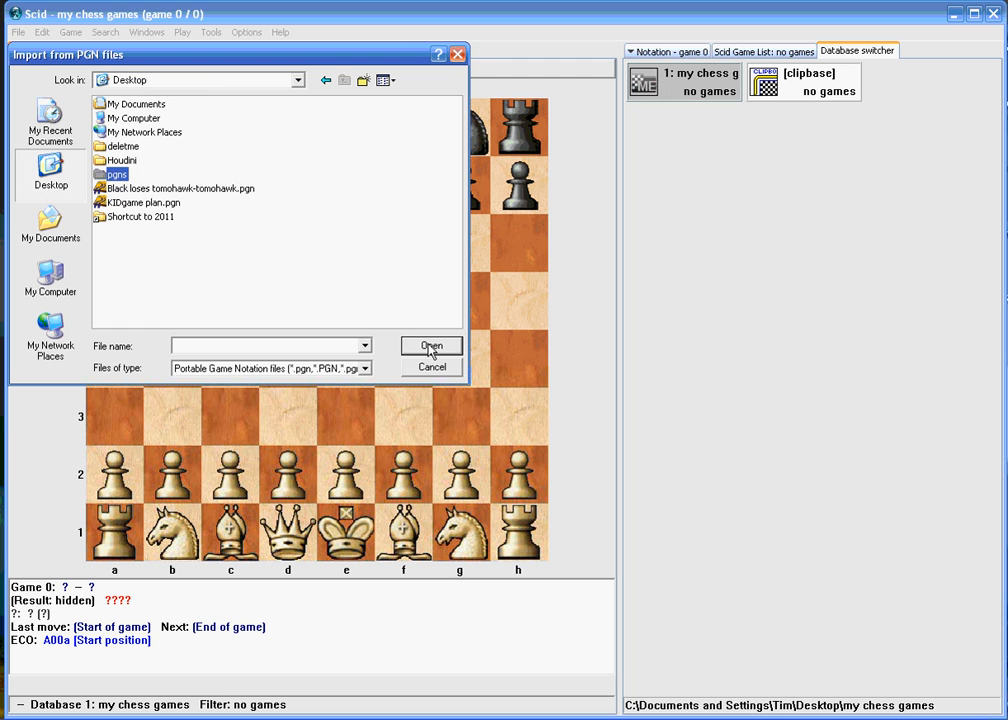
double_click(116, 174)
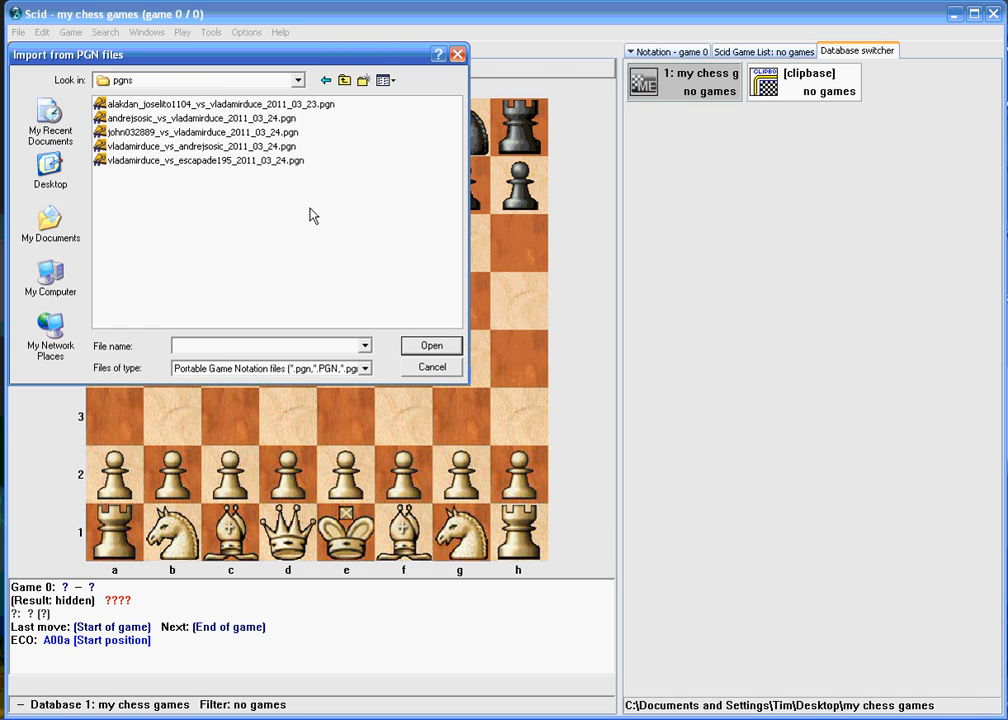
mouse_move(198, 116)
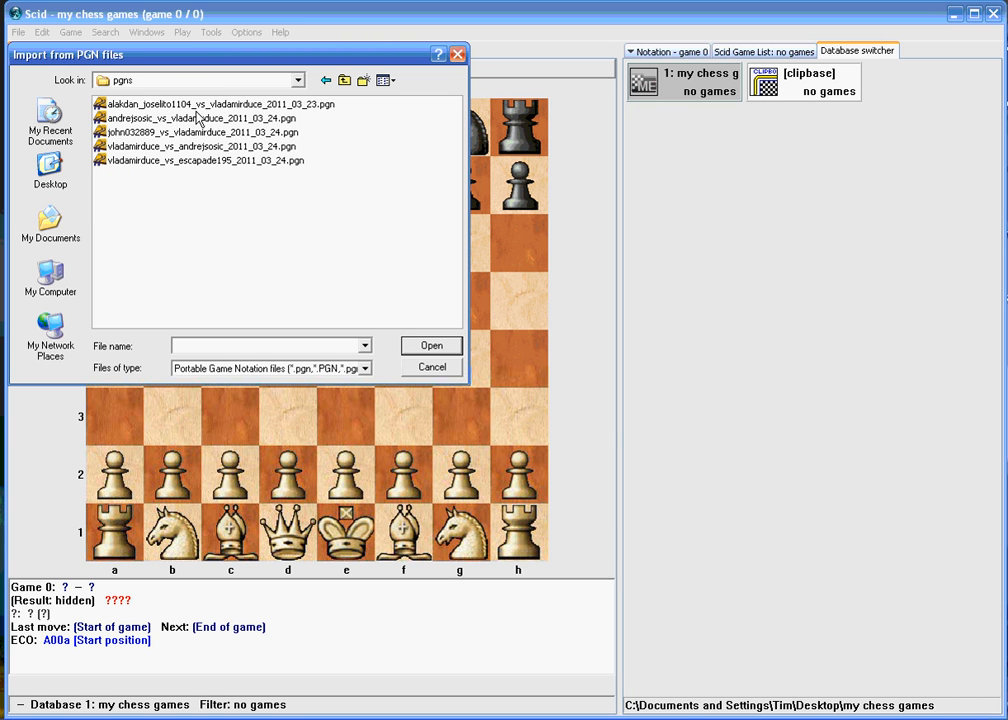
- Select all five PGN files and import them into 'my chess games'
left_click(216, 104)
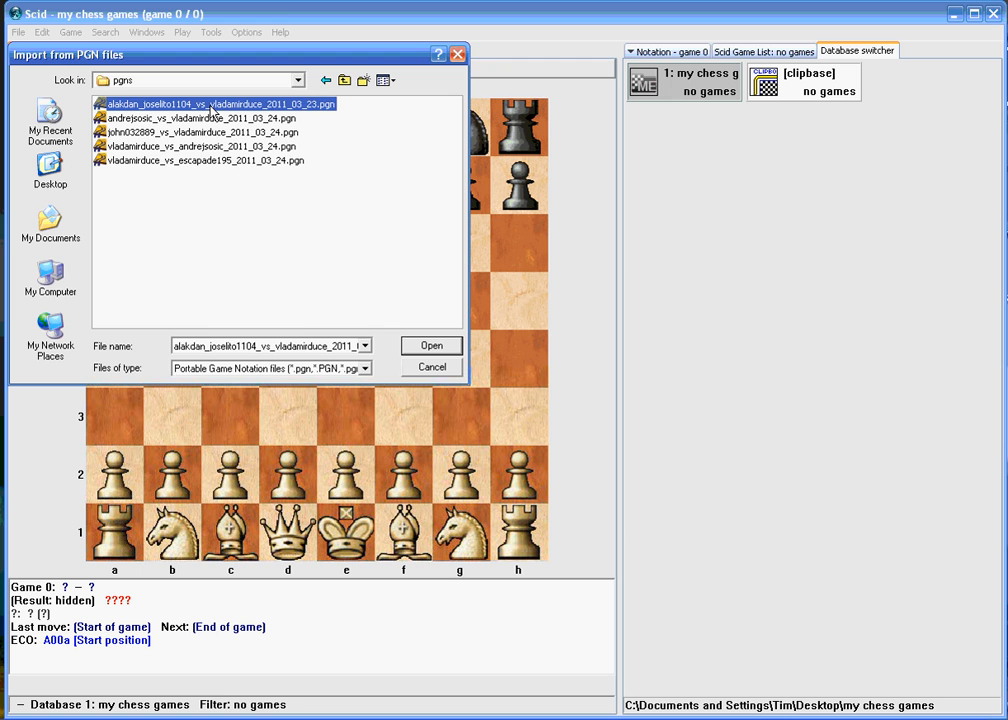
mouse_move(212, 114)
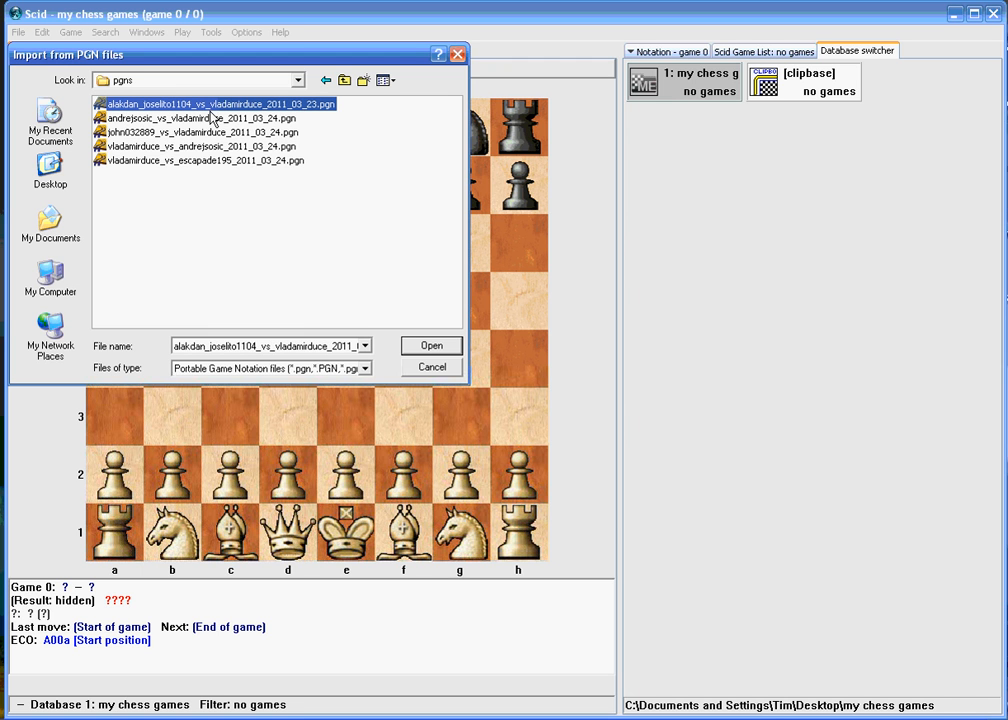
left_click(196, 132)
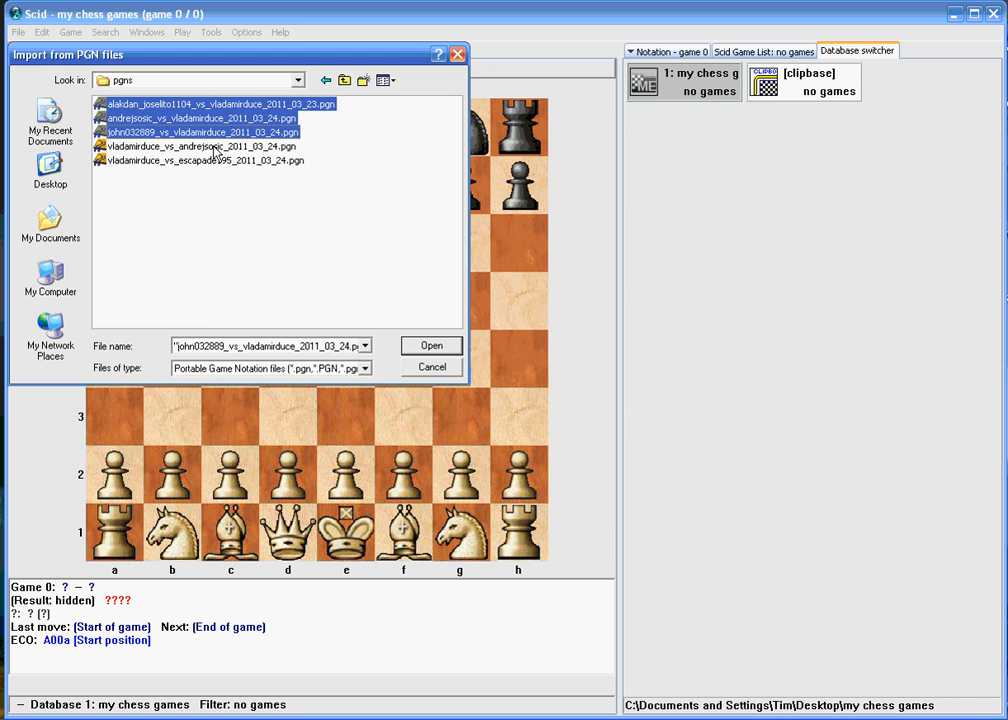
left_click(200, 160)
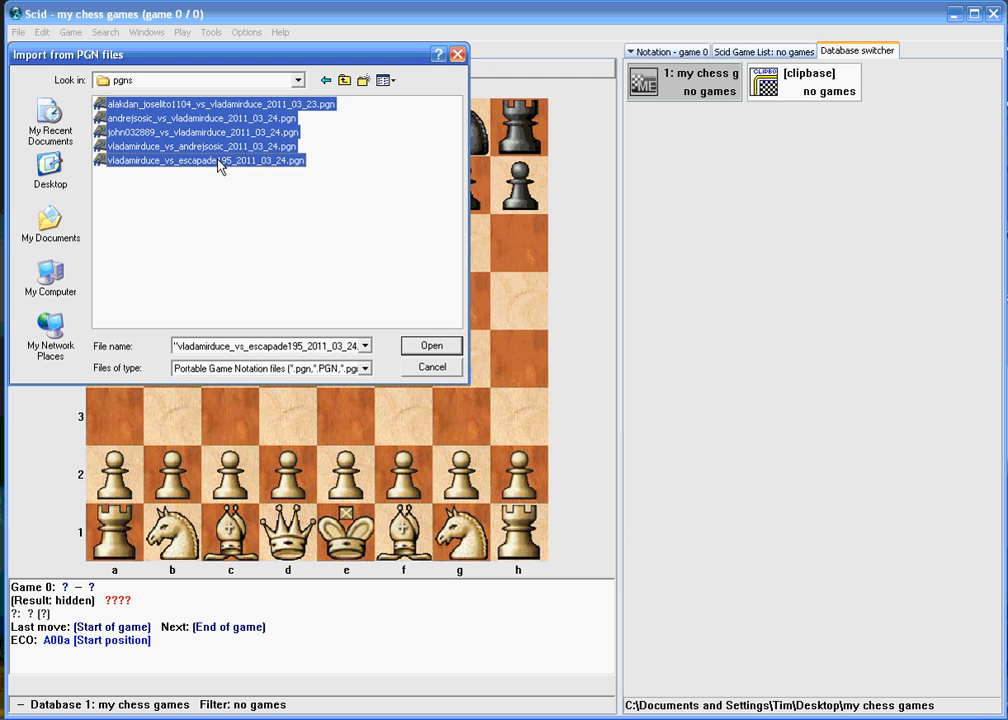
left_click(432, 344)
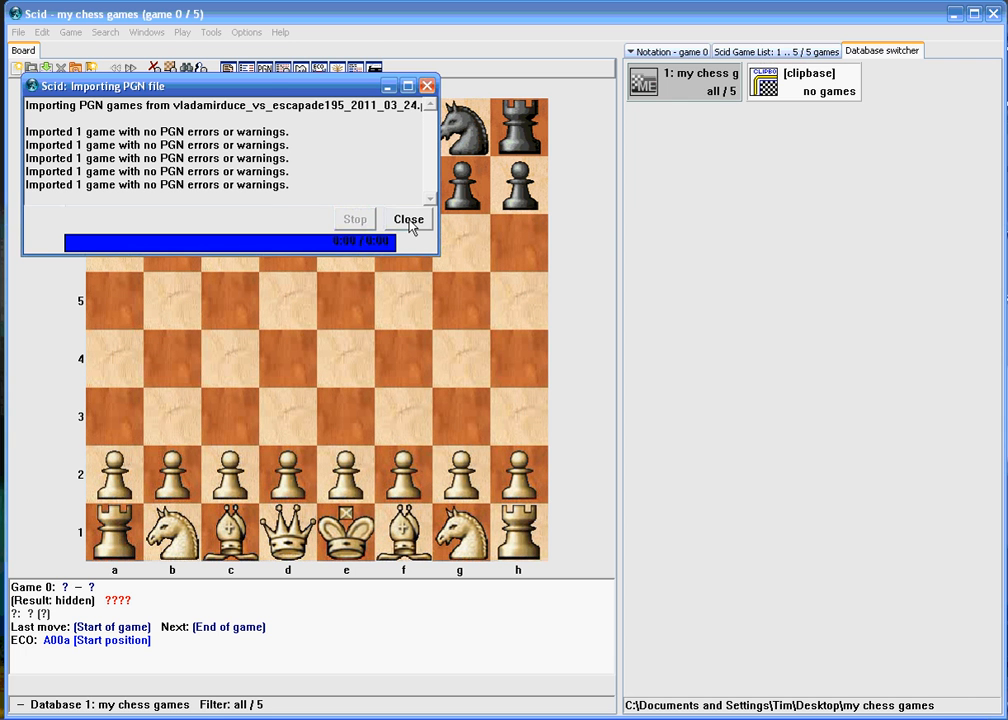
- Dismiss the import report and view the five imported games in the game list
left_click(408, 218)
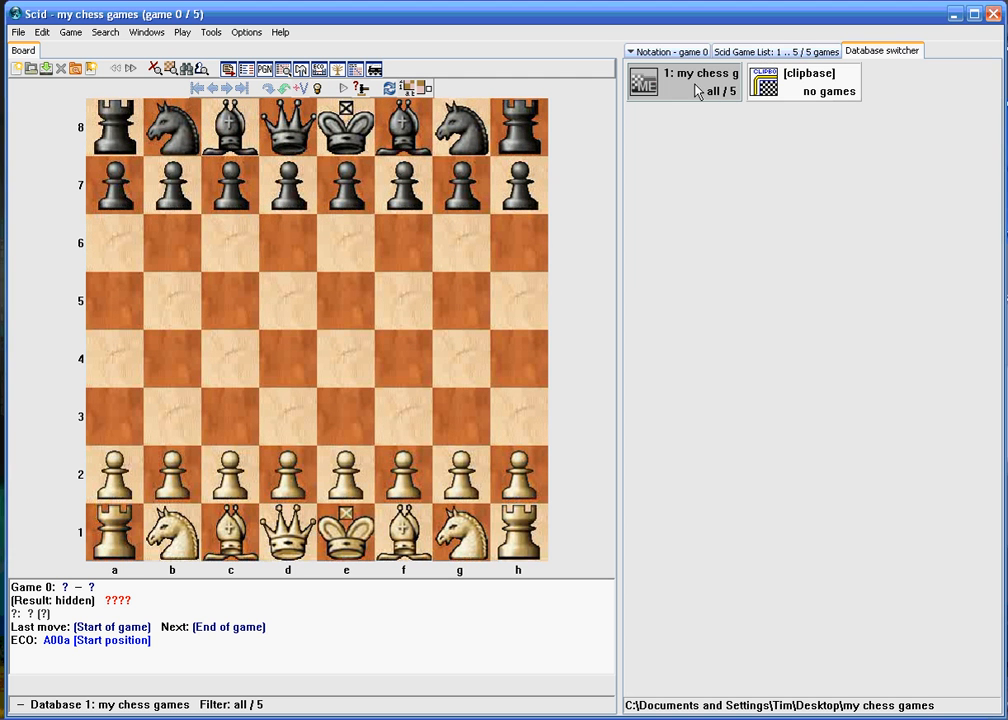
mouse_move(668, 82)
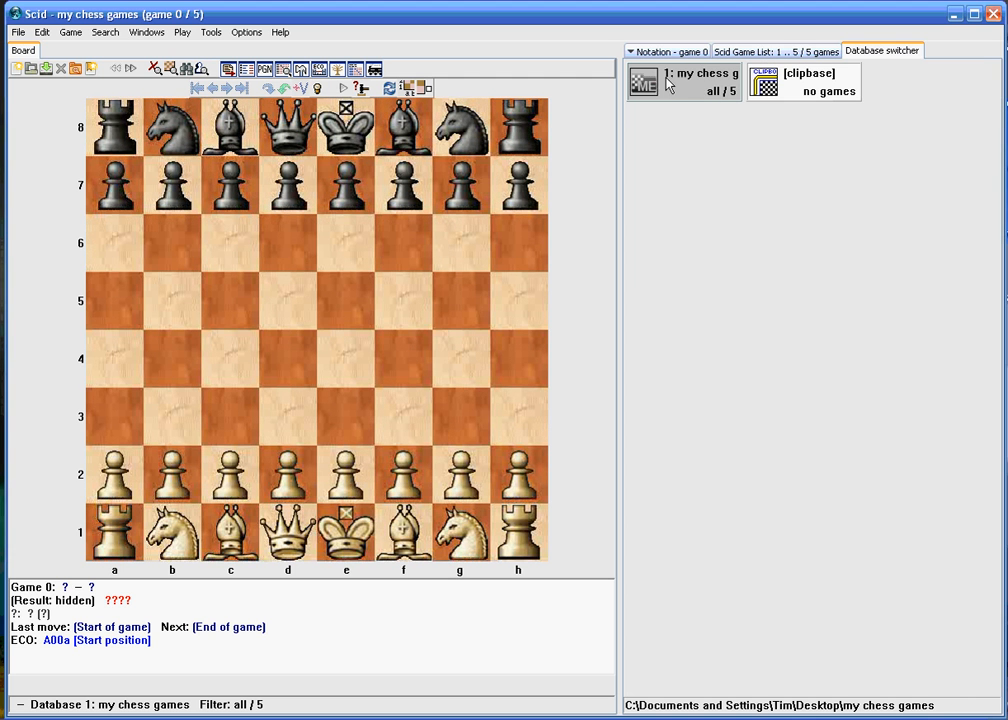
mouse_move(704, 102)
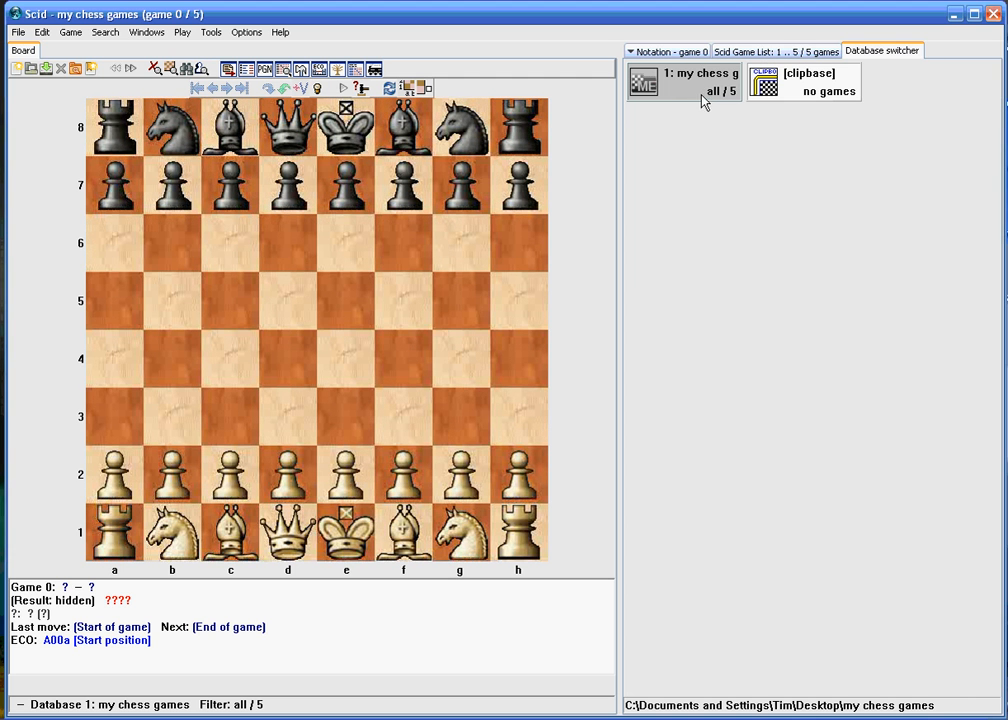
mouse_move(724, 96)
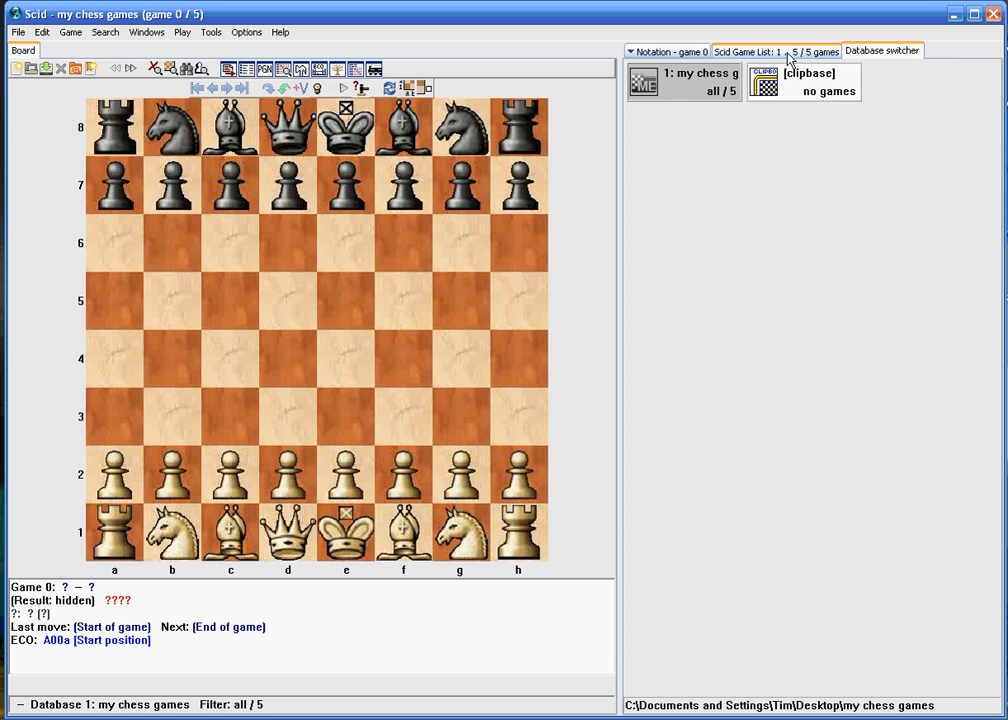
left_click(748, 52)
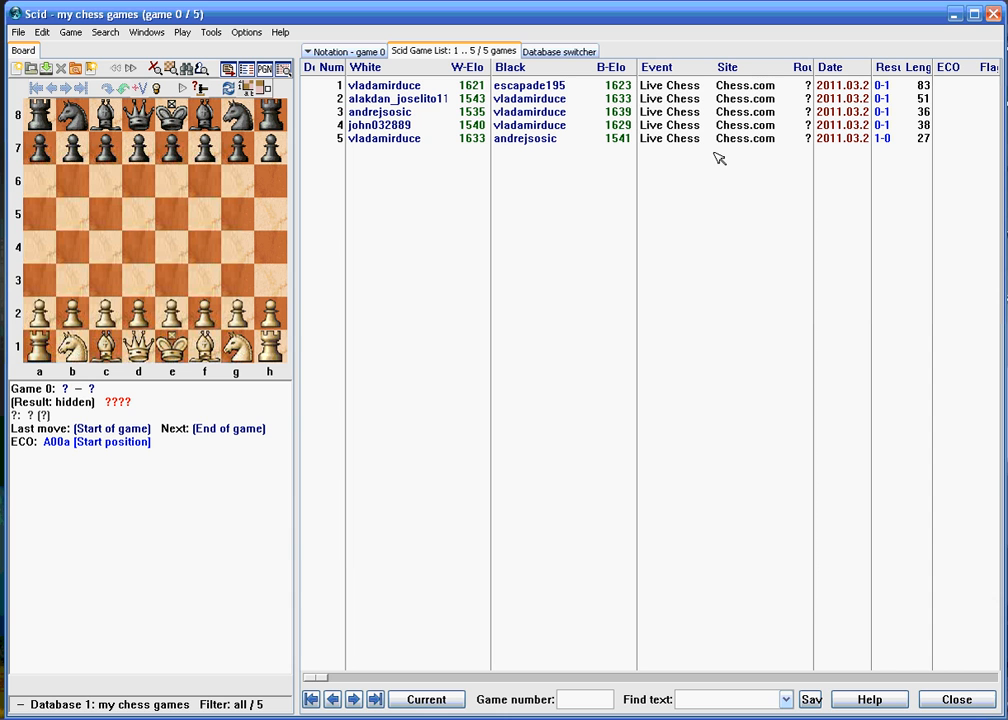
mouse_move(540, 120)
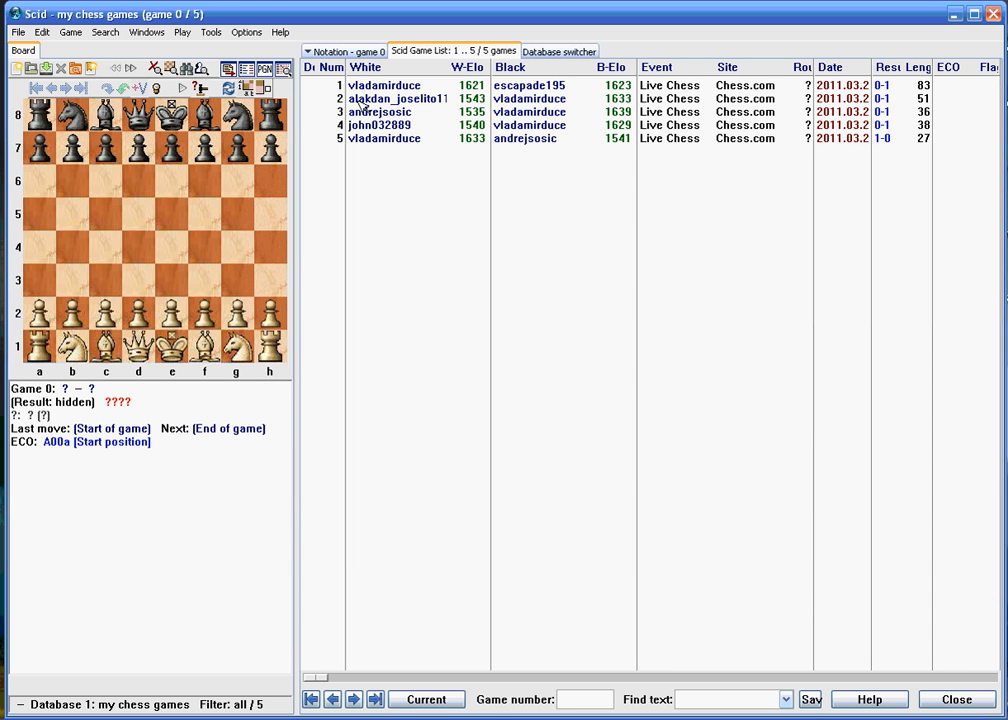
mouse_move(626, 84)
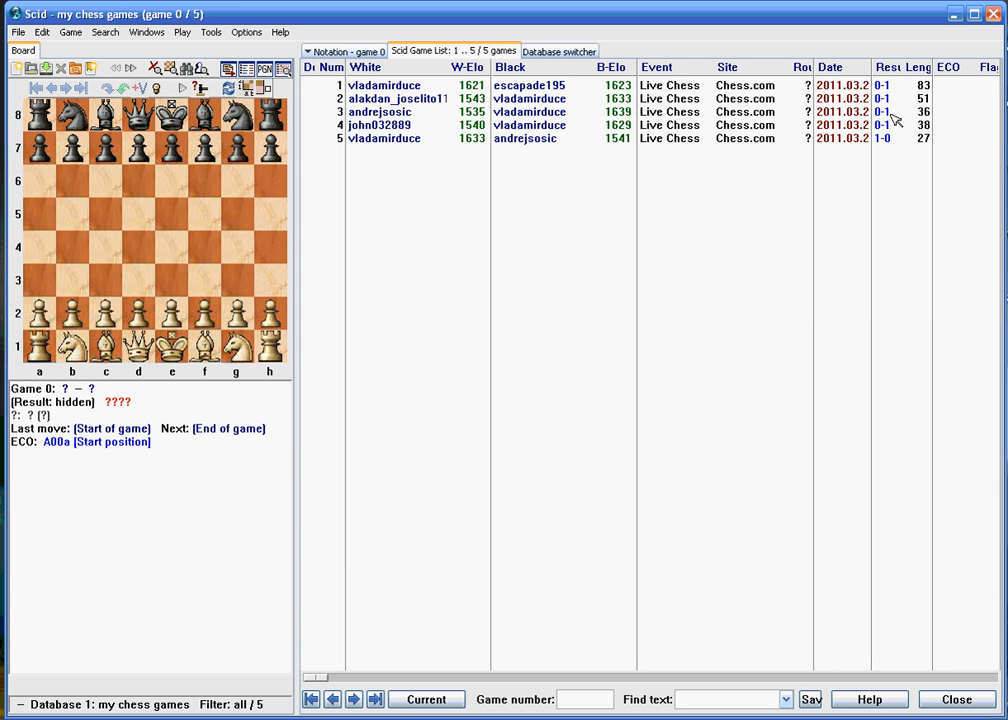
mouse_move(528, 152)
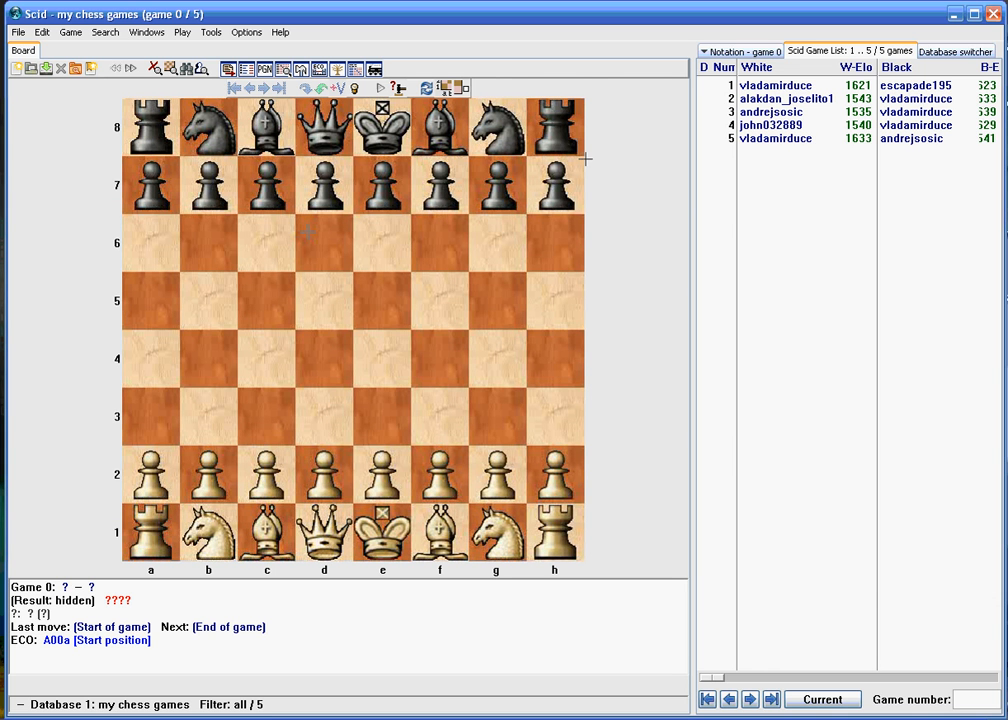
mouse_move(762, 140)
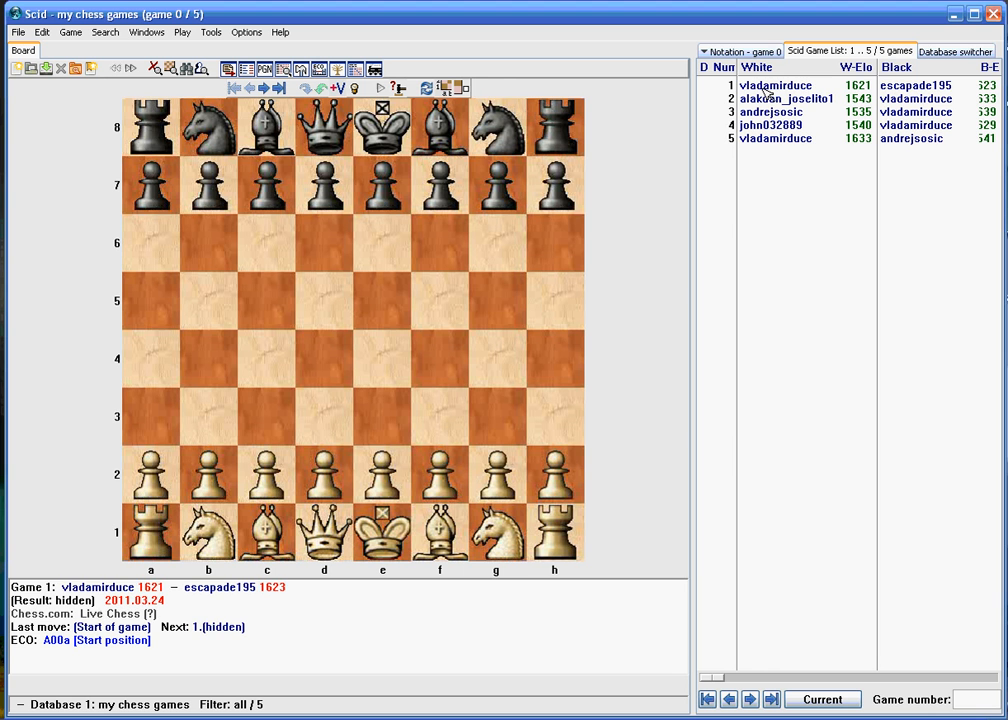
left_click(784, 84)
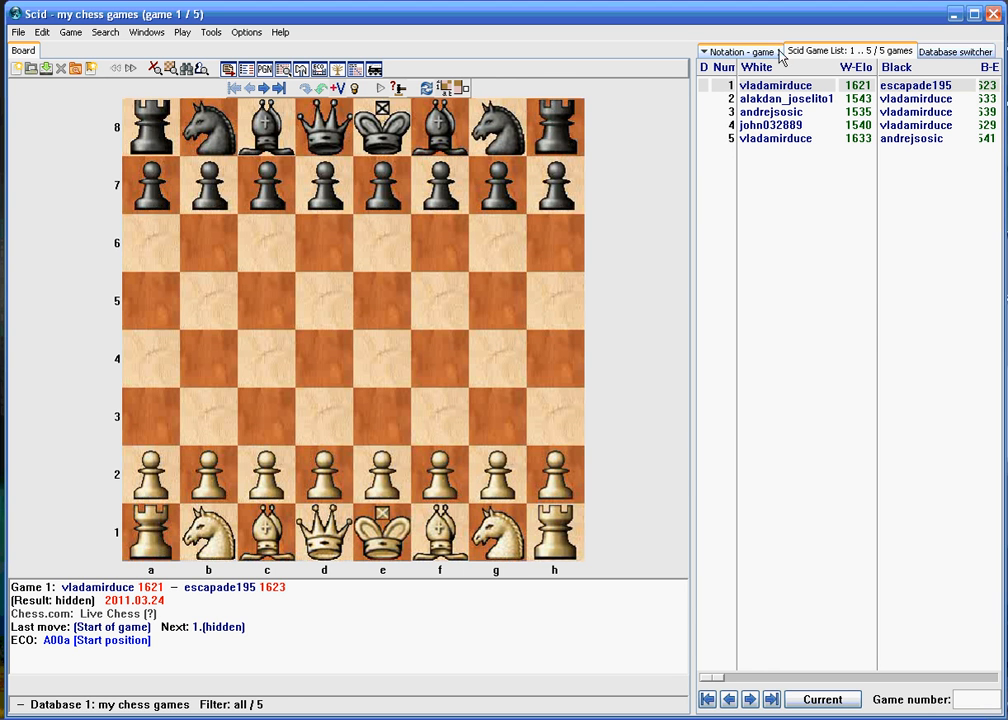
left_click(738, 52)
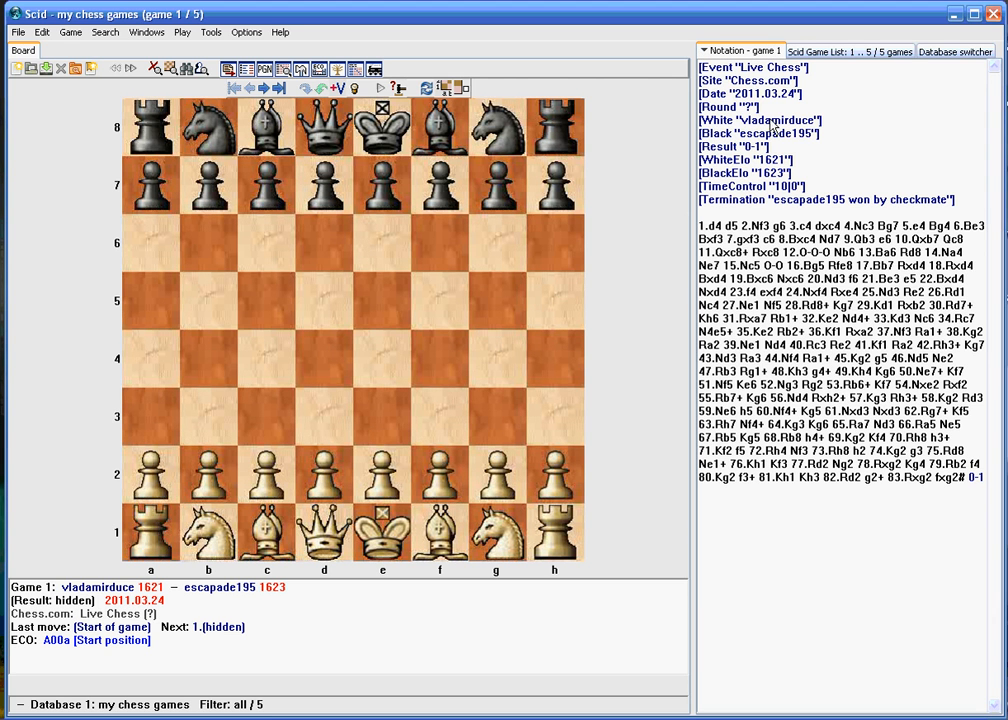
mouse_move(784, 104)
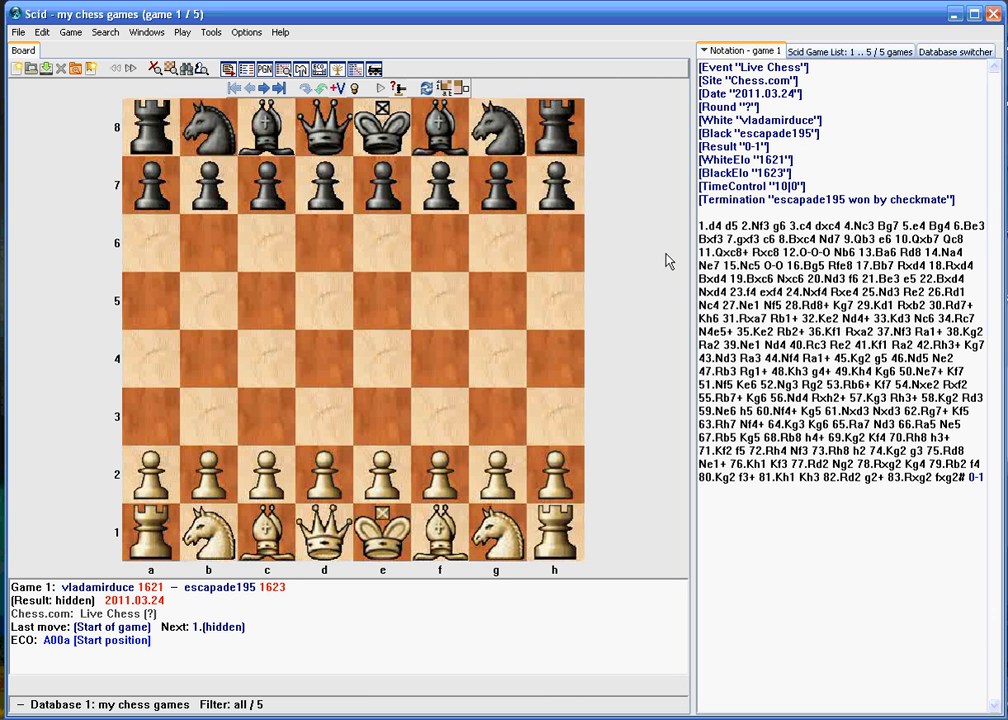
- Jump game 1's board to the position after 6...Bxf3
left_click(264, 88)
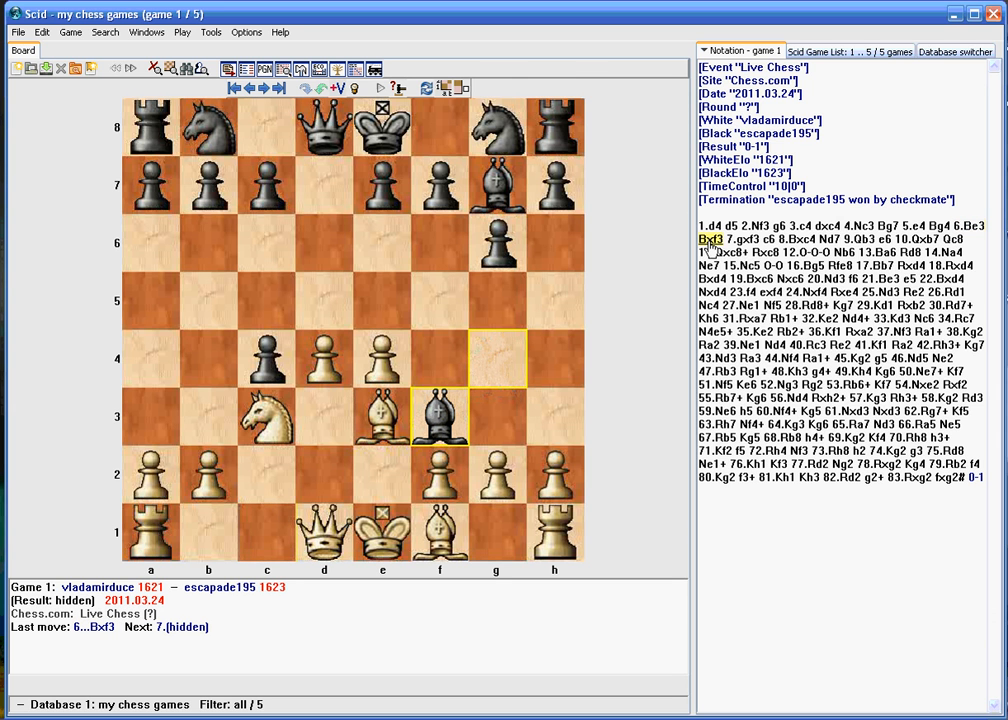
- Add the comment 'BxN was bad for me' to 6...Bxf3 and store it
right_click(710, 238)
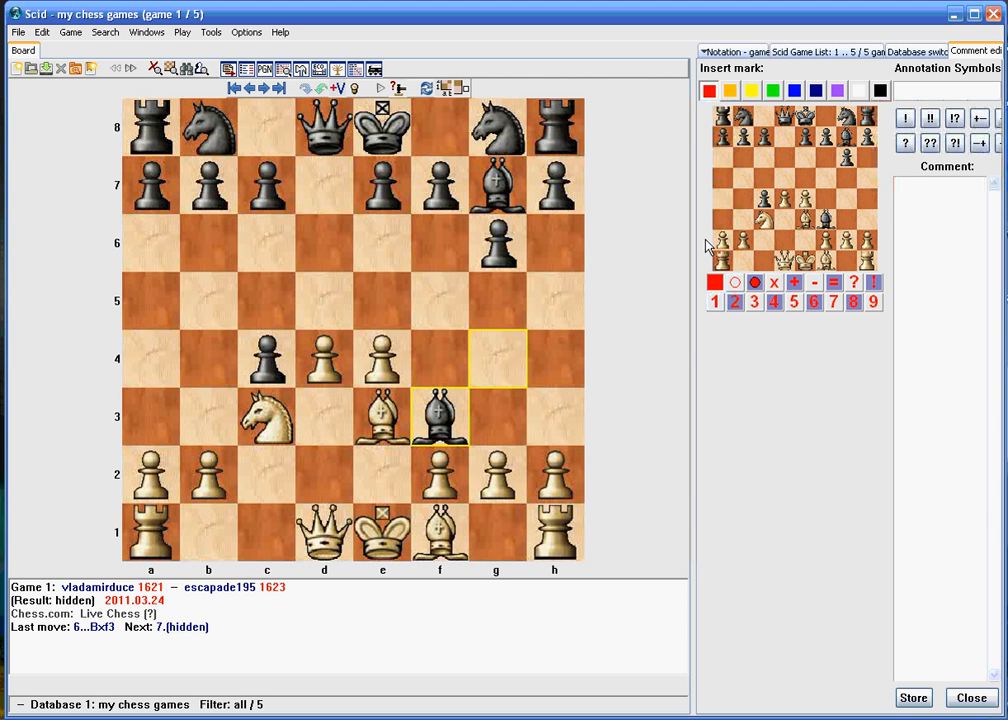
type("BxN was bad for")
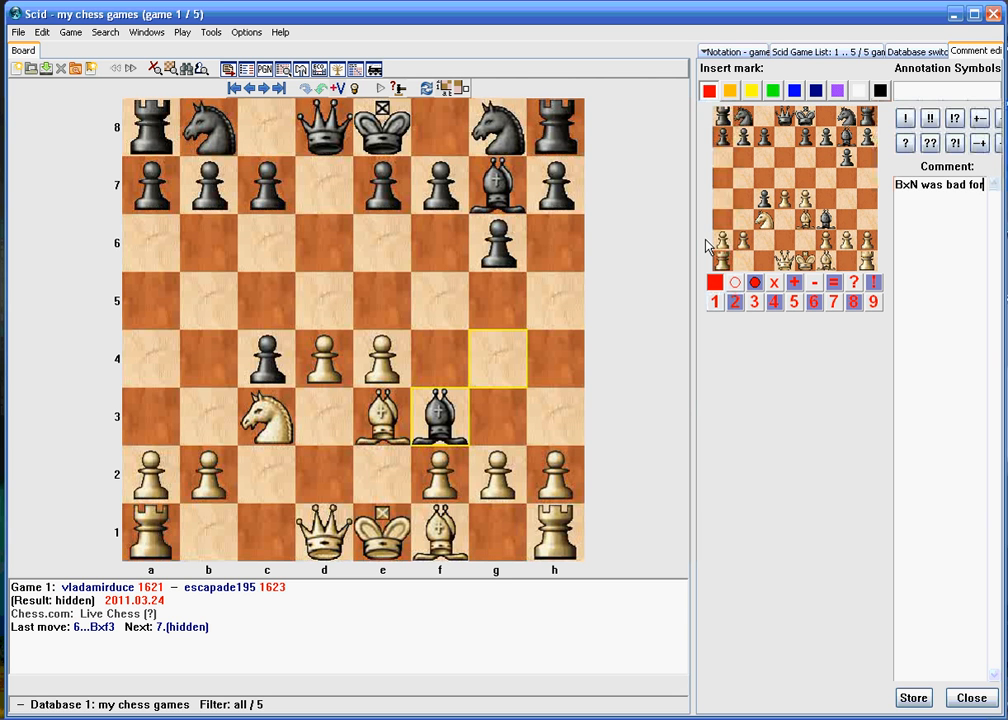
type("me")
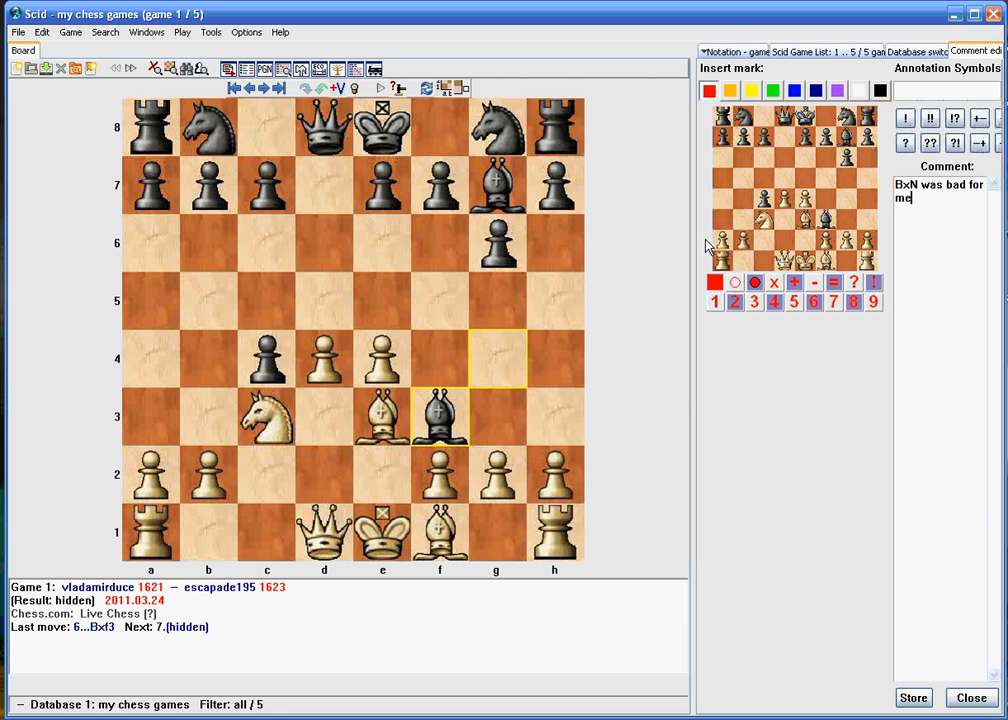
left_click(912, 696)
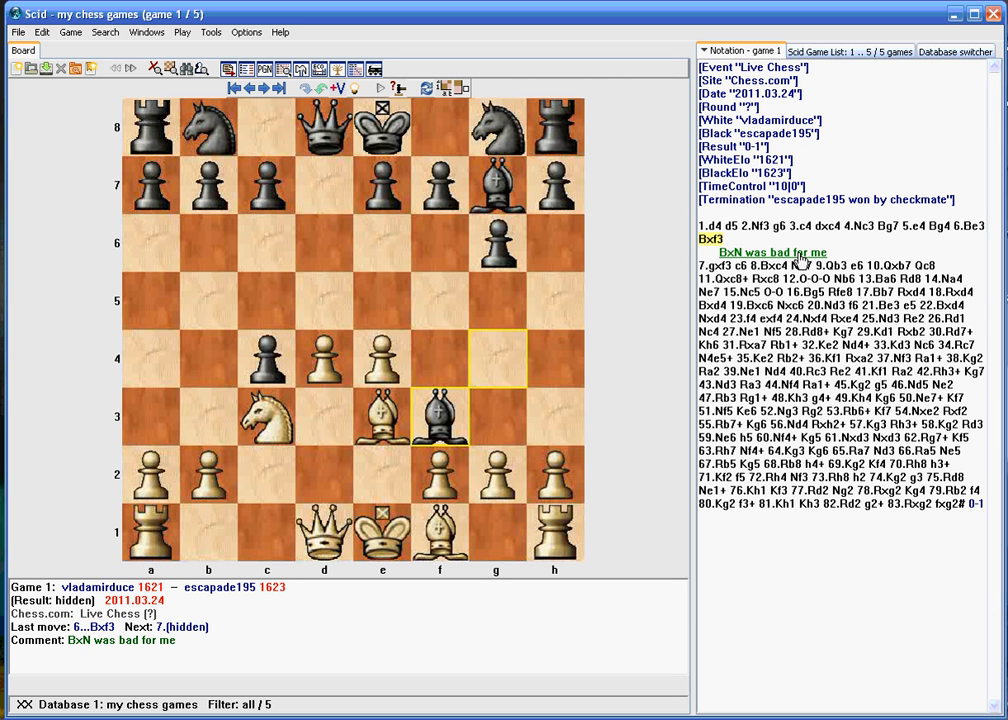
mouse_move(798, 260)
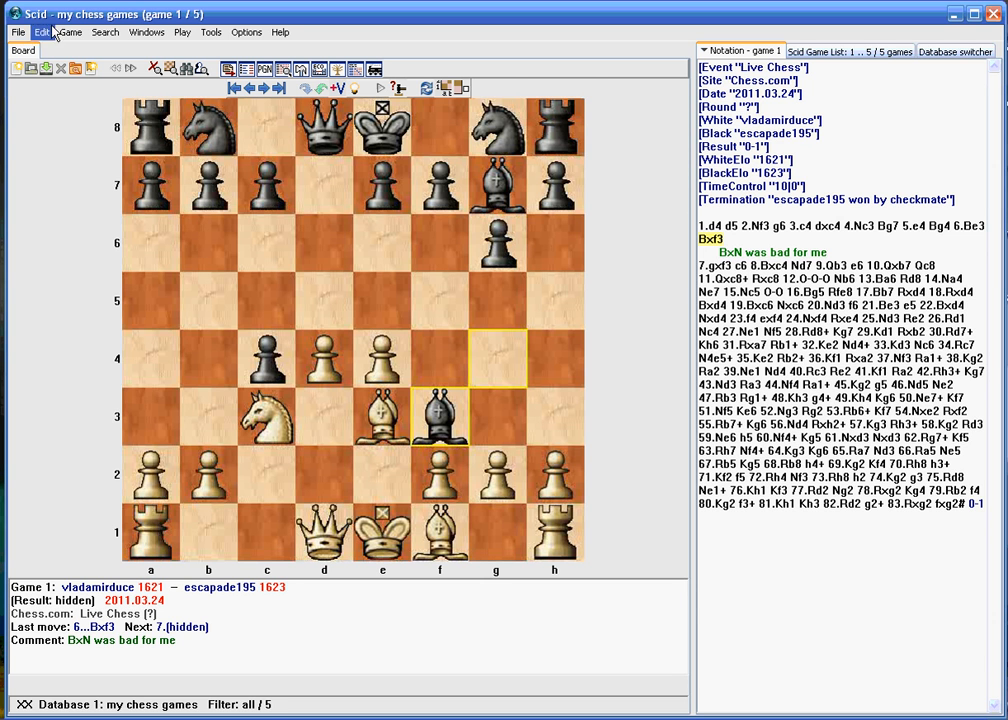
- Start saving game 1 over its previous version via Game > Save: Replace game
left_click(70, 32)
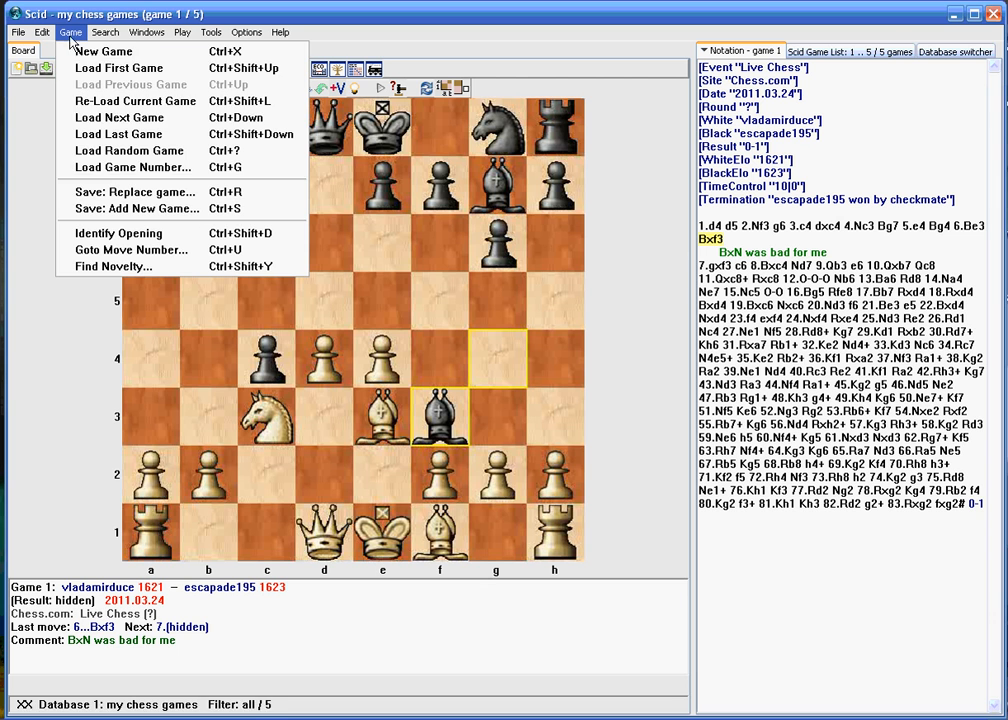
mouse_move(136, 192)
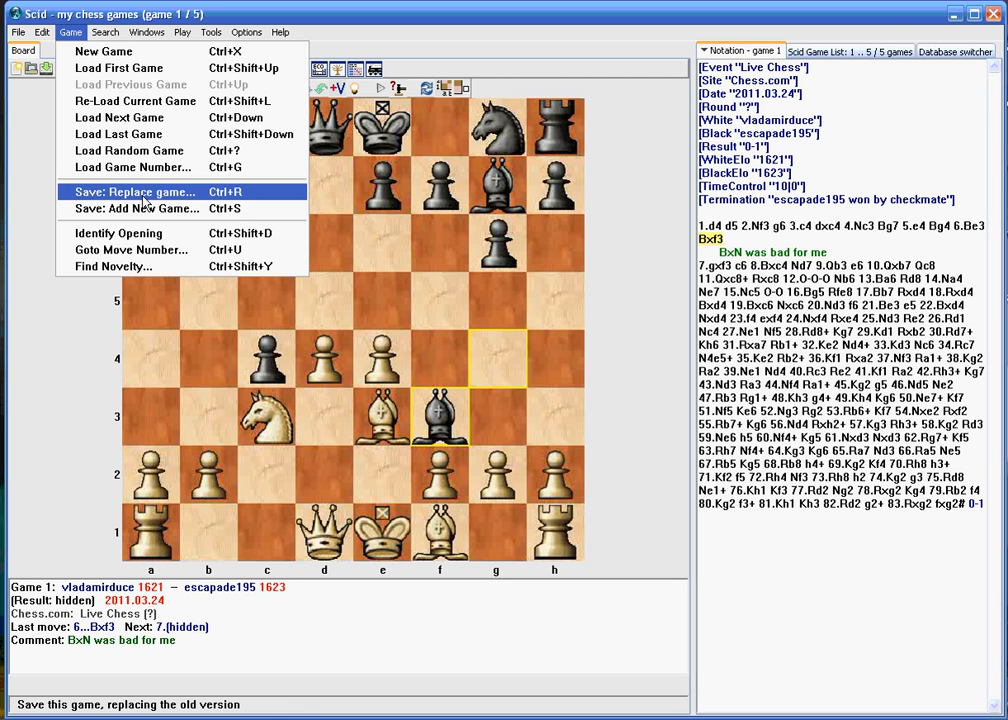
mouse_move(136, 208)
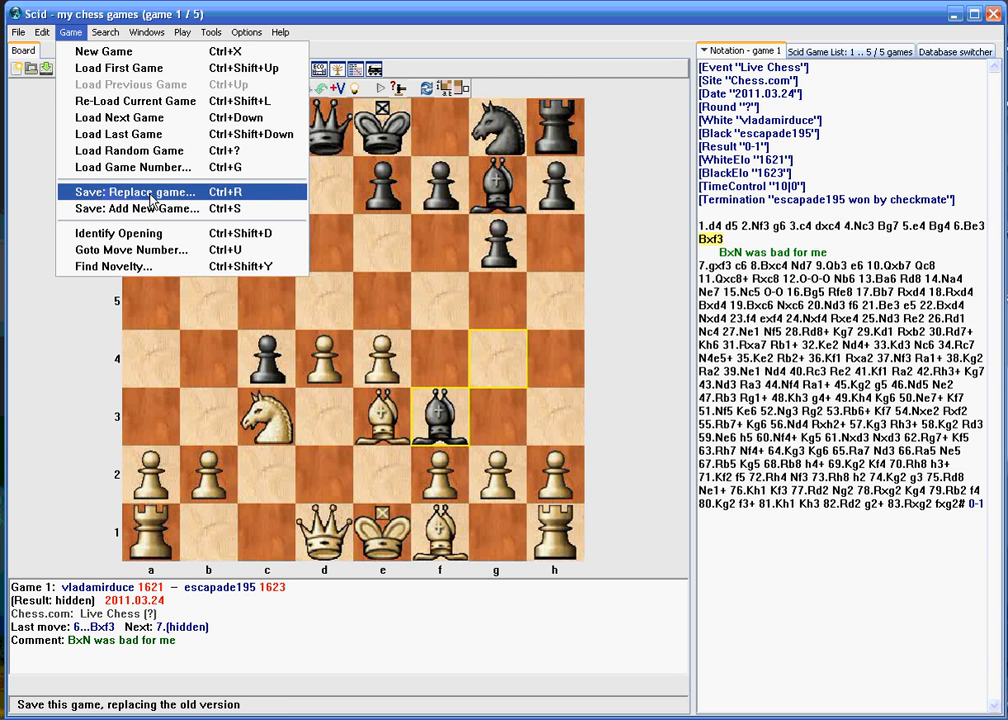
left_click(136, 192)
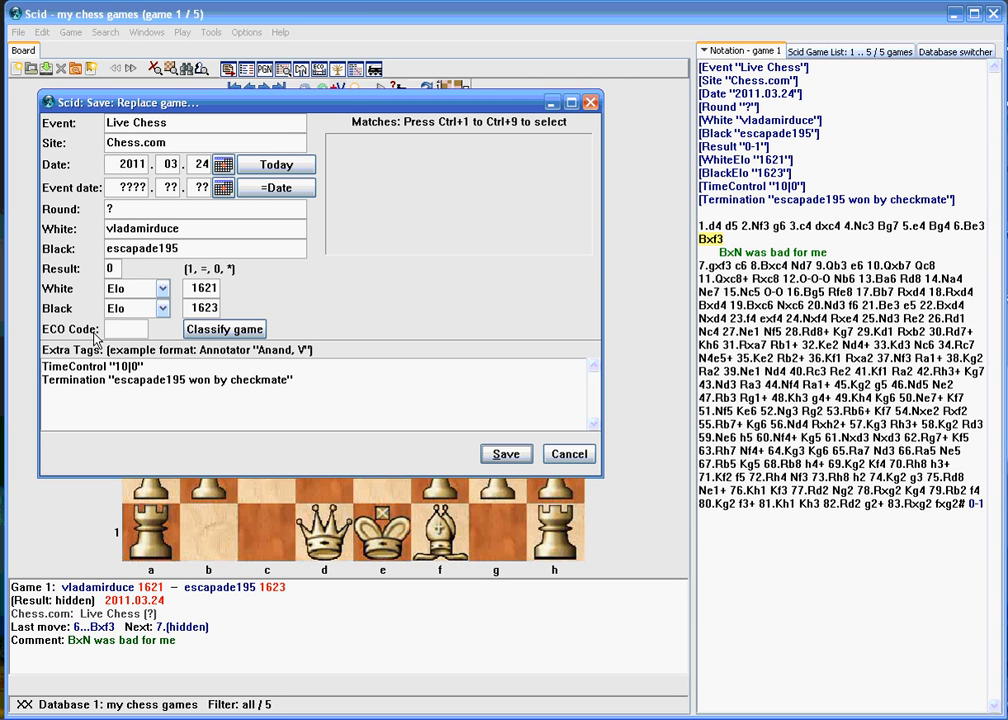
- Classify game 1's opening as ECO D02a and save it, checking the Game List afterwards
left_click(224, 328)
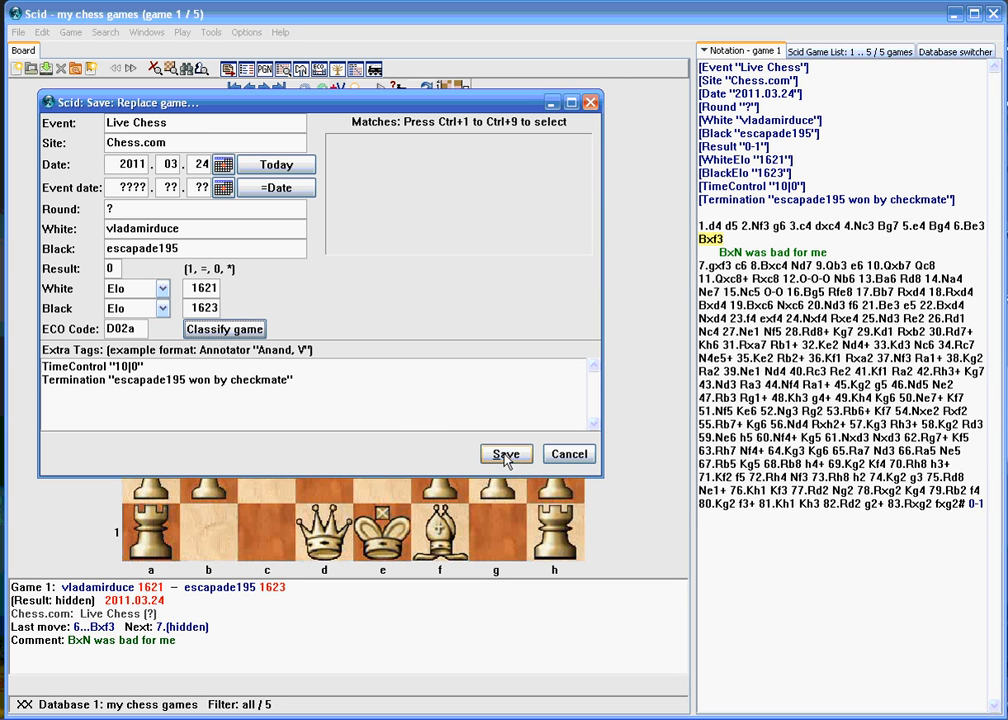
left_click(506, 452)
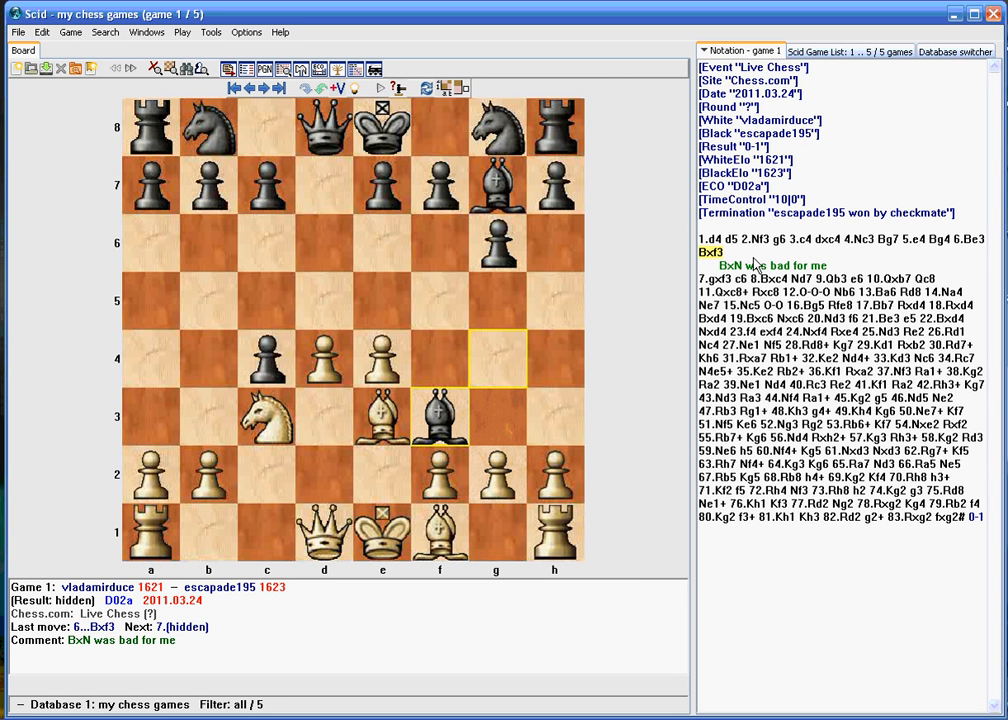
mouse_move(758, 262)
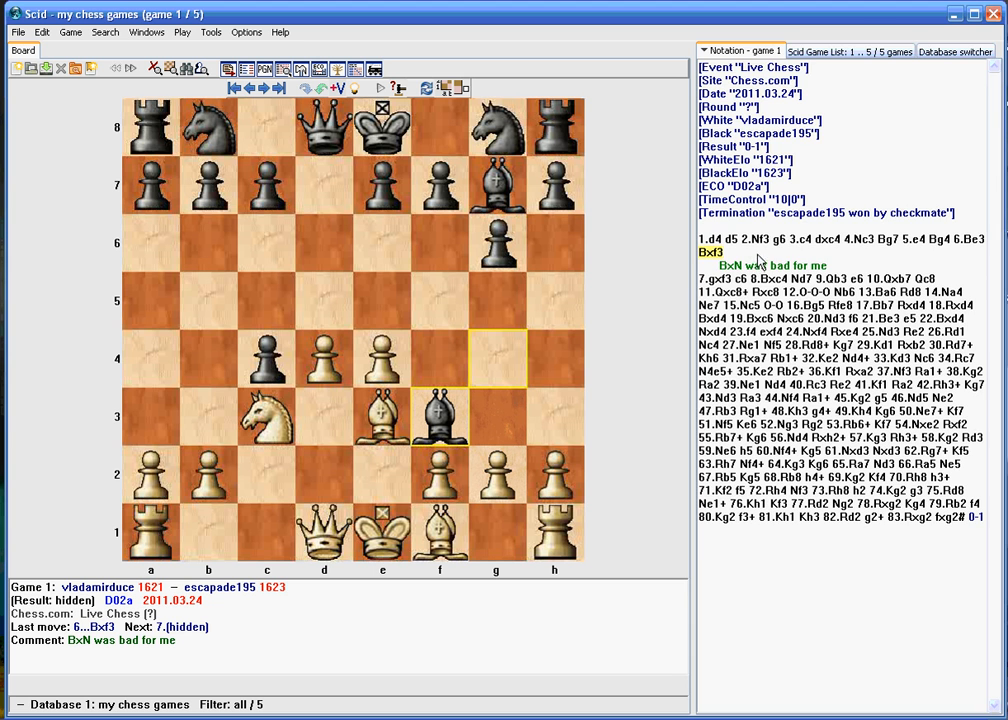
left_click(848, 50)
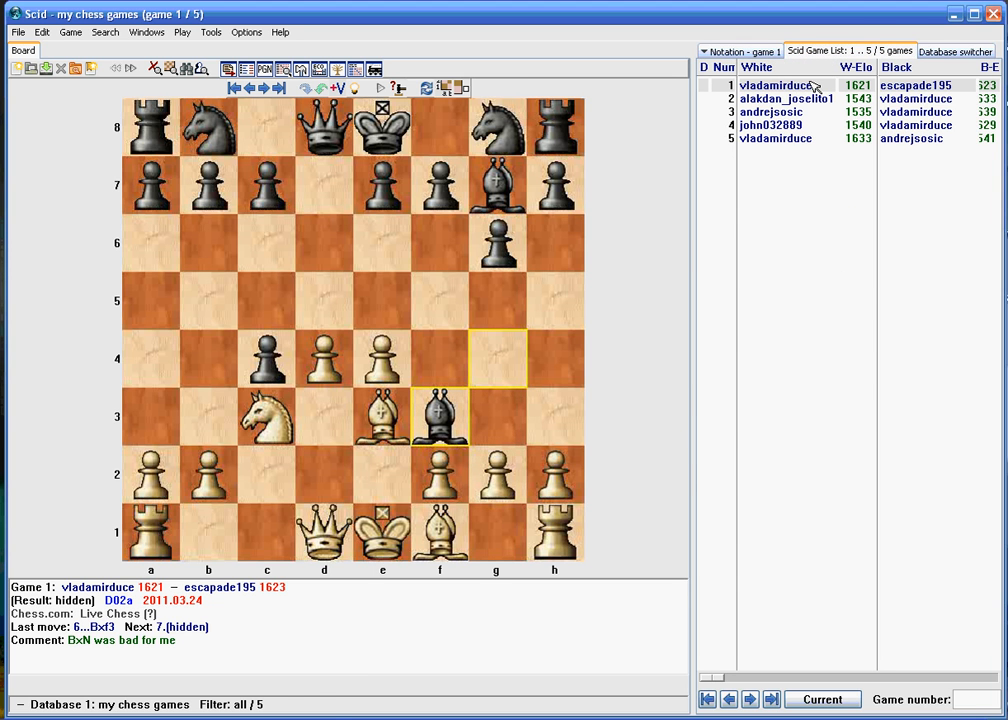
left_click(740, 52)
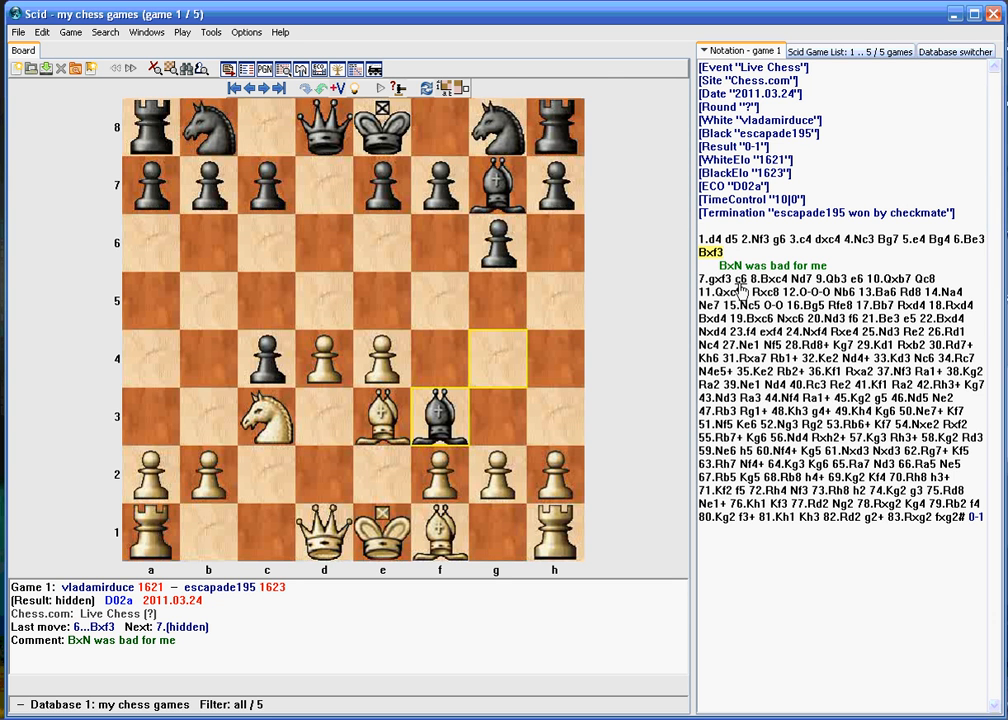
mouse_move(758, 252)
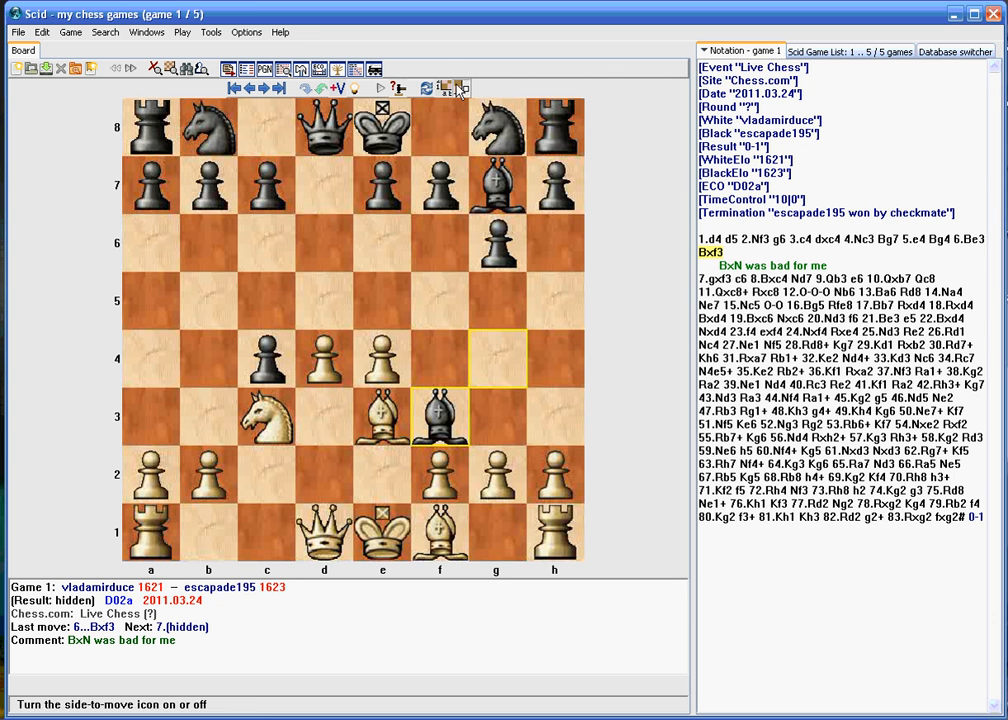
- Export game 1 to a PGN file on the Desktop with default options, naming the file 'ann'
left_click(210, 32)
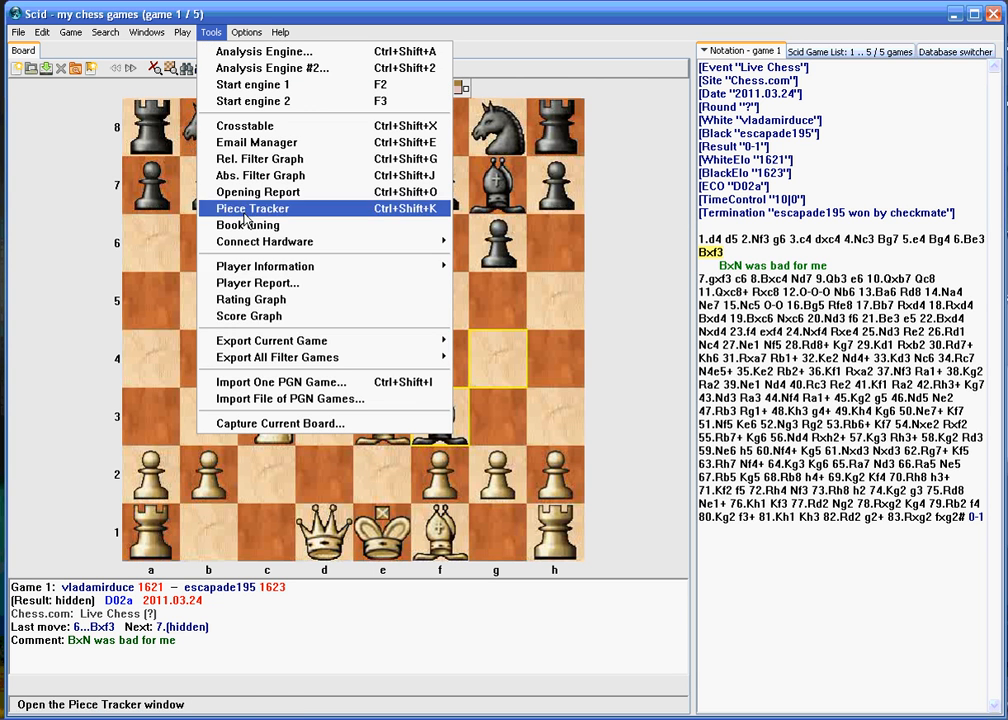
mouse_move(290, 390)
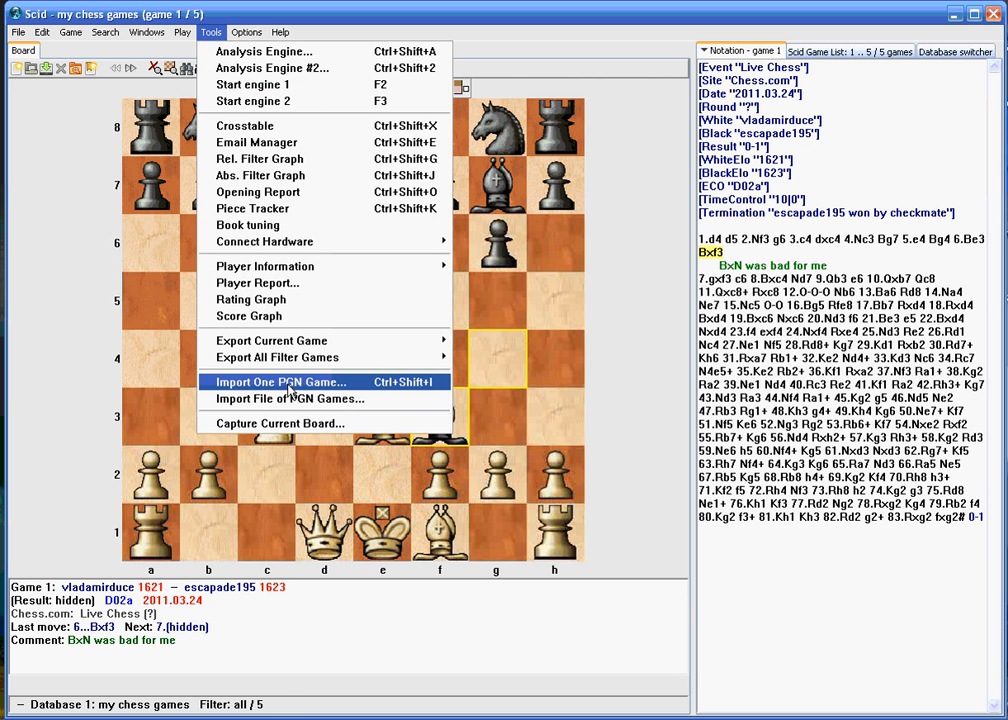
mouse_move(292, 392)
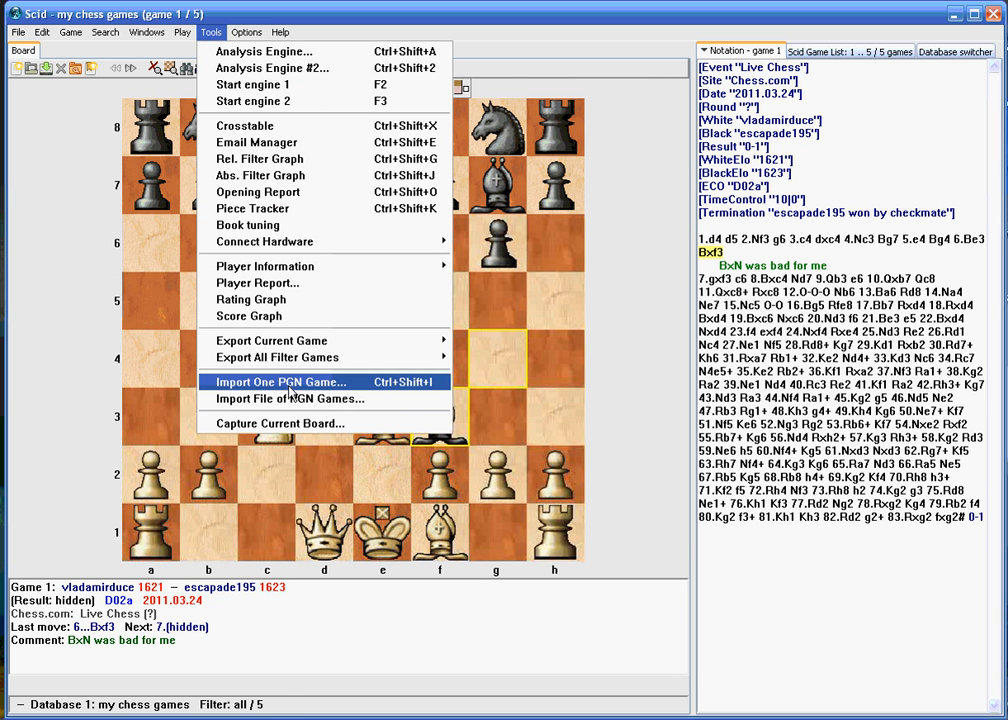
left_click(280, 380)
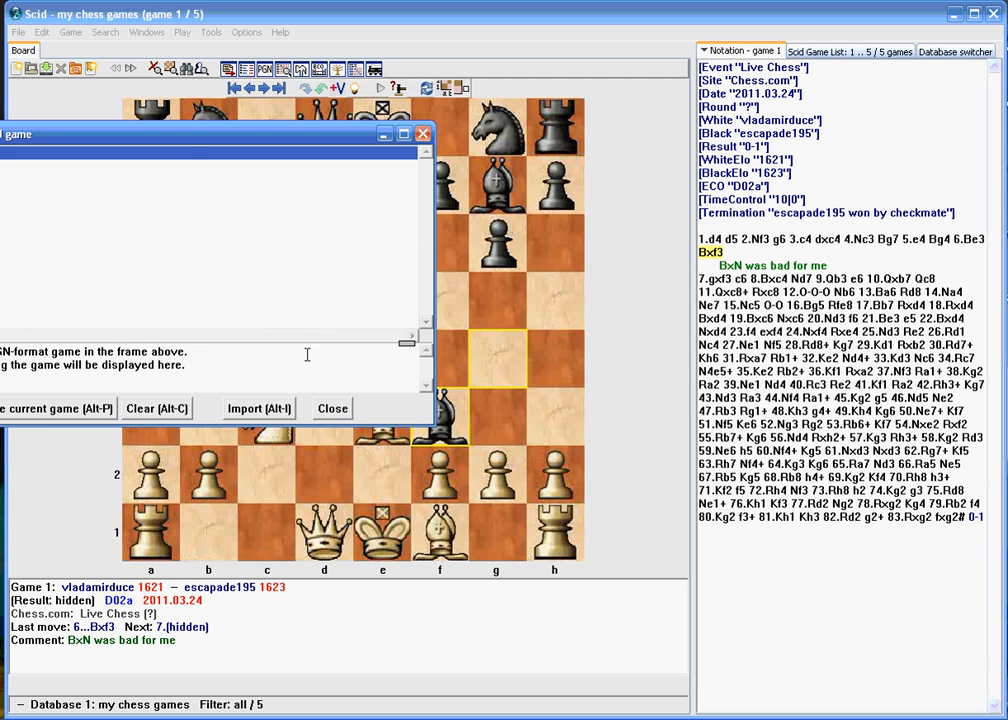
left_click(210, 32)
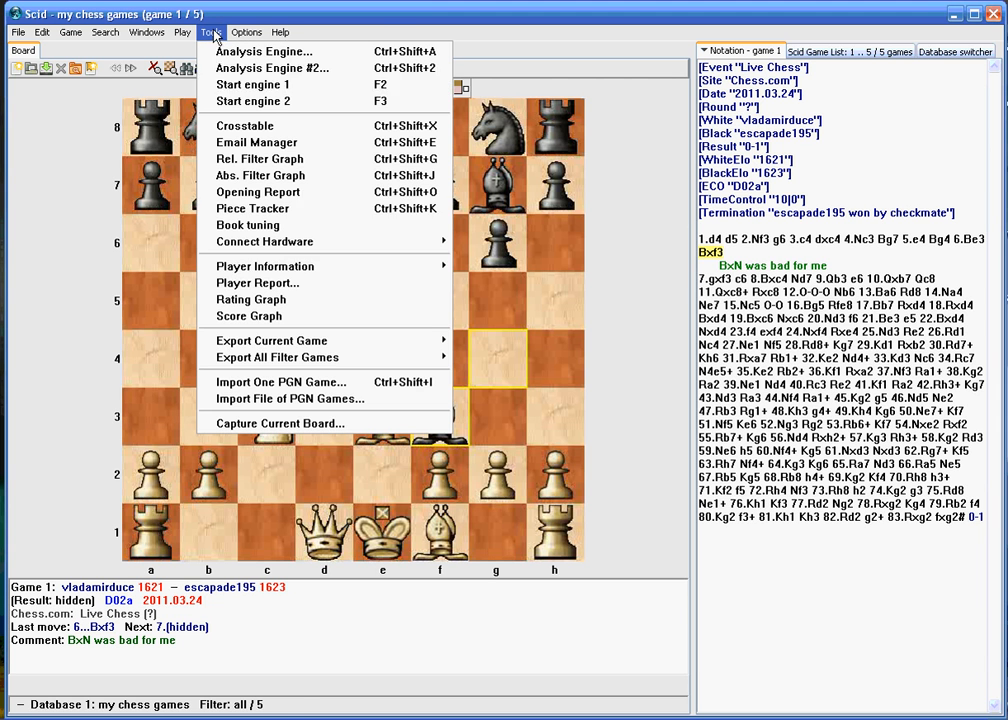
mouse_move(272, 340)
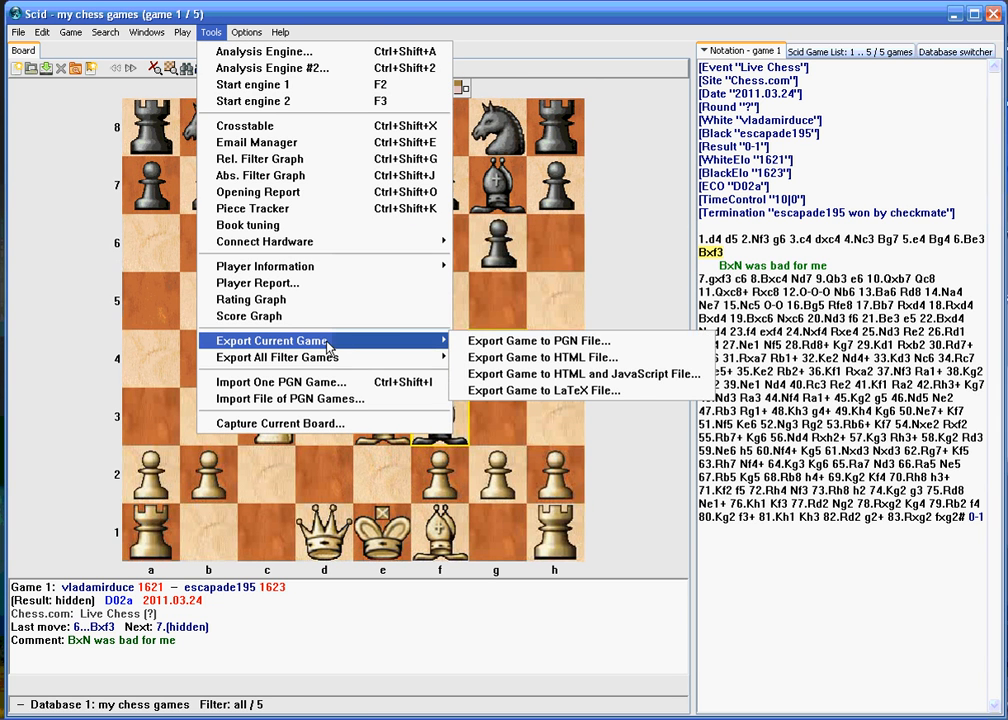
mouse_move(536, 340)
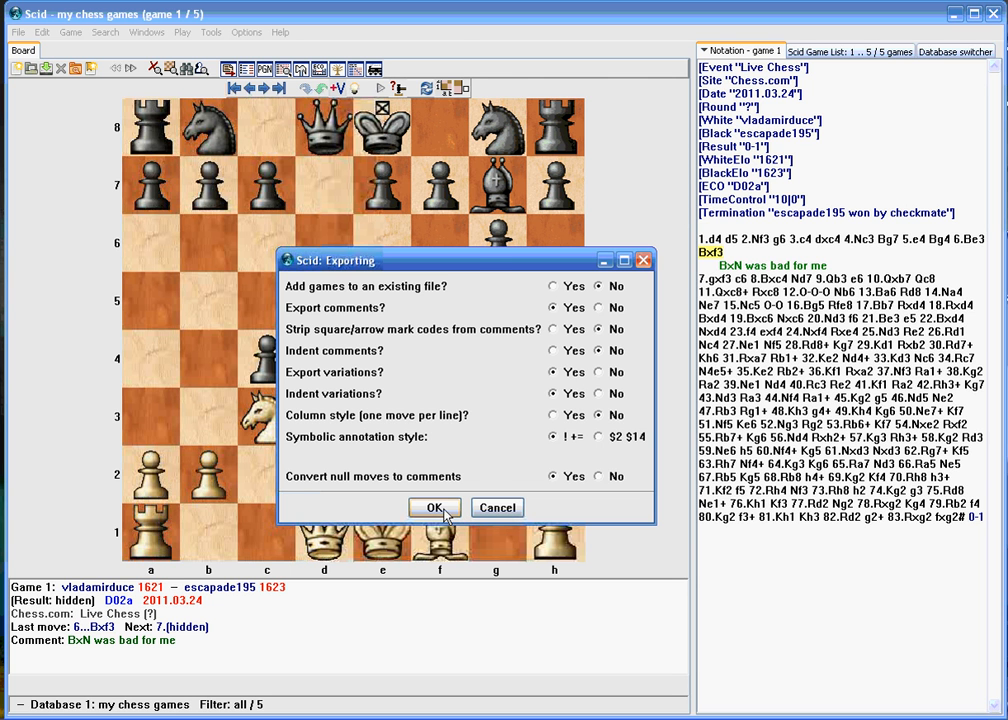
left_click(434, 508)
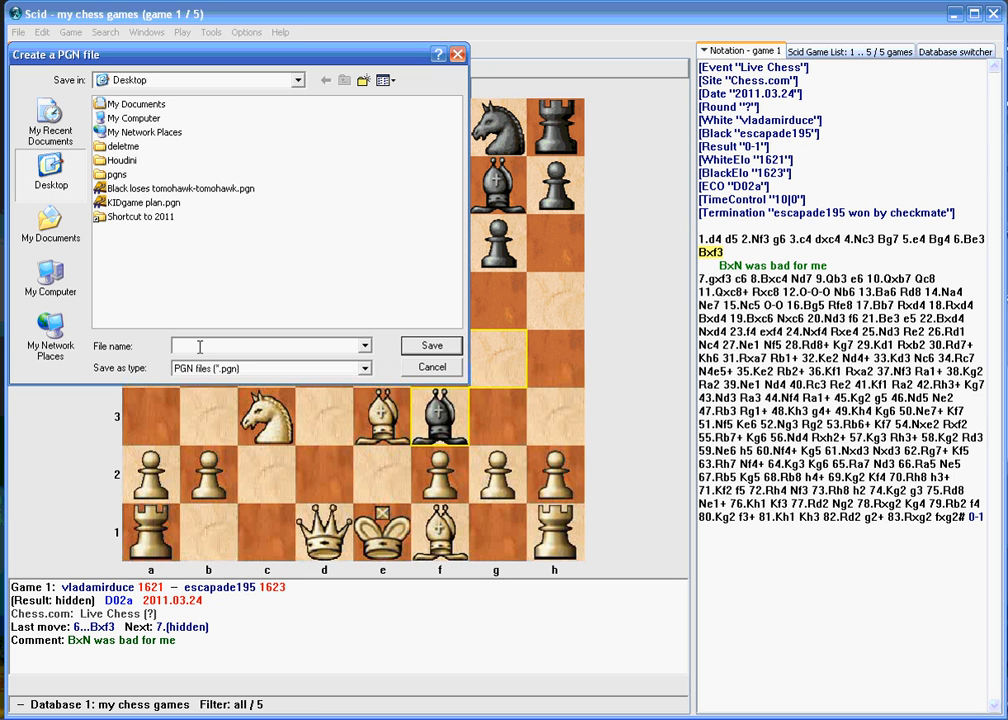
type("ann")
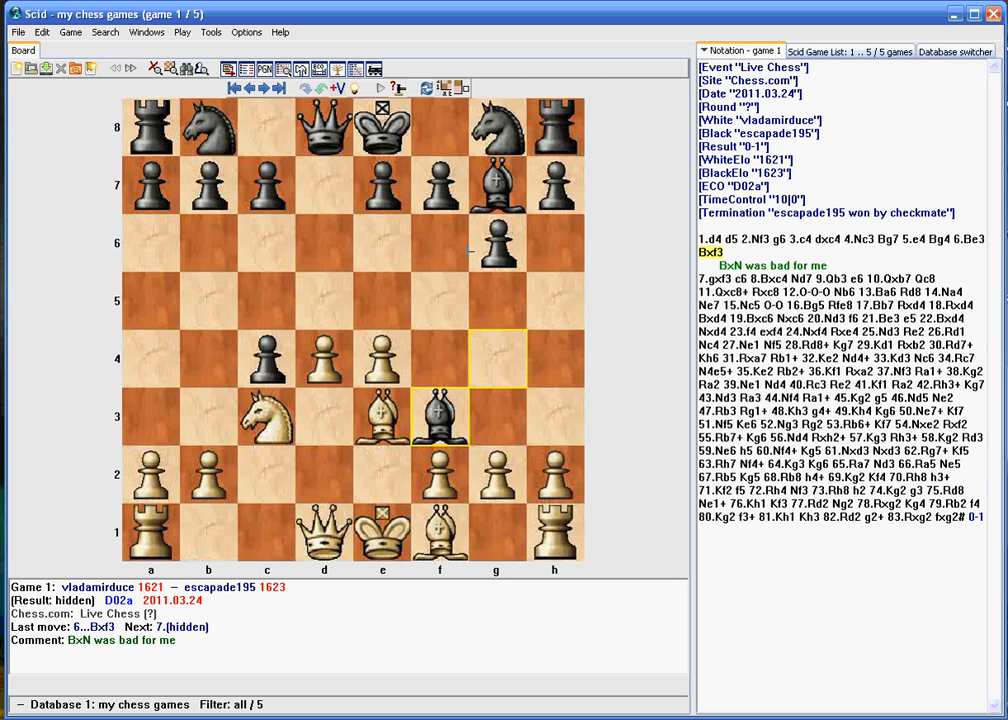
- Review the Notation, Game List and Database switcher views of the current database
left_click(848, 50)
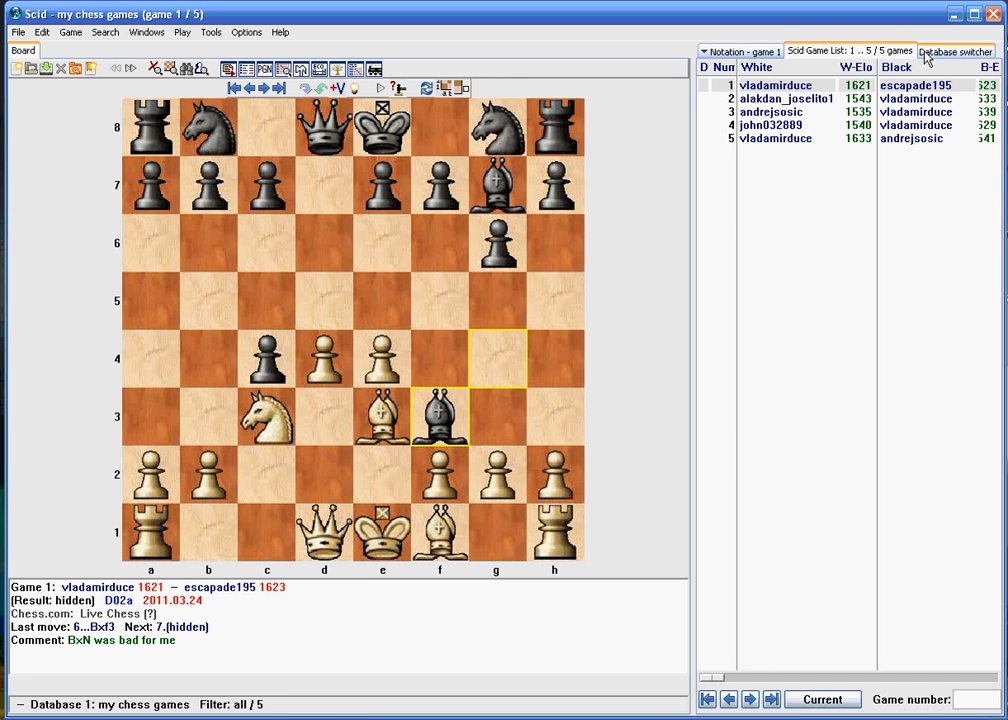
left_click(740, 52)
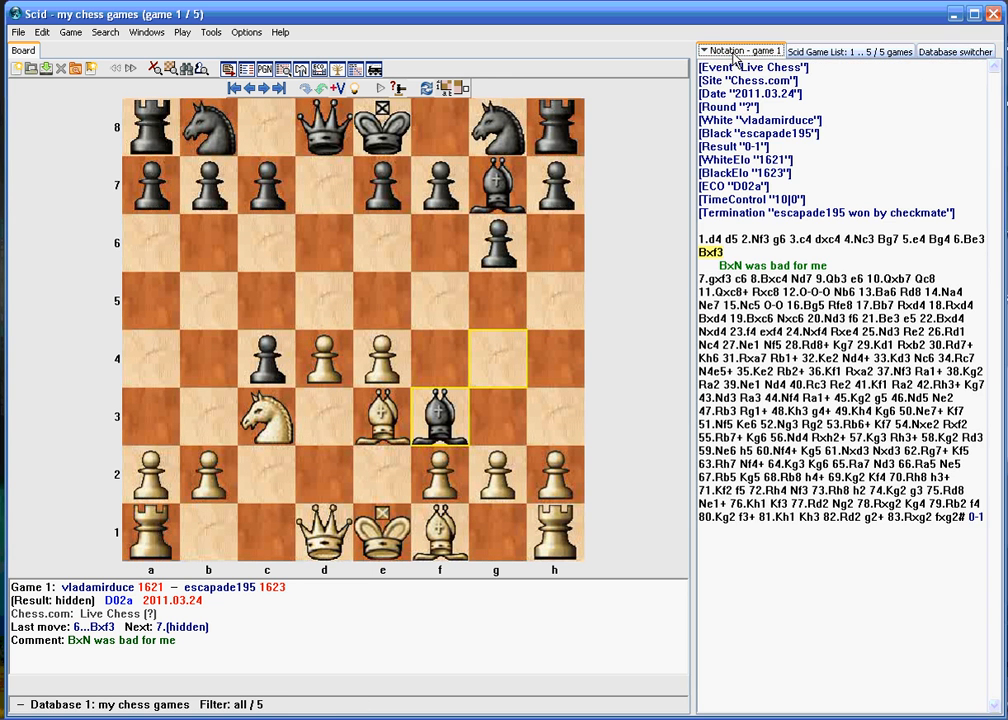
left_click(848, 50)
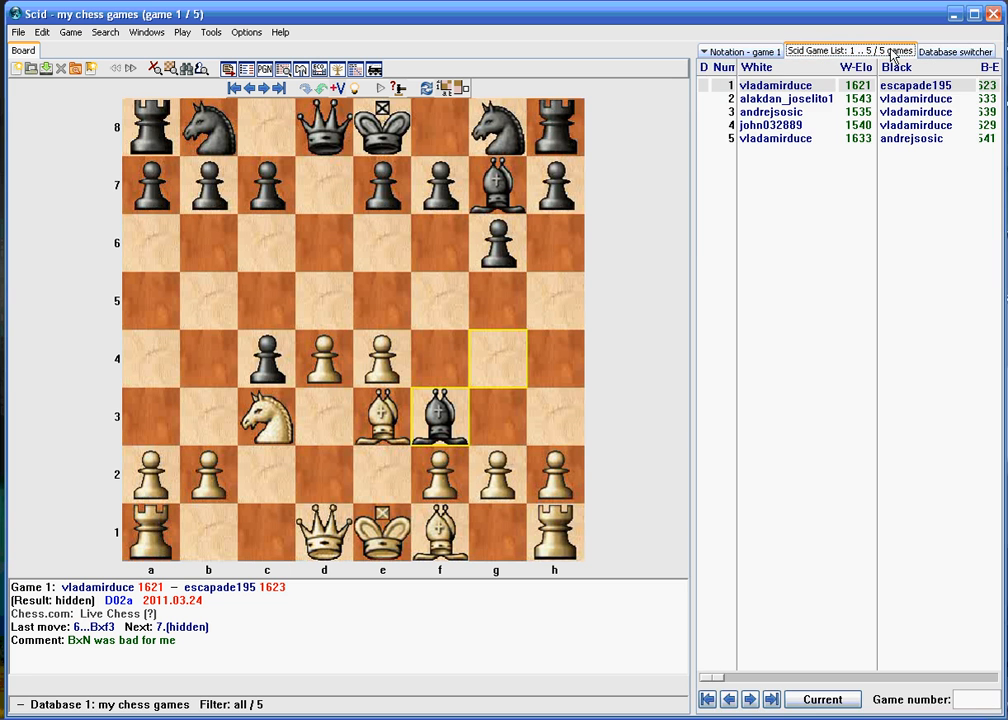
left_click(740, 52)
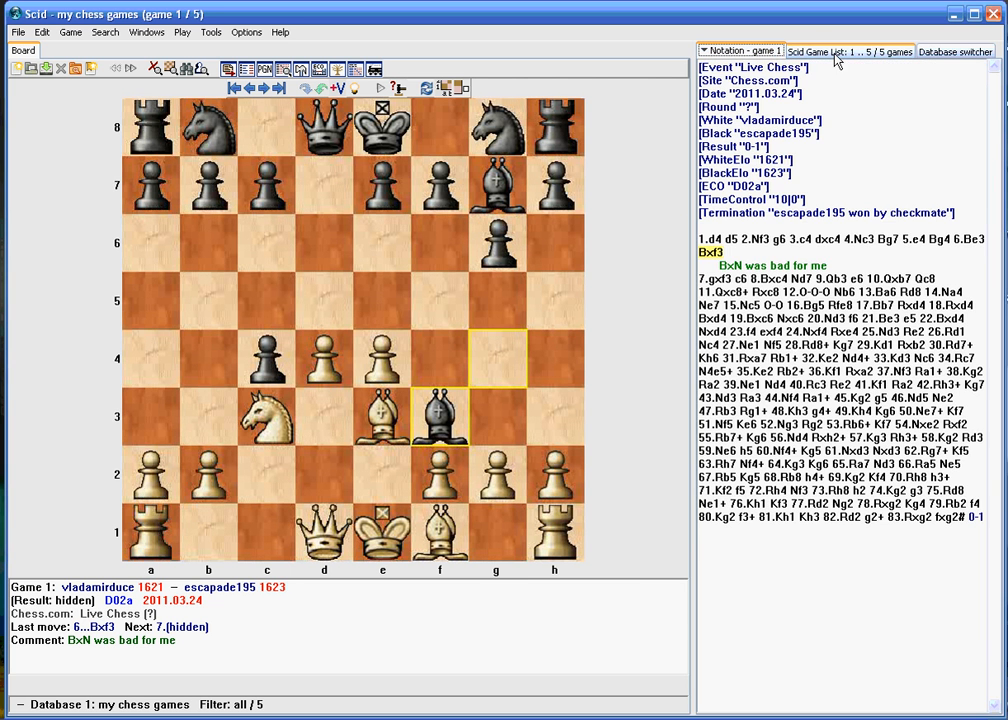
left_click(848, 52)
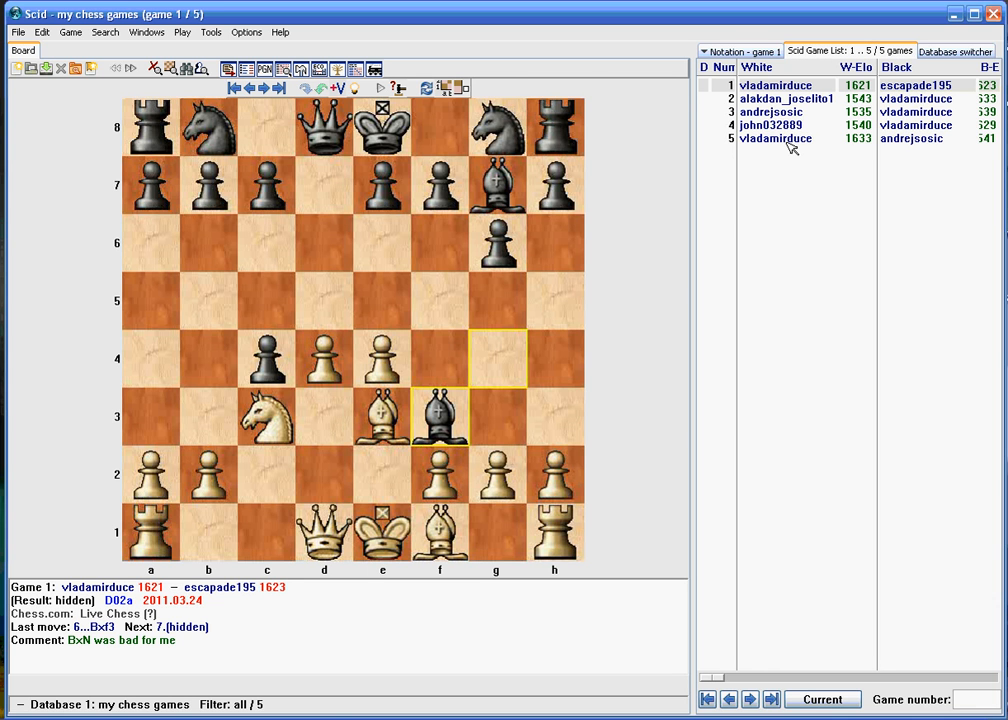
left_click(956, 50)
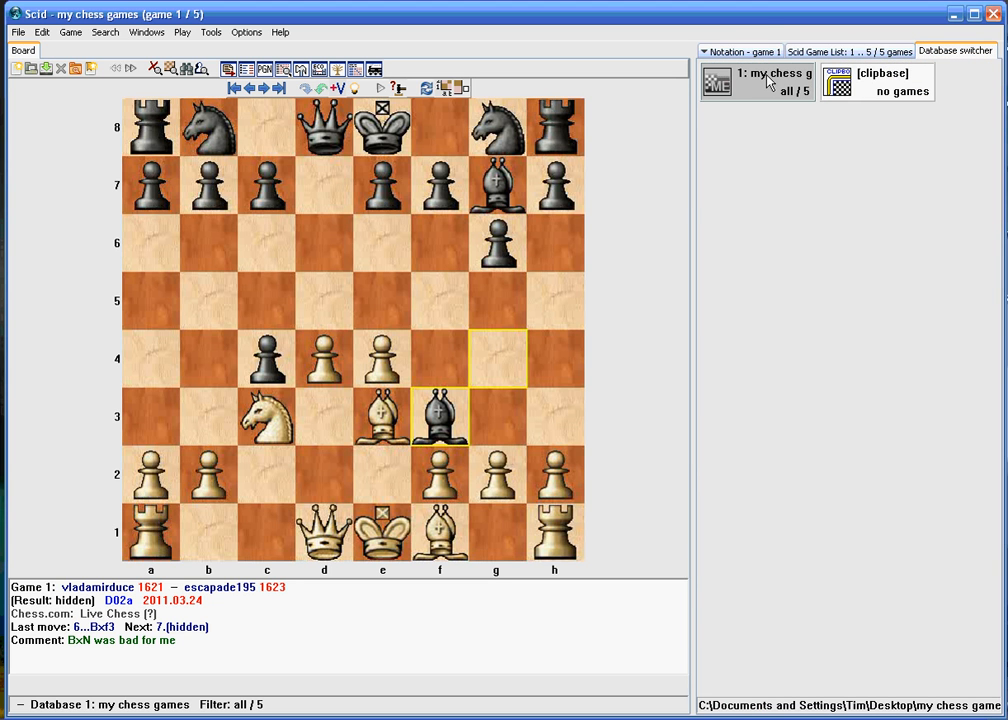
left_click(848, 50)
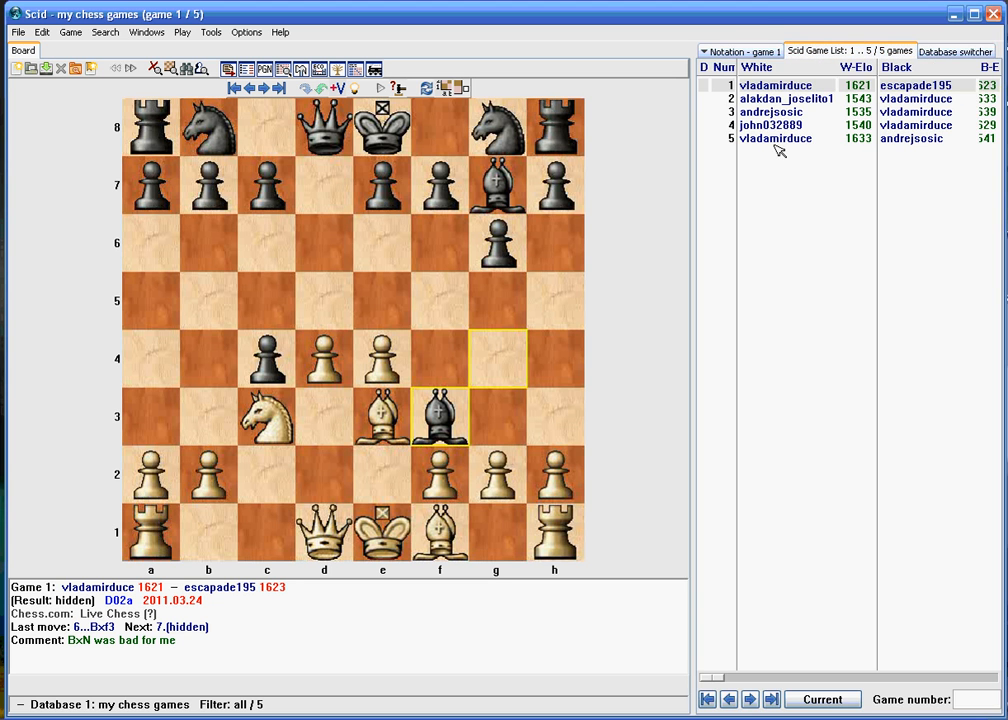
mouse_move(792, 494)
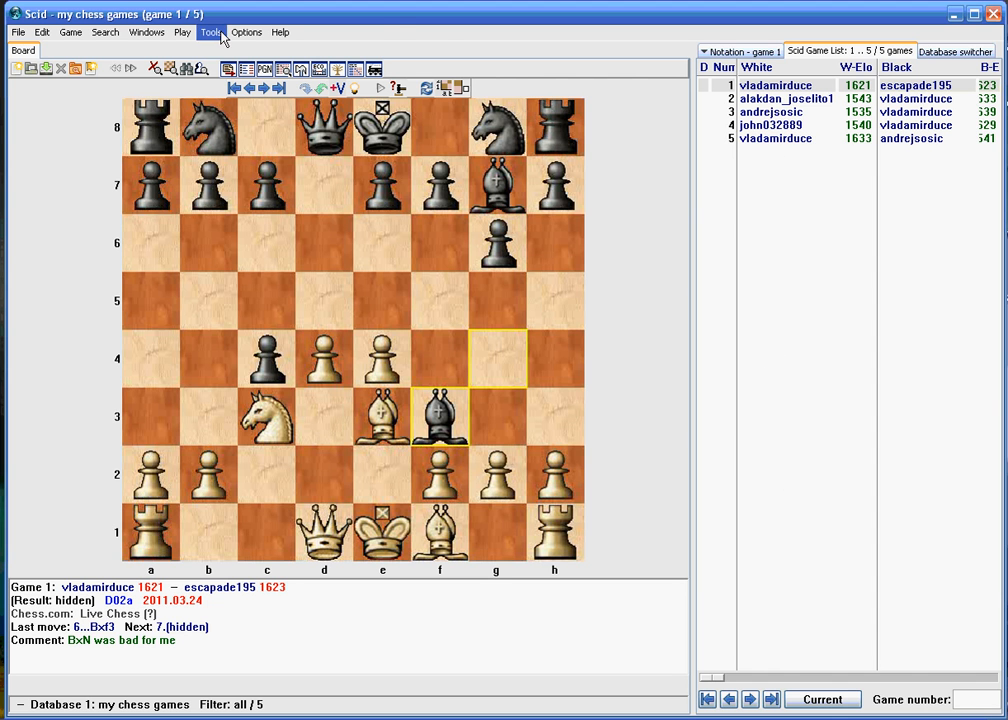
- Switch to the clipbase and start a new empty game at the starting position
left_click(210, 32)
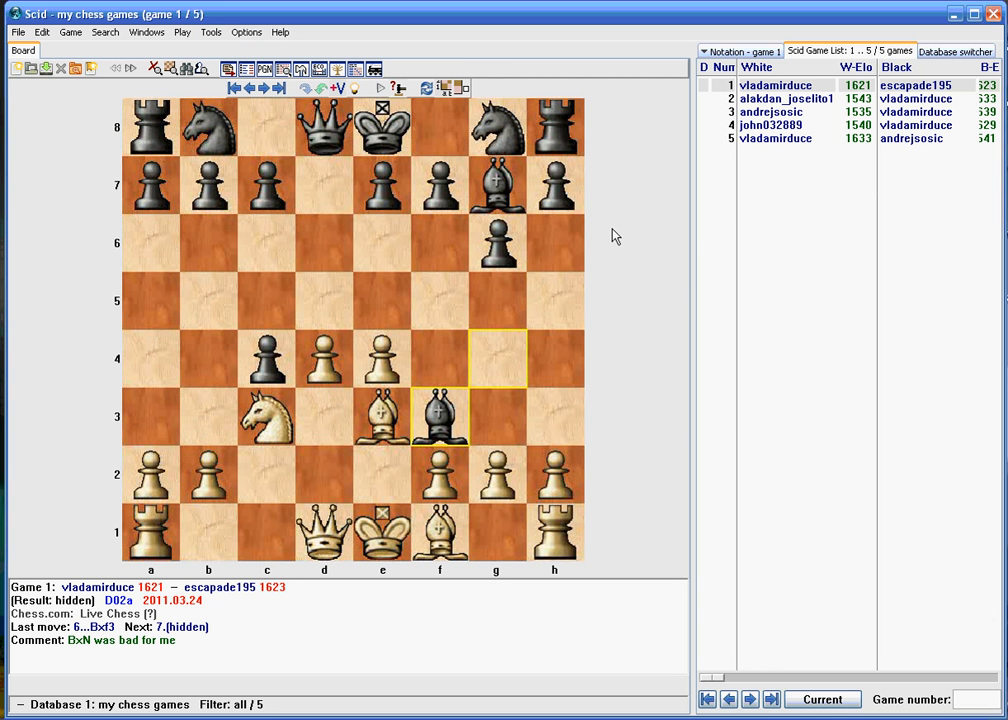
left_click(742, 52)
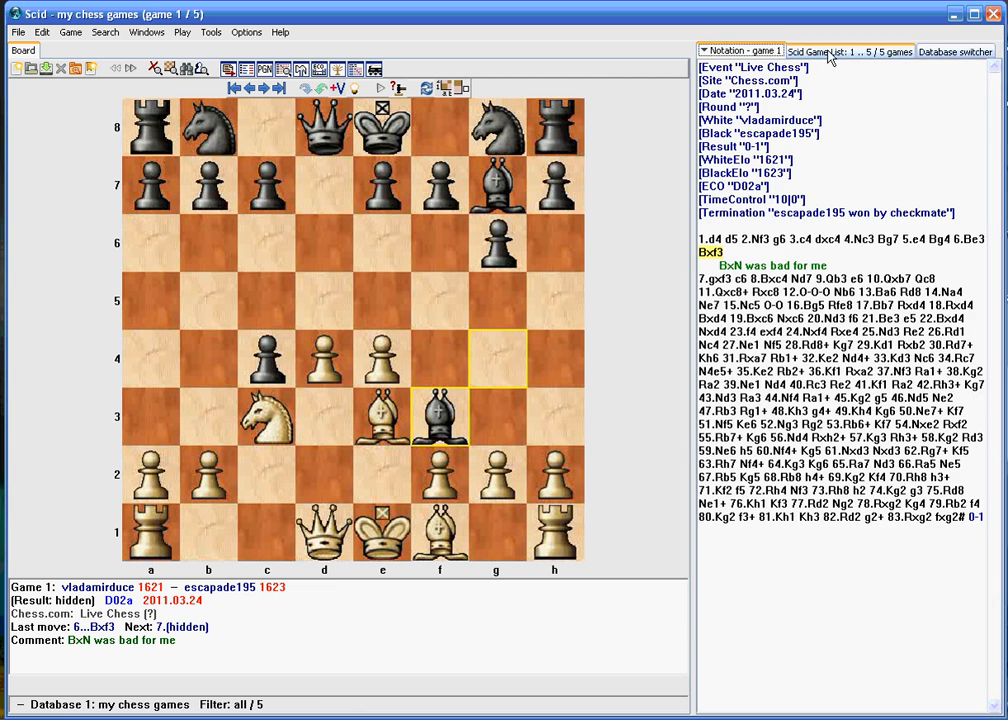
left_click(928, 50)
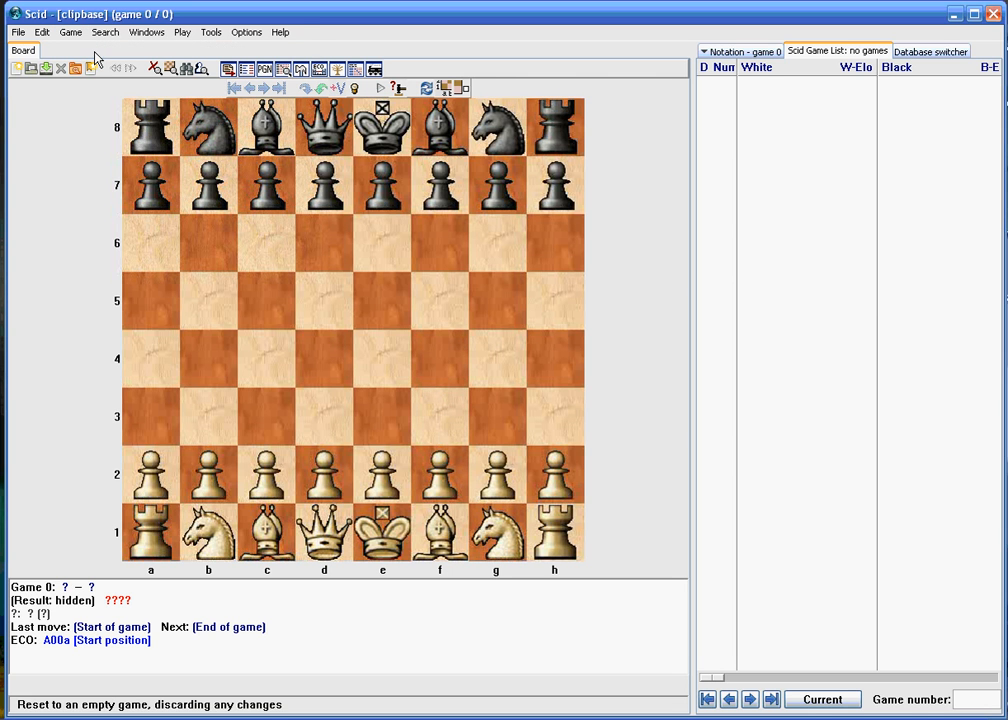
- Play 1.d4 on the board to begin the King's Indian sequence 1.d4 Nf6 2.Nf3 g6 3.c4
left_click(324, 474)
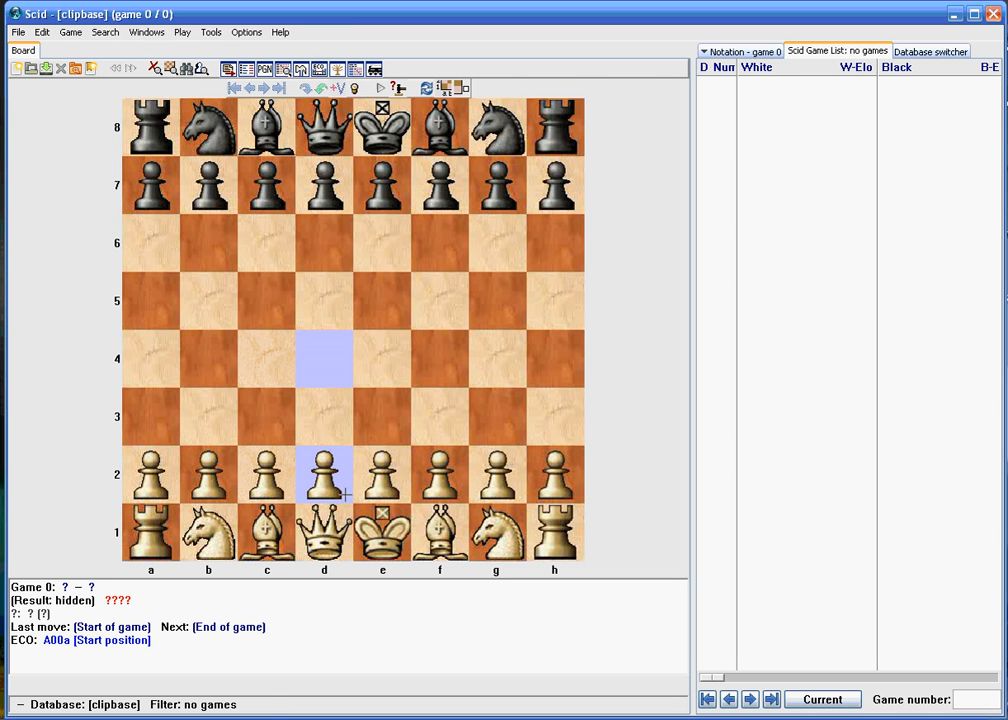
left_click_drag(324, 474, 324, 358)
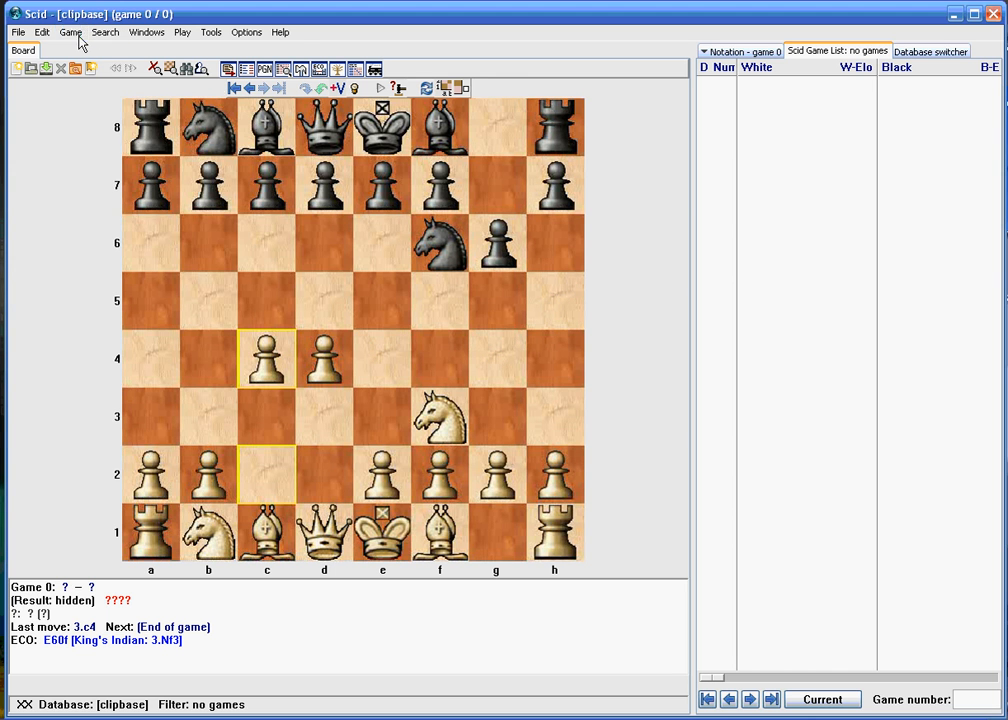
- Add the position as a new game with Event ChessClub and today's date 2011.03.25
left_click(70, 32)
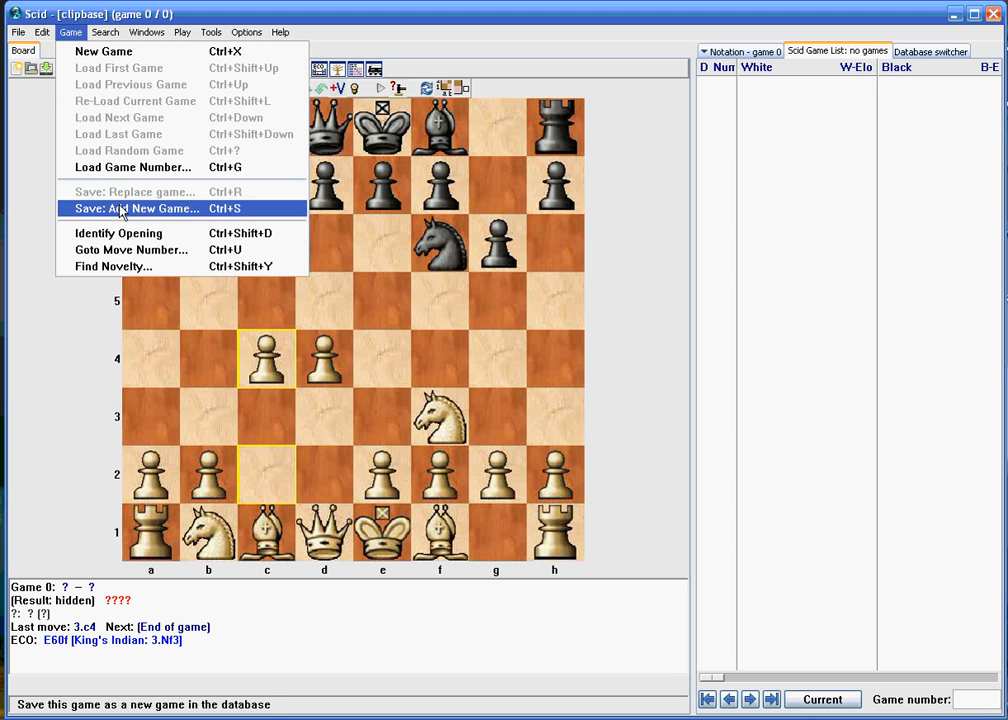
left_click(136, 208)
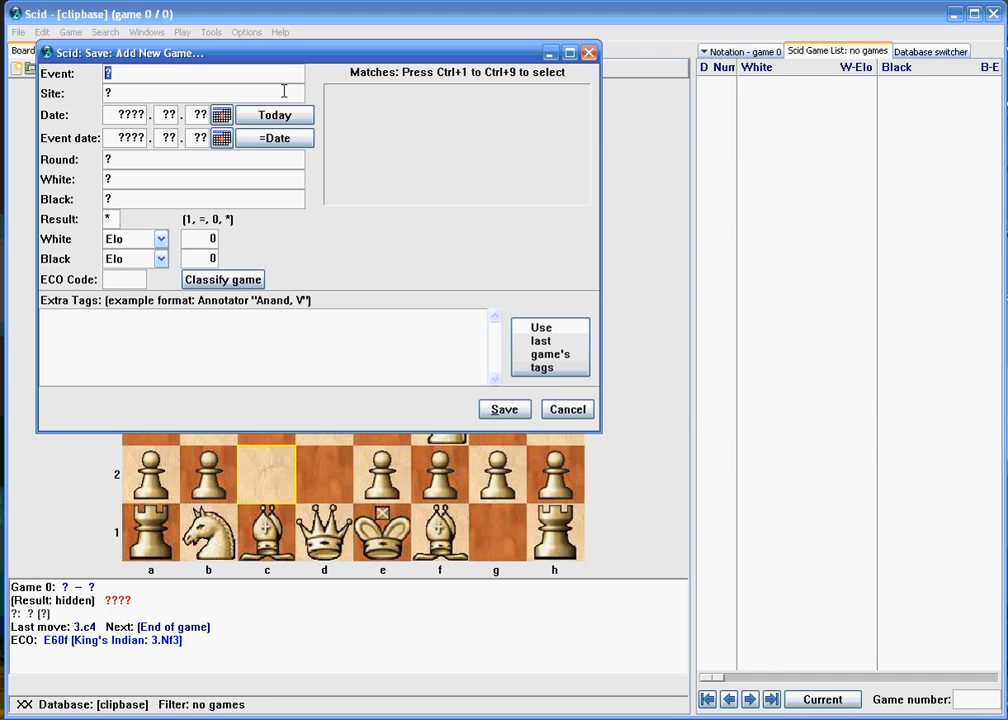
type("Chess")
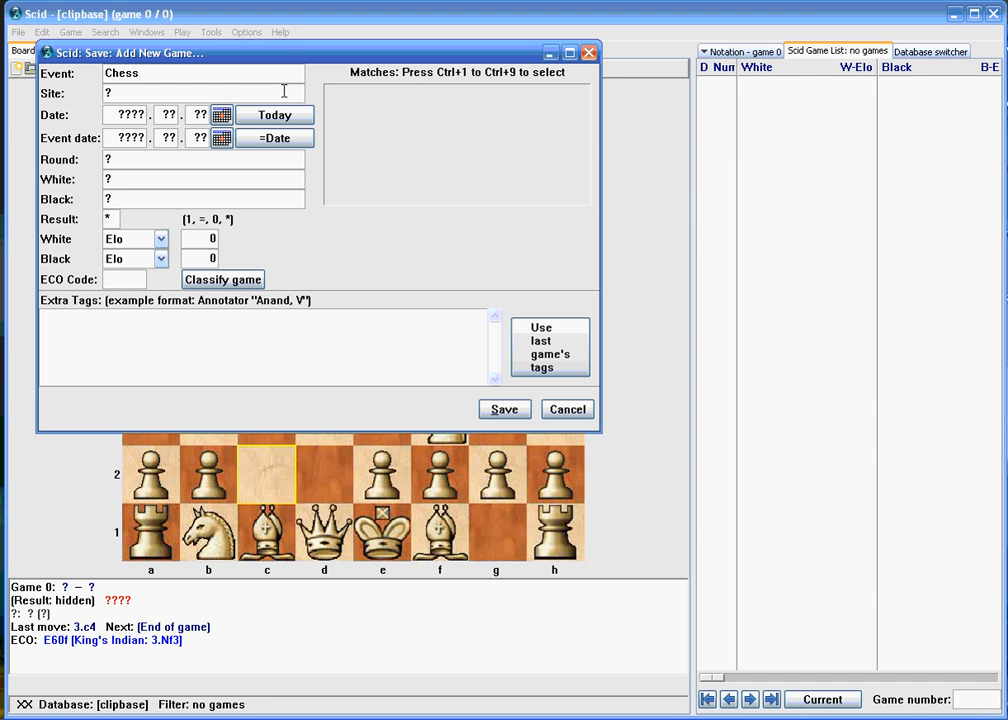
type("Club")
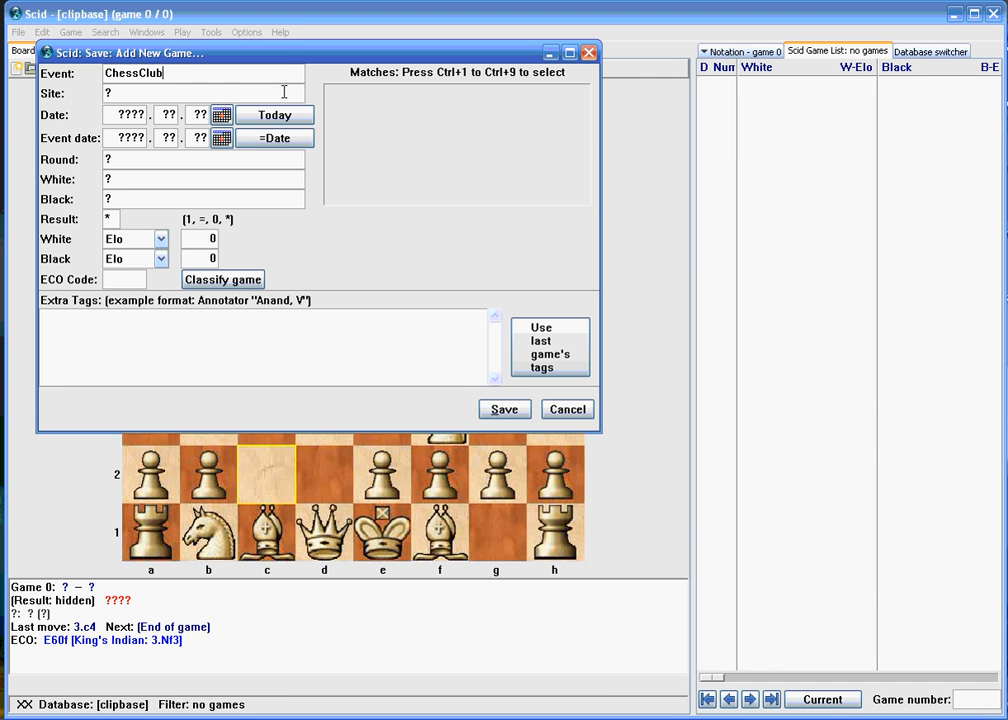
left_click(274, 136)
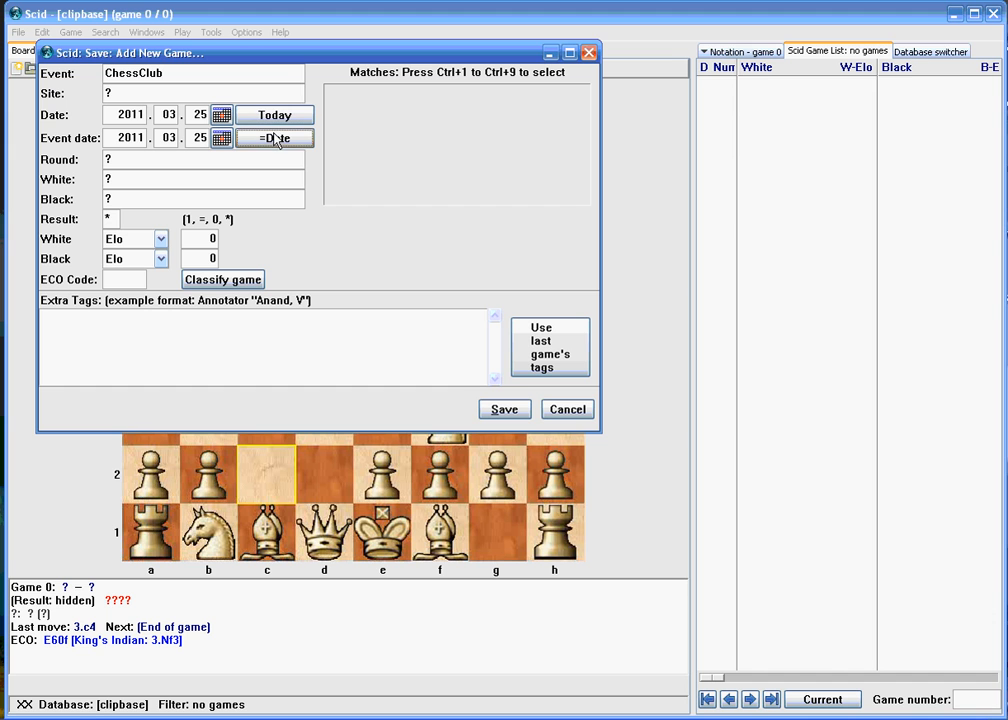
- Set White to Me and Black to You and save the game into the clipbase
left_click(150, 180)
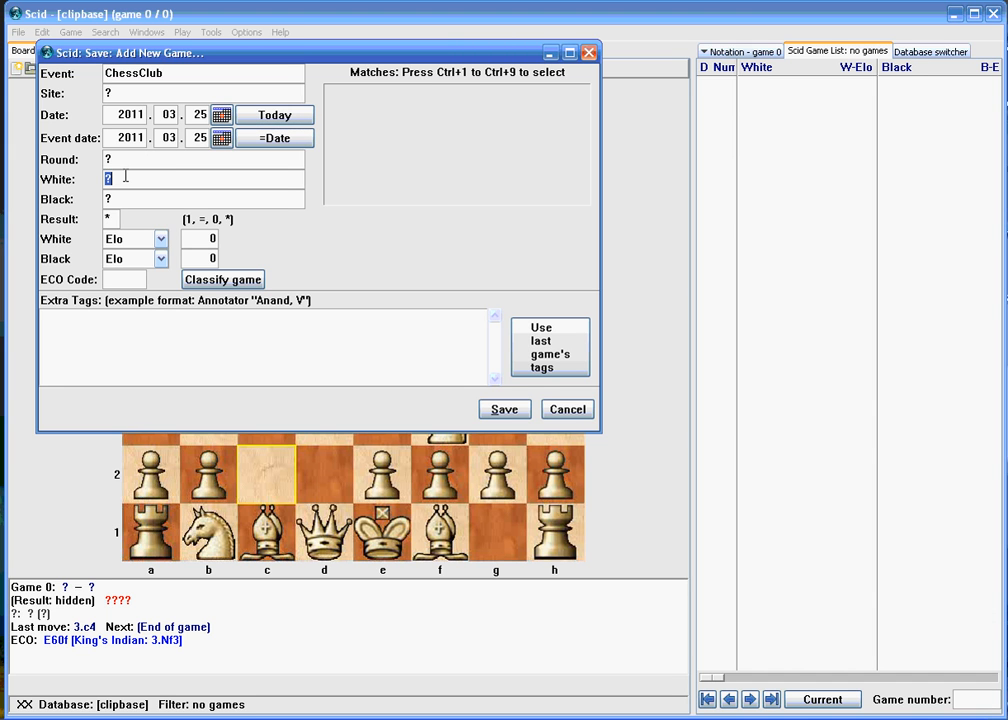
type("Me")
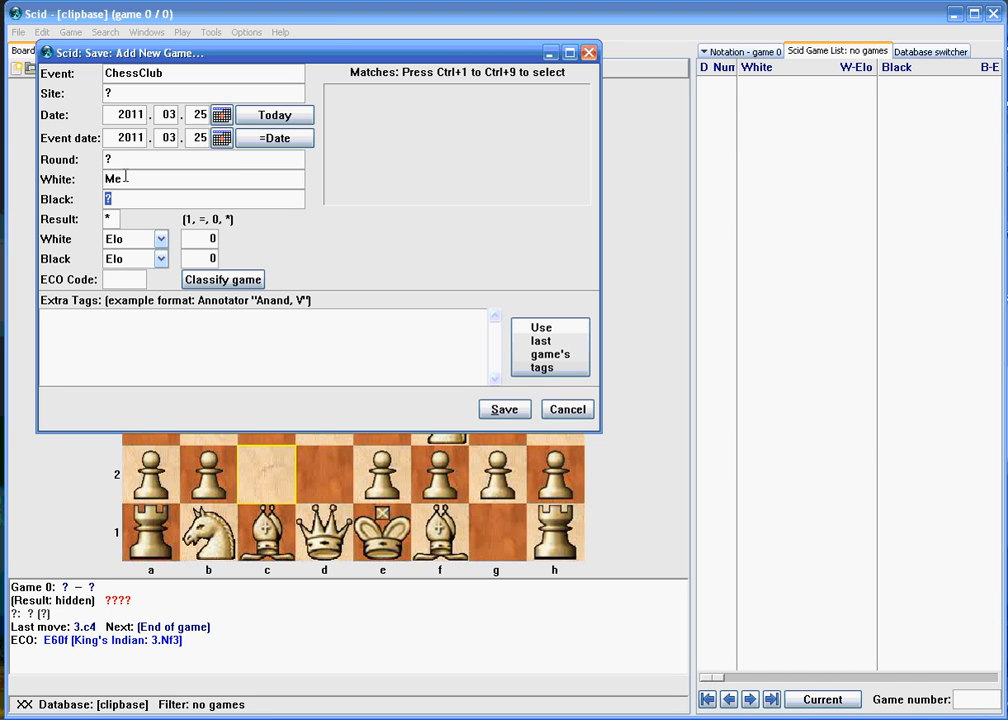
type("You")
left_click(110, 218)
type("1")
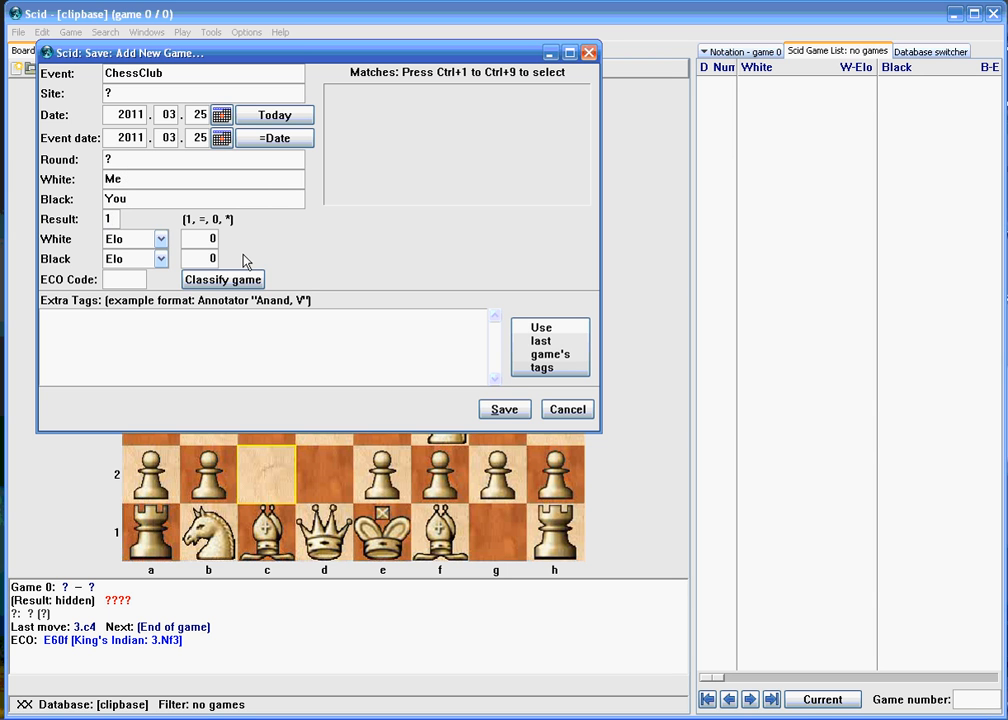
left_click(504, 408)
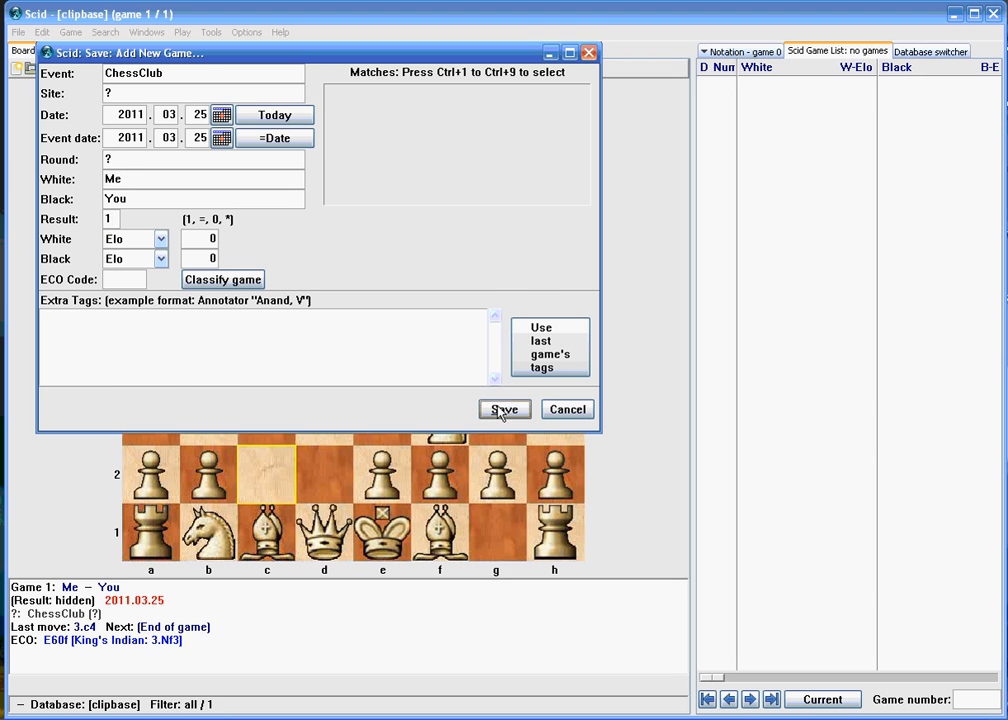
left_click(504, 408)
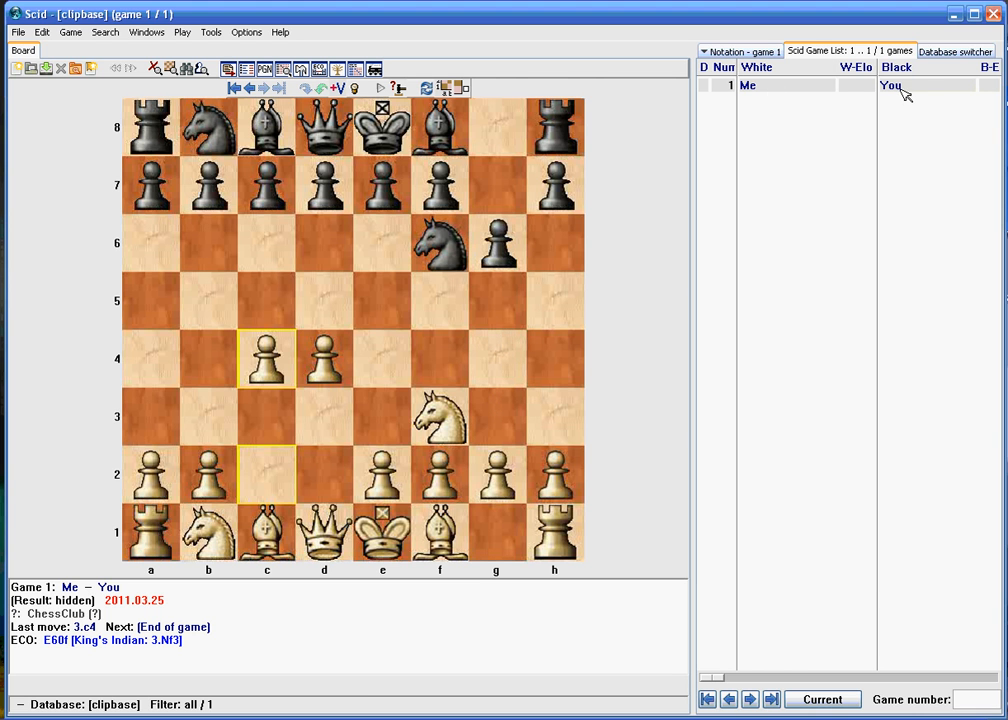
- Copy the clipbase game into 'my chess games' and switch to that database, now holding six games
left_click(952, 50)
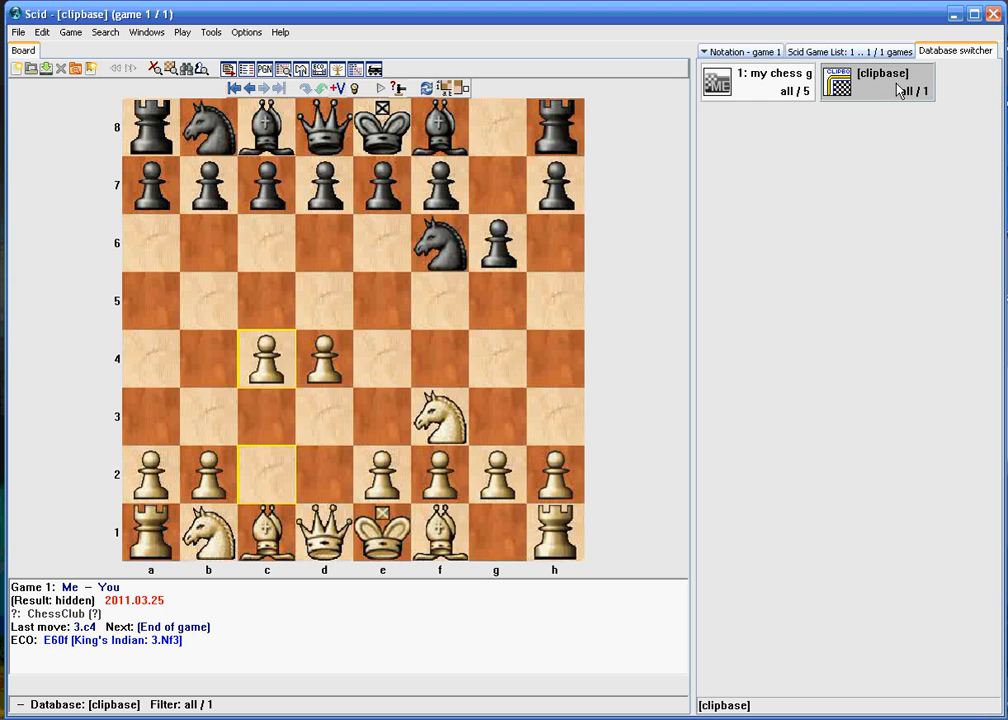
mouse_move(904, 90)
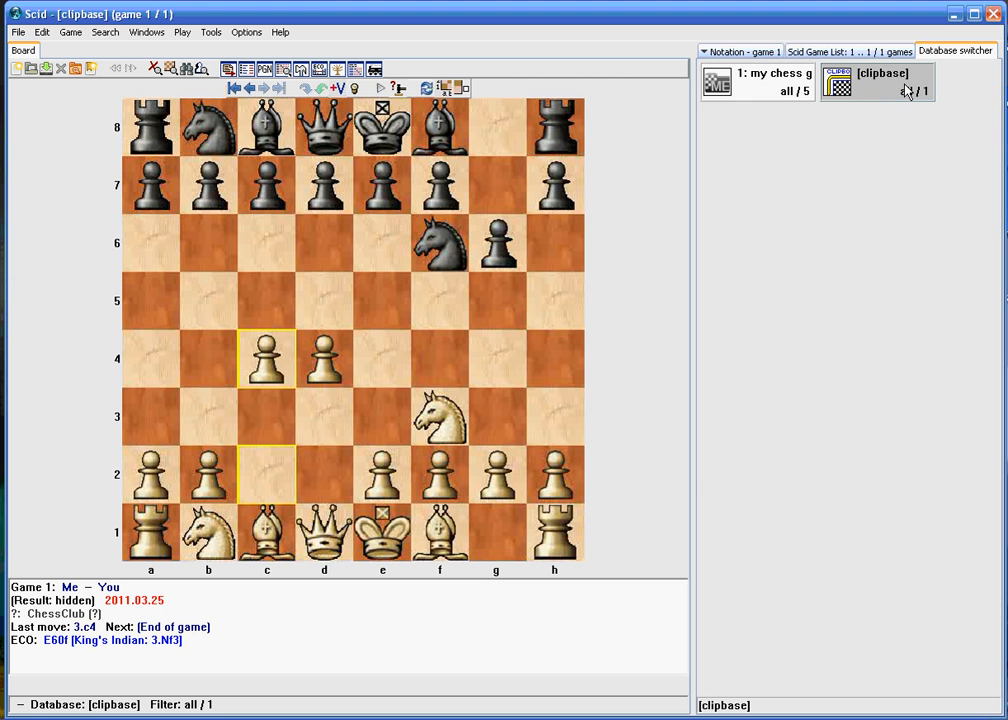
mouse_move(900, 88)
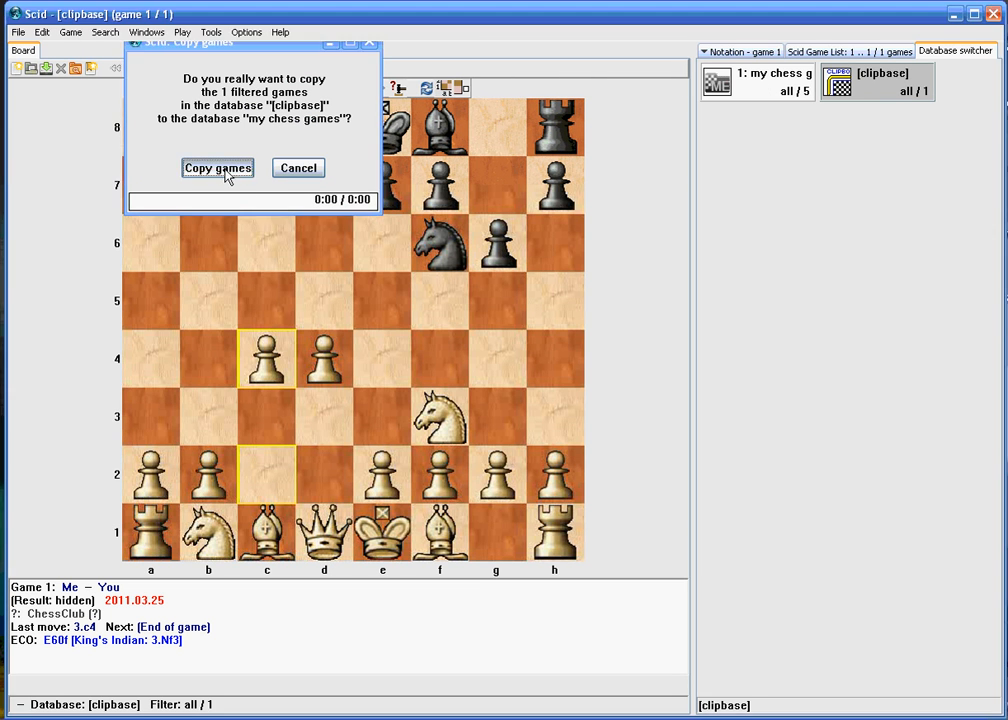
left_click(216, 168)
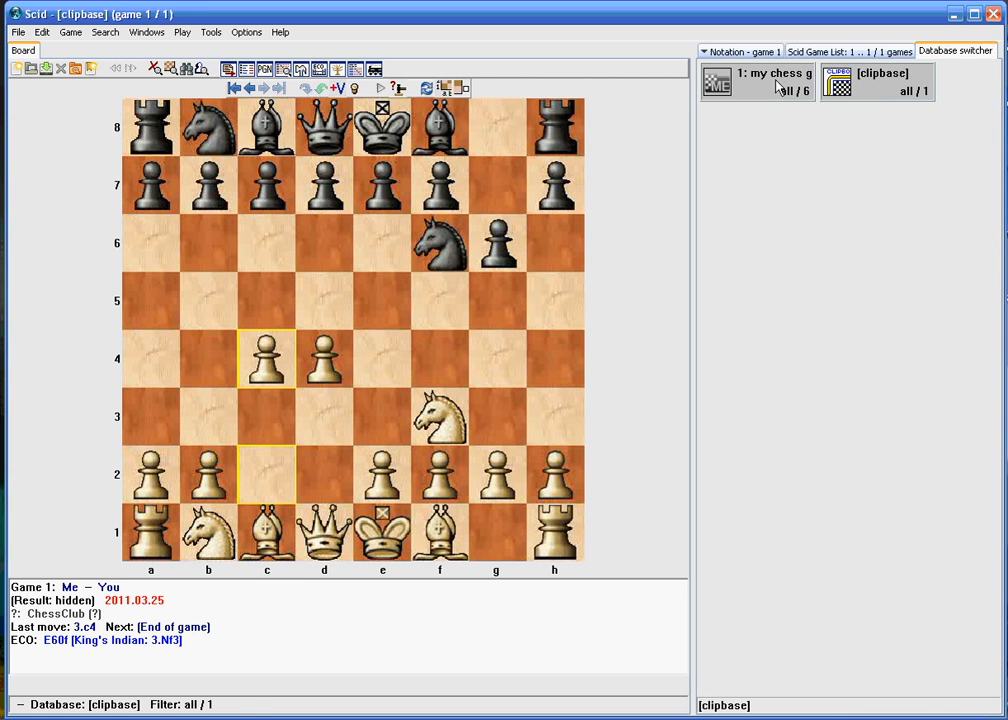
left_click(756, 82)
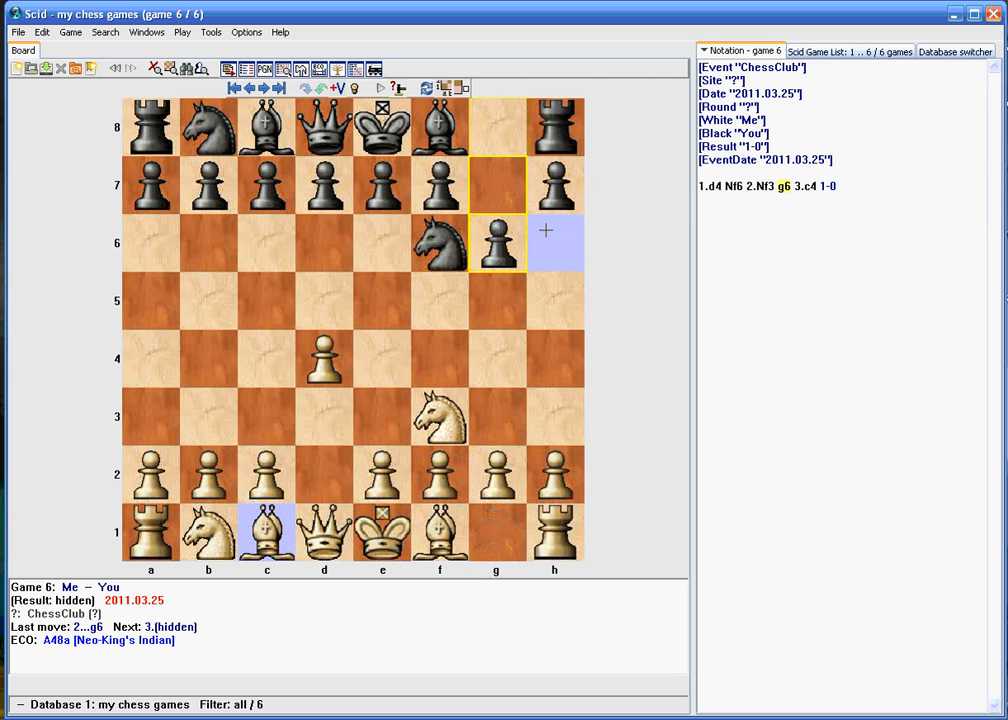
- Jump game 6 to its final position after 3.c4
left_click(262, 88)
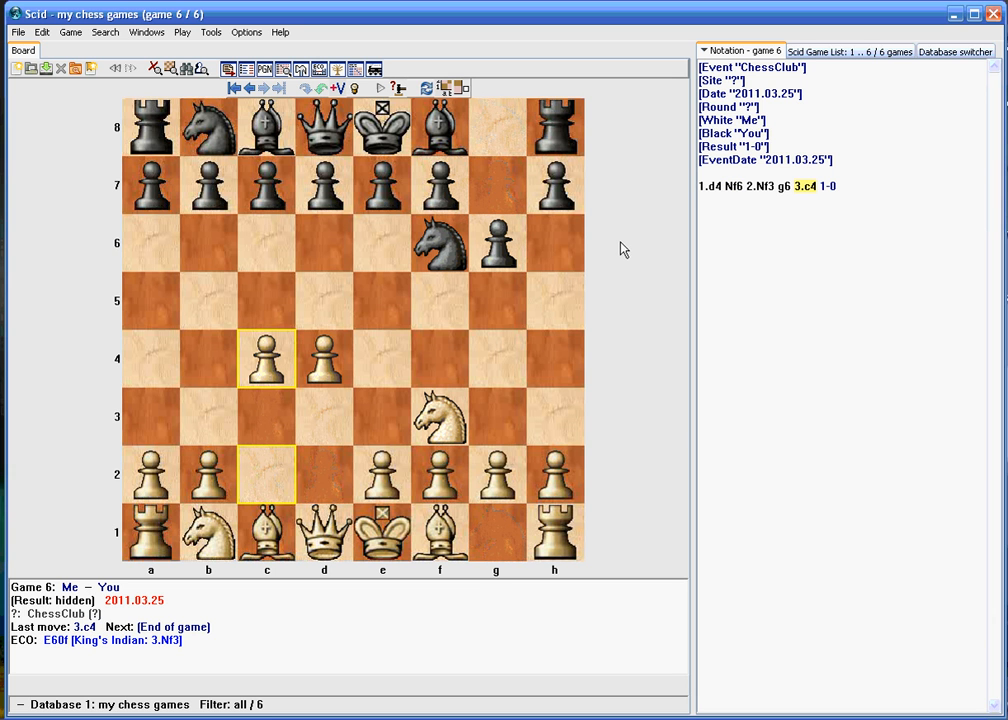
mouse_move(596, 220)
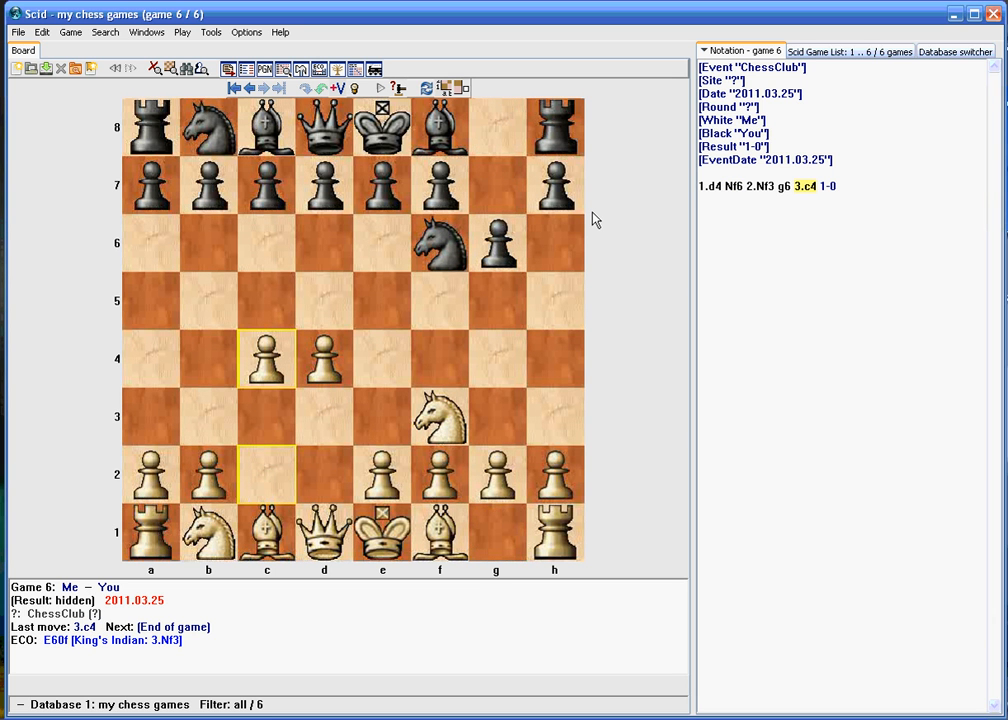